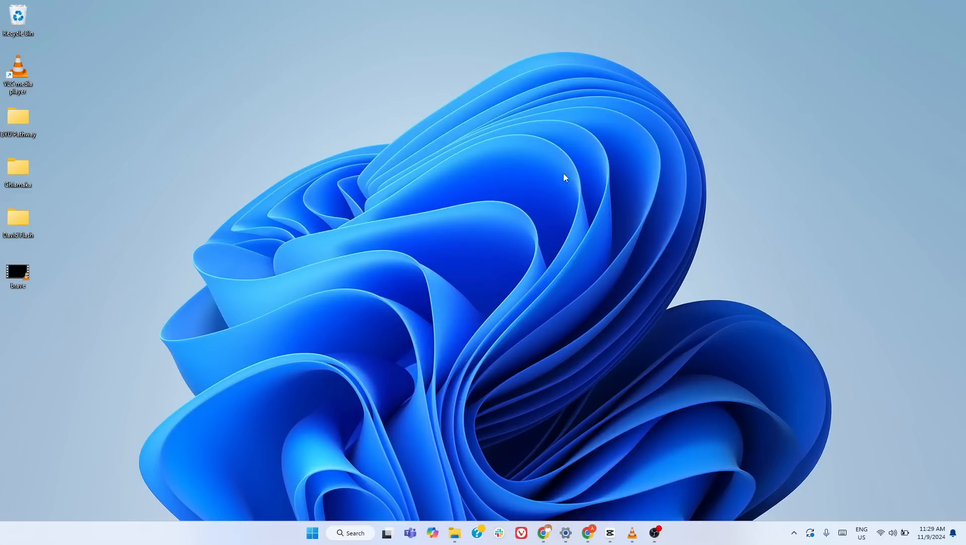
{"action": "mouse_move", "coordinate": [310, 136]}
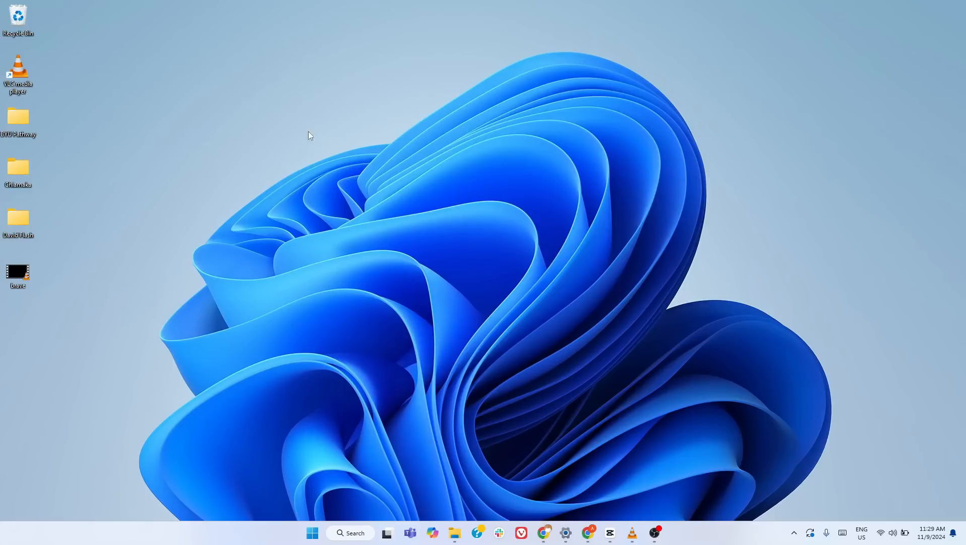
{"action": "mouse_move", "coordinate": [286, 149]}
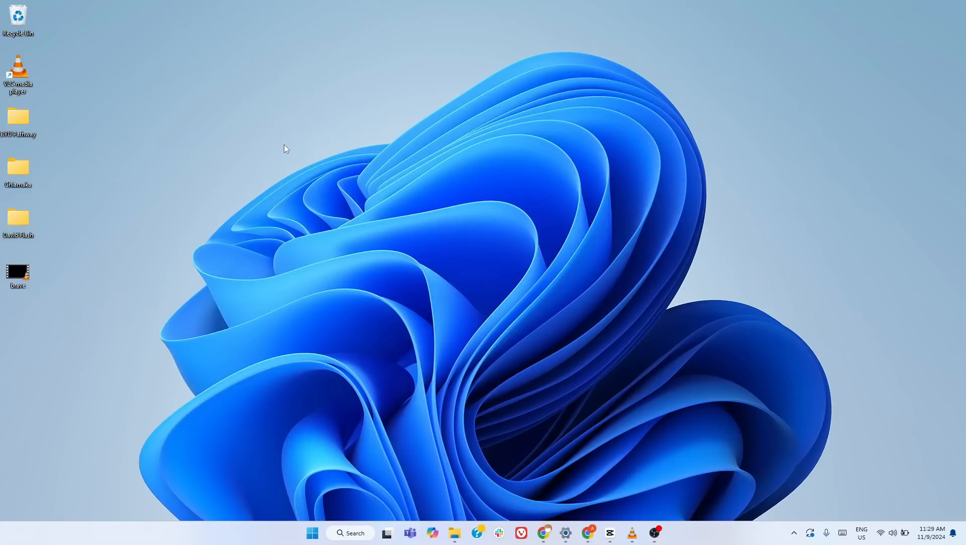
{"action": "mouse_move", "coordinate": [321, 153]}
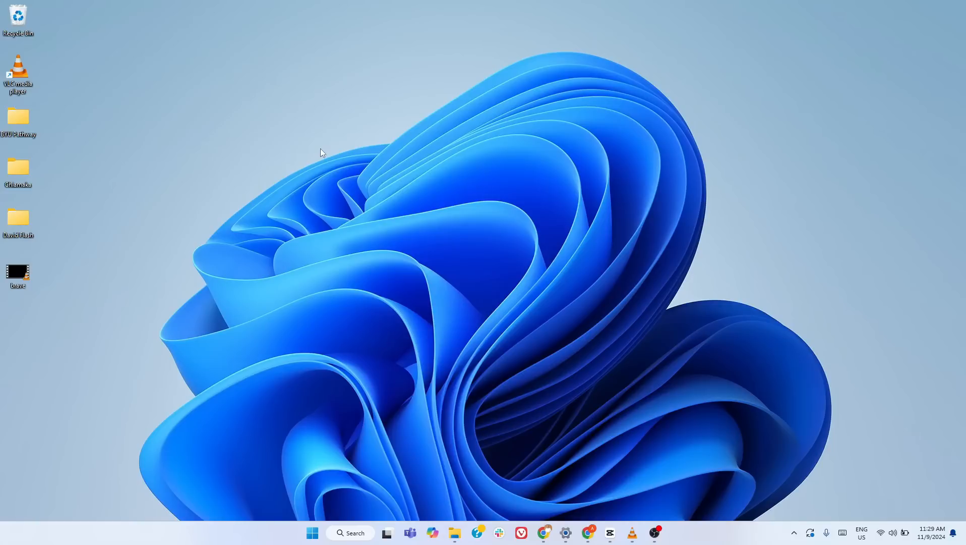
{"action": "mouse_move", "coordinate": [394, 150]}
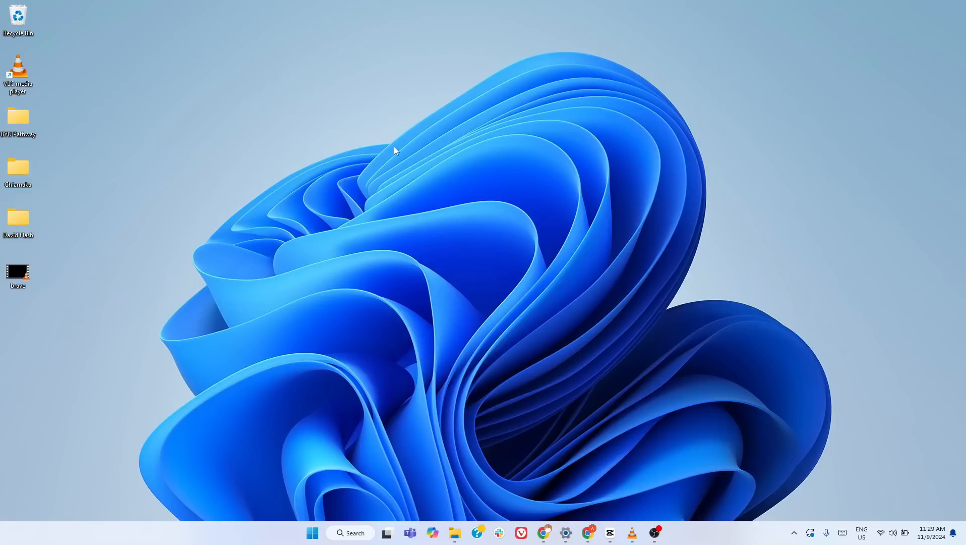
{"action": "mouse_move", "coordinate": [398, 157]}
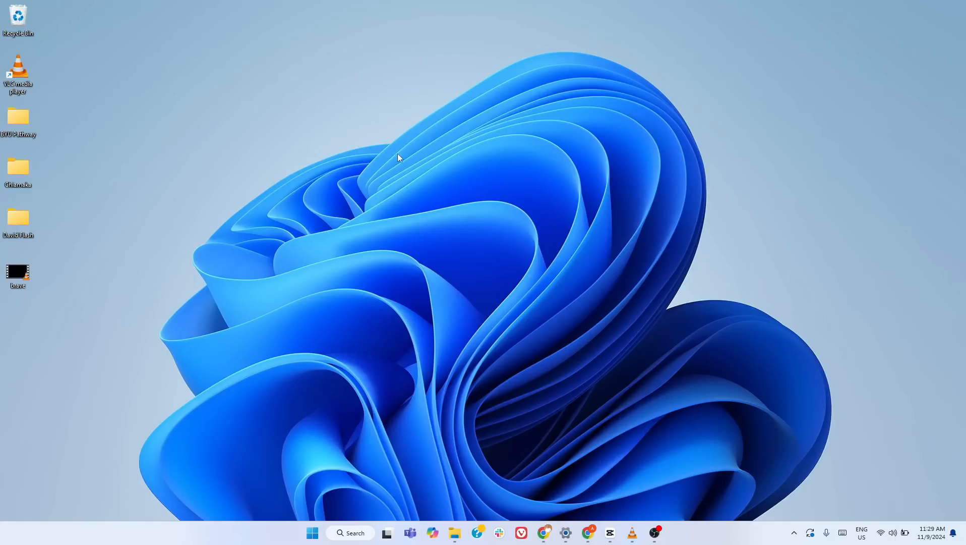
{"action": "mouse_move", "coordinate": [406, 181]}
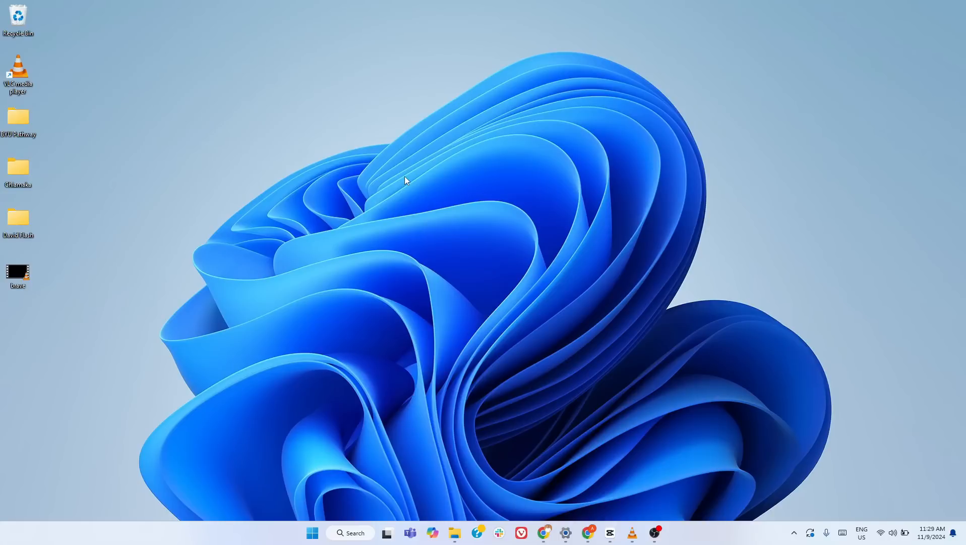
{"action": "mouse_move", "coordinate": [360, 143]}
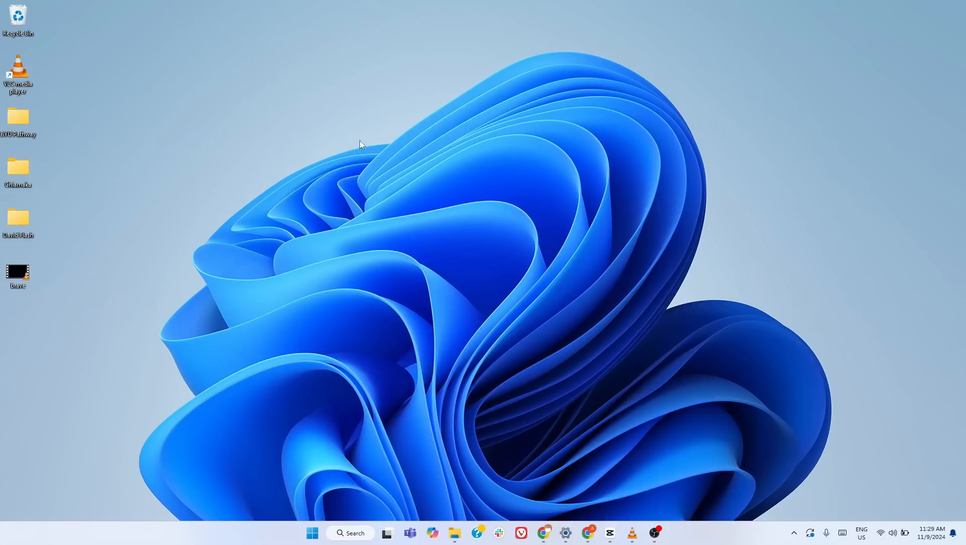
Create a new folder on the desktop named with the GodMode CLSID so it shows a Control Panel icon
{"action": "right_click", "coordinate": [362, 145]}
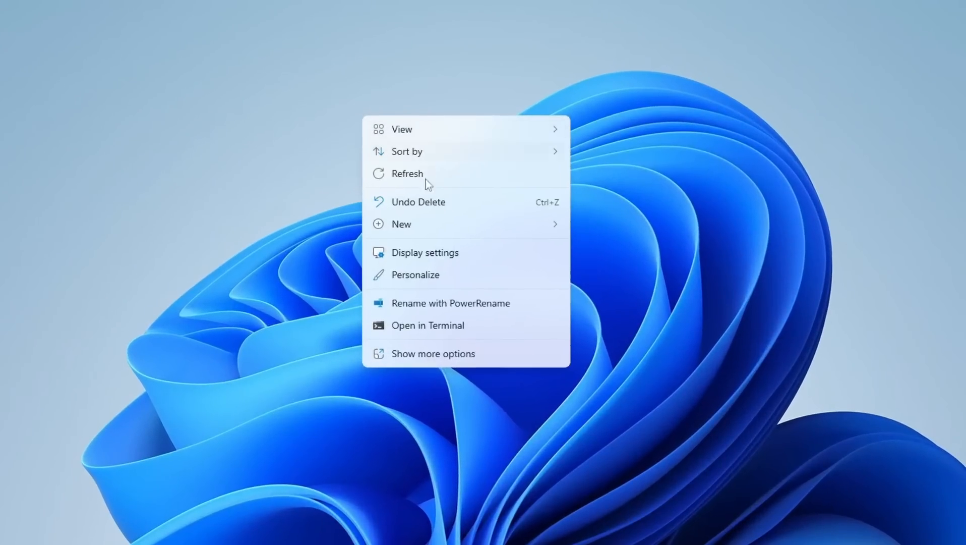
{"action": "left_click", "coordinate": [401, 223]}
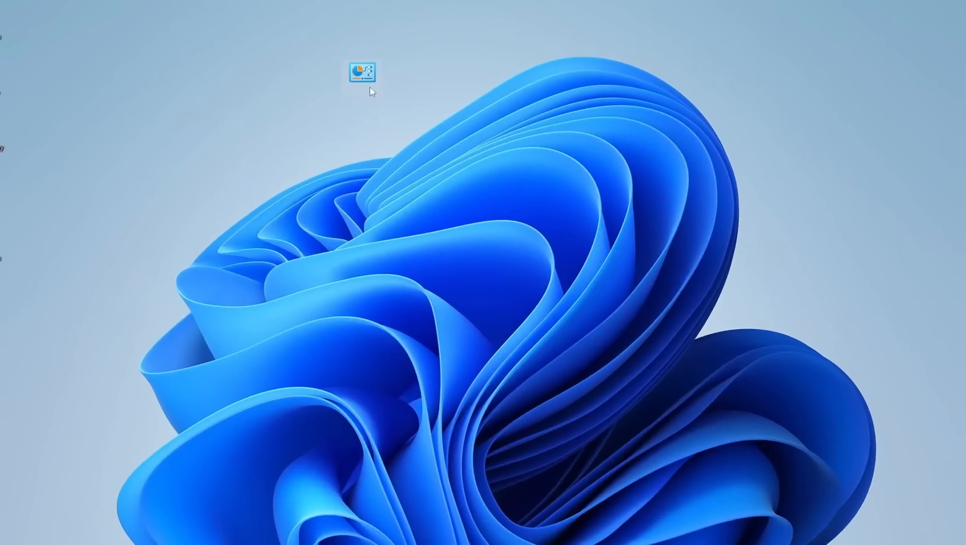
Open the God Mode folder in File Explorer and scroll through its categorized list of settings tasks
{"action": "double_click", "coordinate": [363, 70]}
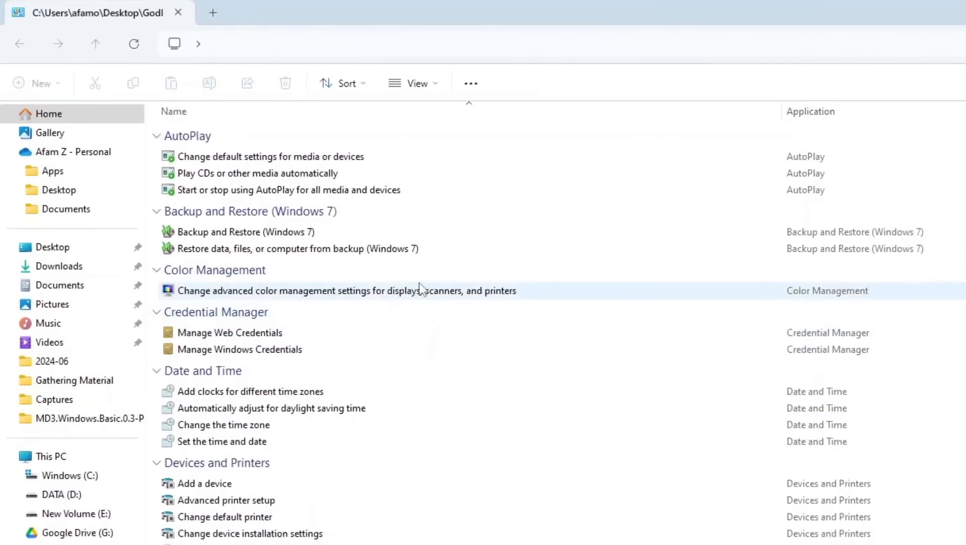
{"action": "scroll", "scroll_direction": "down", "scroll_amount": 3}
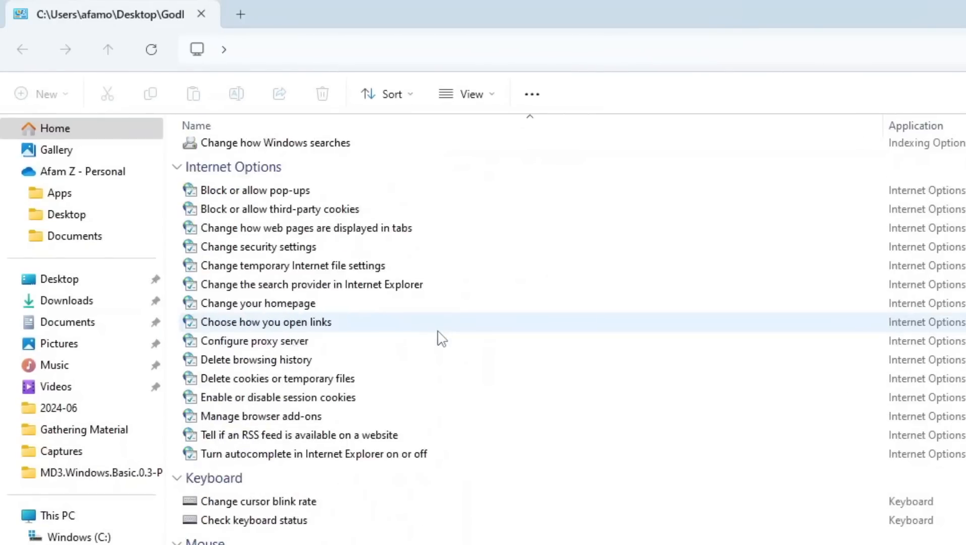
{"action": "scroll", "scroll_direction": "down", "scroll_amount": 3}
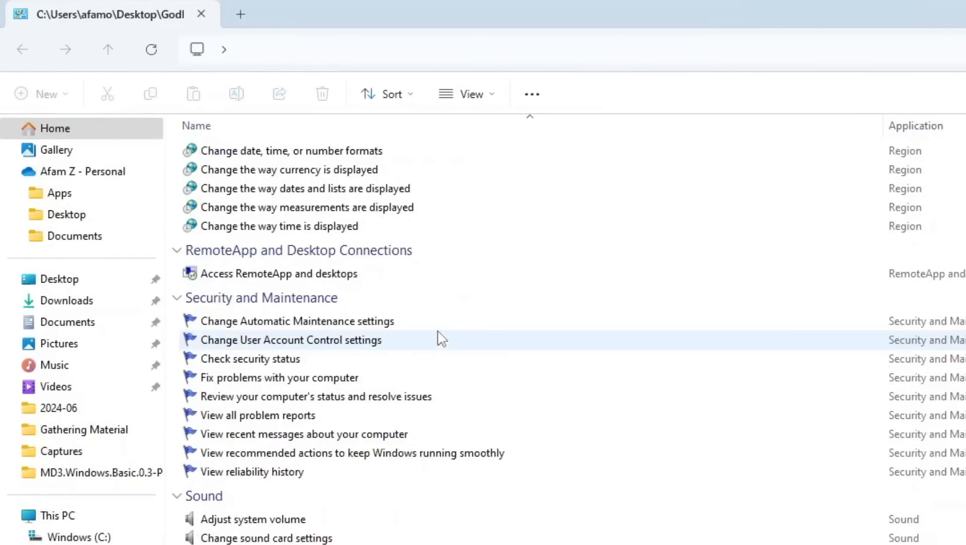
{"action": "scroll", "scroll_direction": "down", "scroll_amount": 3}
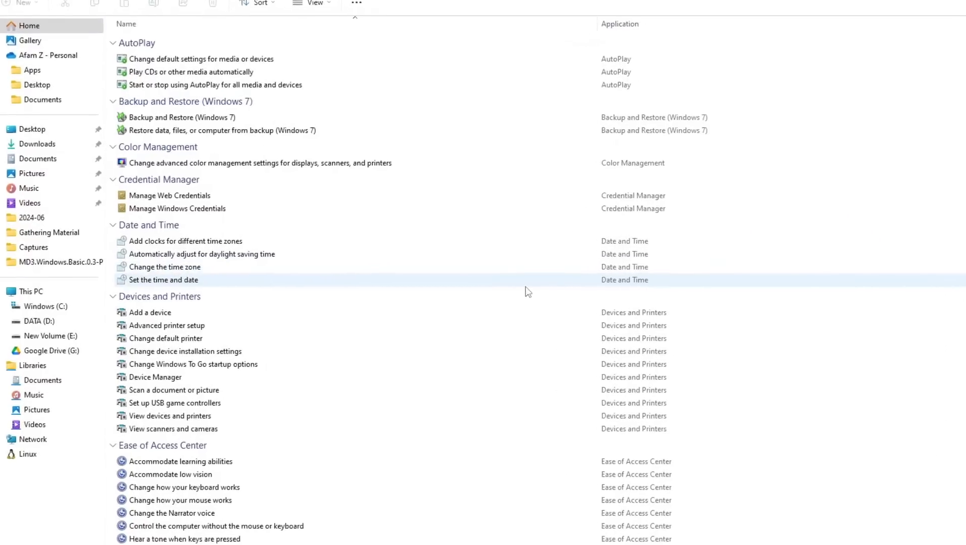
{"action": "scroll", "scroll_direction": "down", "scroll_amount": 3}
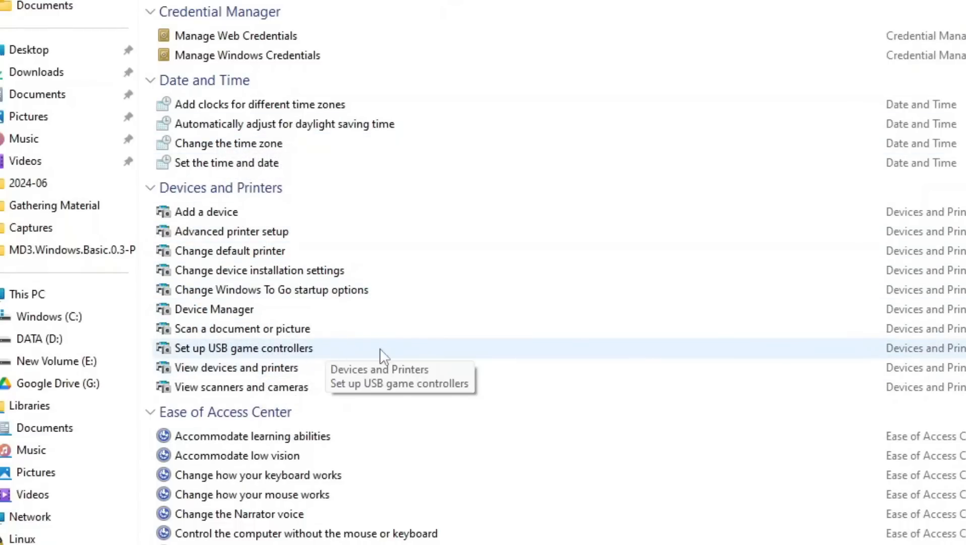
{"action": "scroll", "scroll_direction": "down", "scroll_amount": 3}
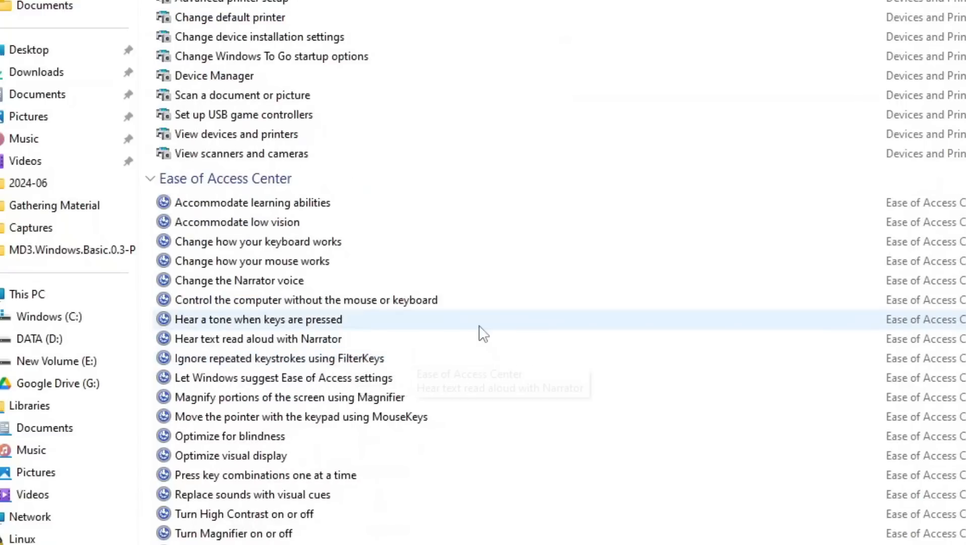
{"action": "scroll", "scroll_direction": "down", "scroll_amount": 3}
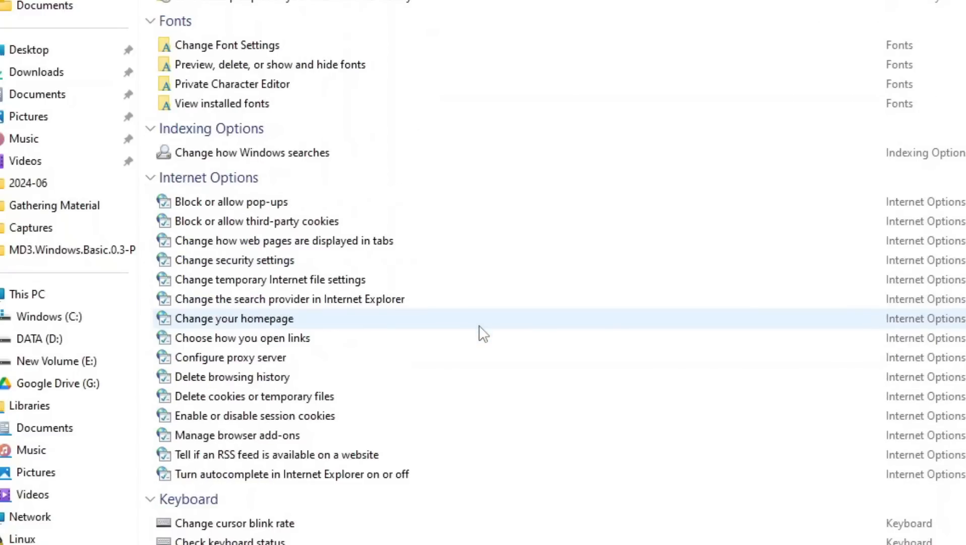
{"action": "scroll", "scroll_direction": "down", "scroll_amount": 3}
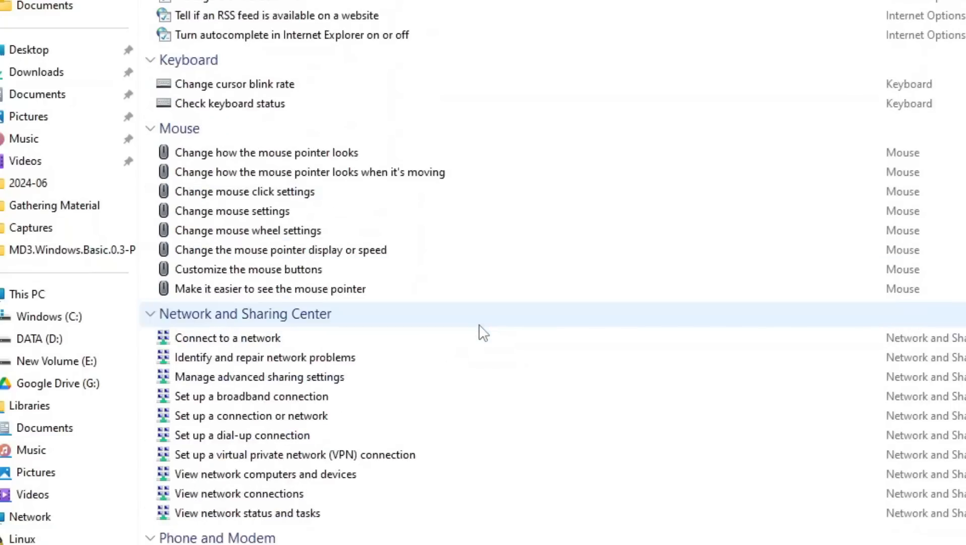
{"action": "scroll", "scroll_direction": "down", "scroll_amount": 3}
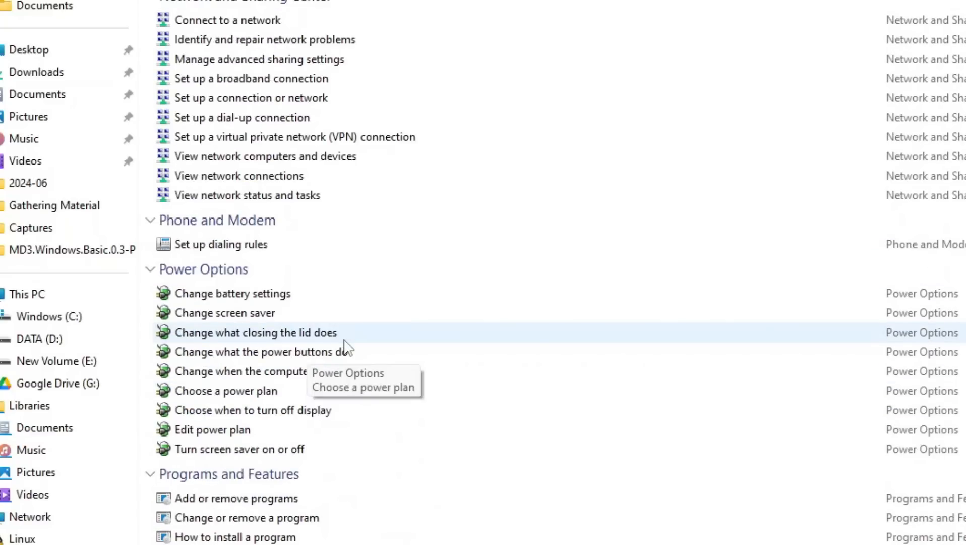
{"action": "scroll", "scroll_direction": "down", "scroll_amount": 3}
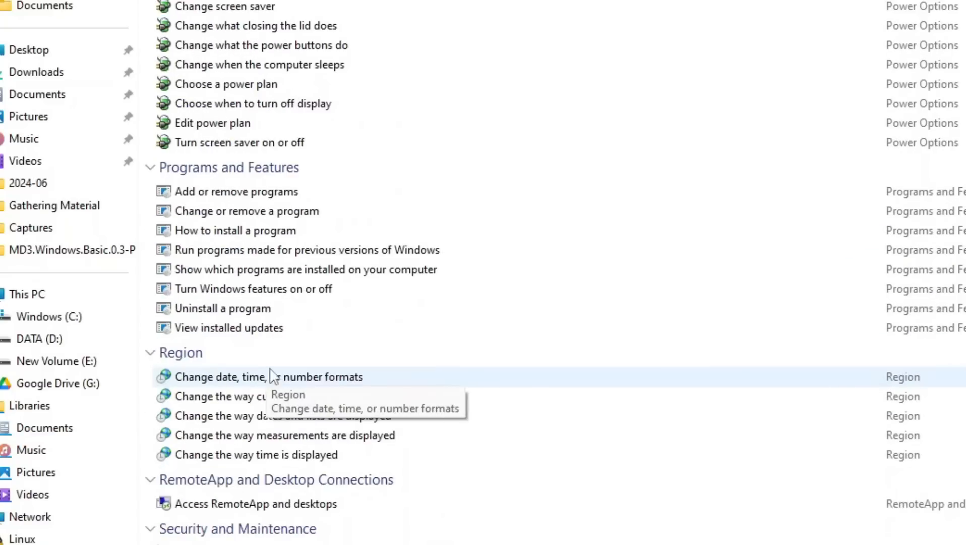
{"action": "scroll", "scroll_direction": "down", "scroll_amount": 3}
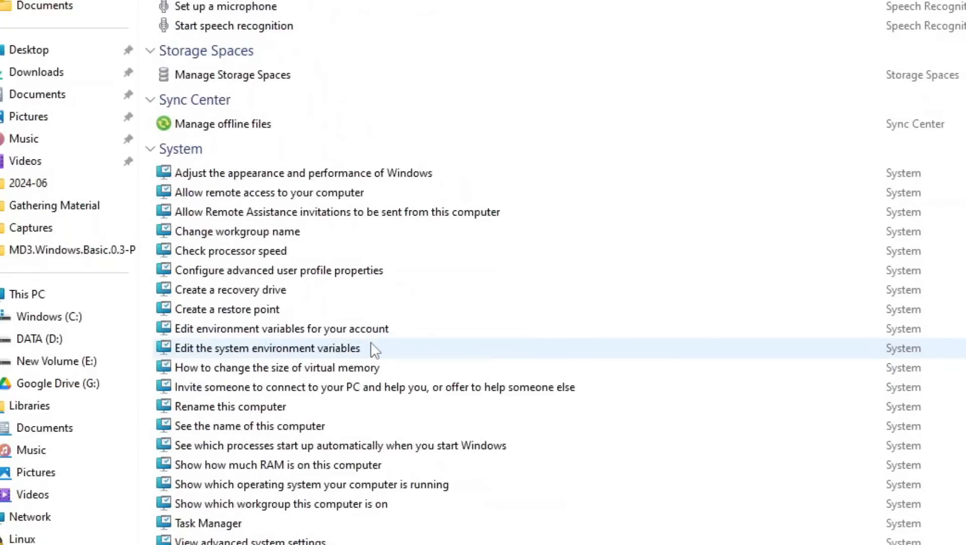
{"action": "scroll", "scroll_direction": "down", "scroll_amount": 3}
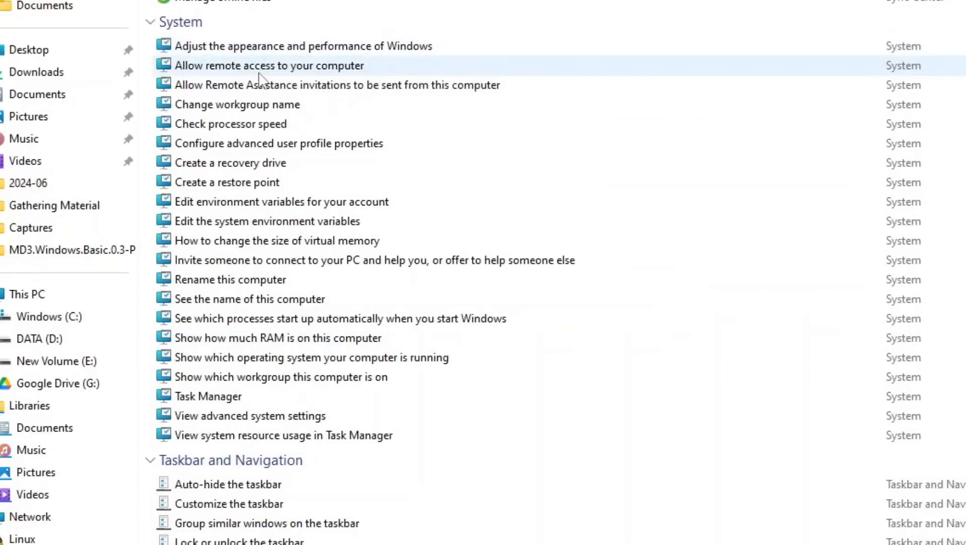
{"action": "mouse_move", "coordinate": [283, 434]}
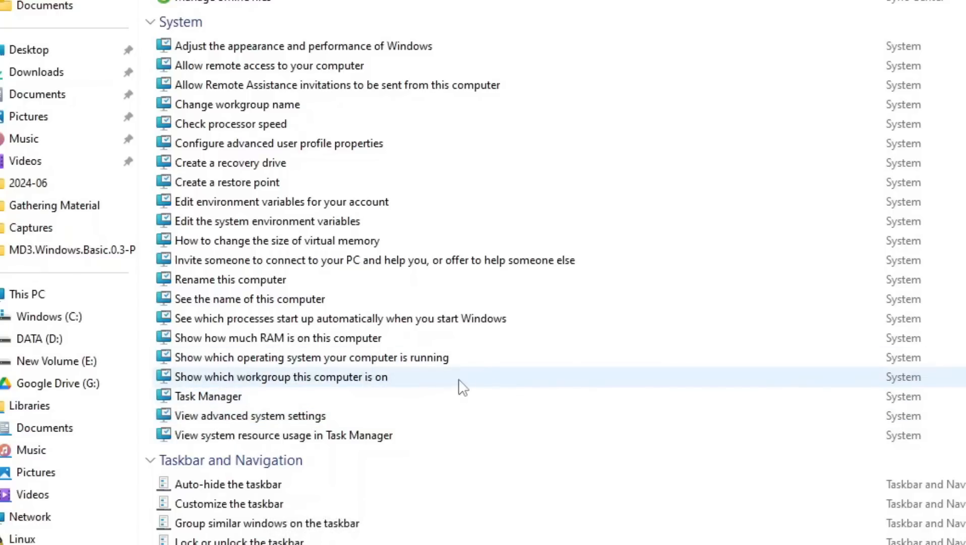
{"action": "scroll", "scroll_direction": "down", "scroll_amount": 3}
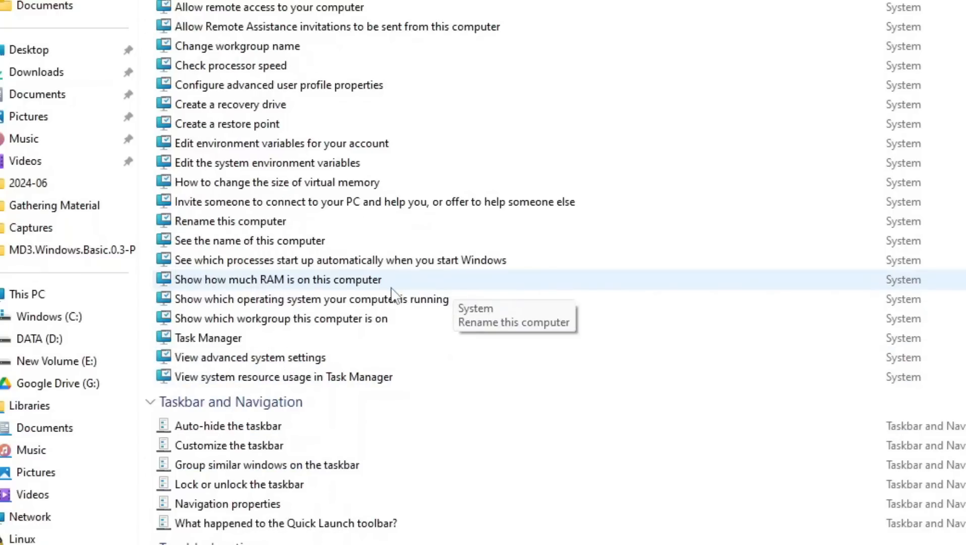
{"action": "scroll", "scroll_direction": "down", "scroll_amount": 3}
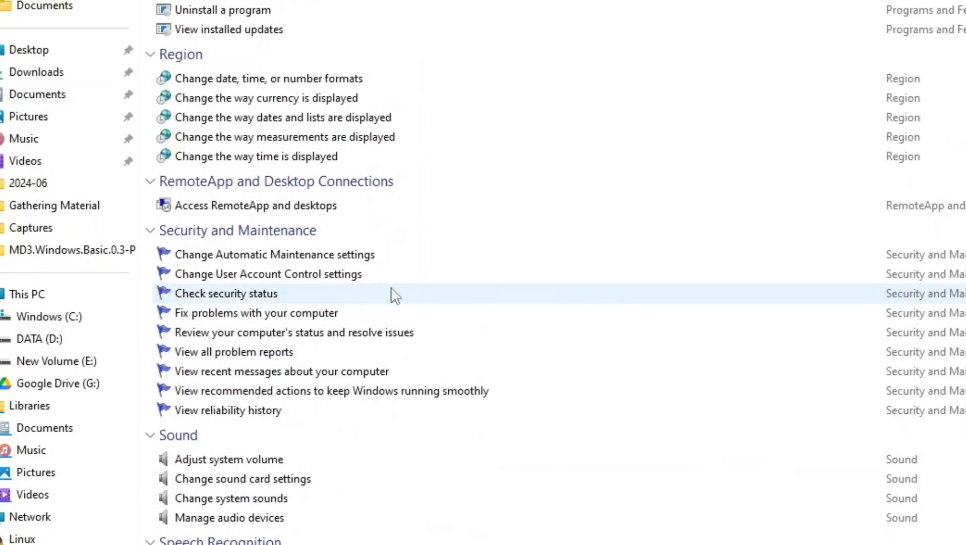
{"action": "scroll", "scroll_direction": "up", "scroll_amount": 3}
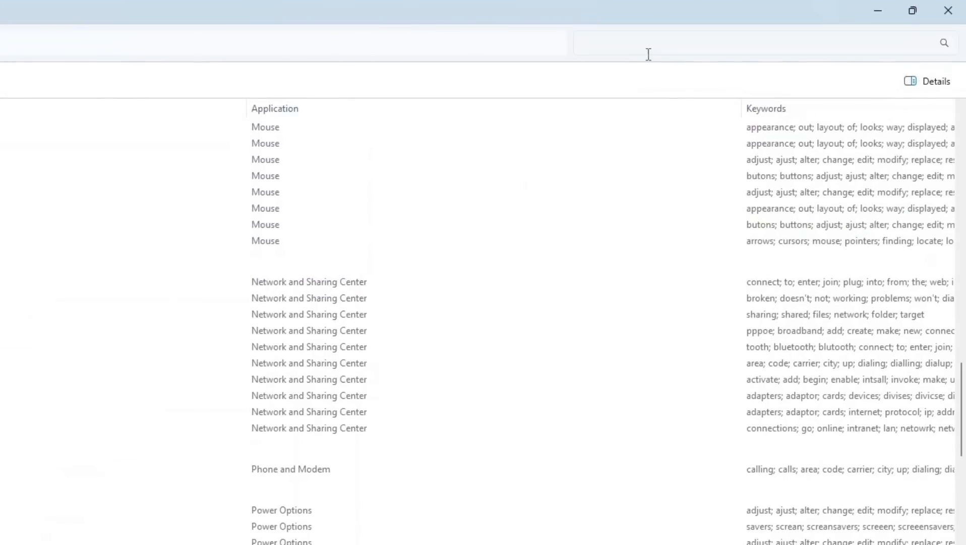
Search the God Mode list for 'defrag' to find matching tasks, then clear the search to restore all 200 items
{"action": "left_click", "coordinate": [740, 42]}
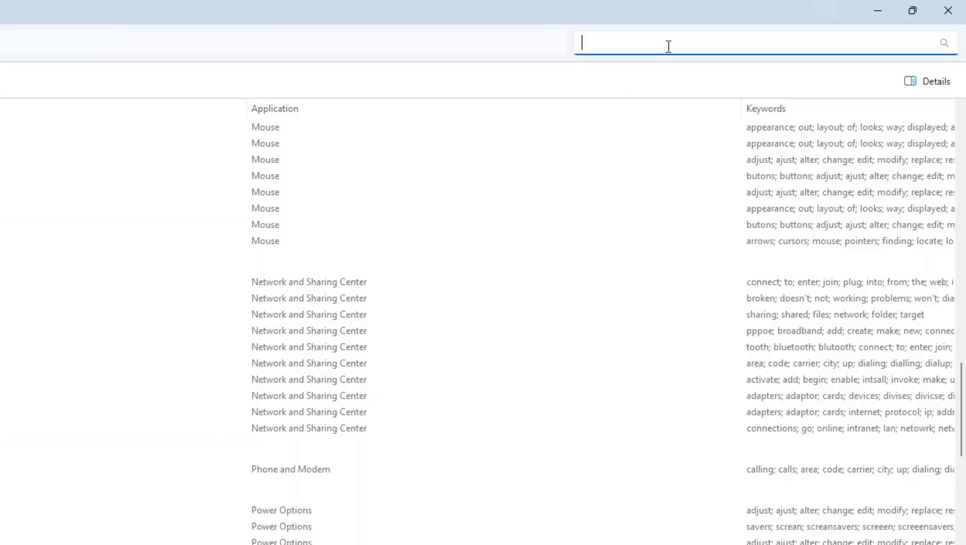
{"action": "type", "text": "defrag"}
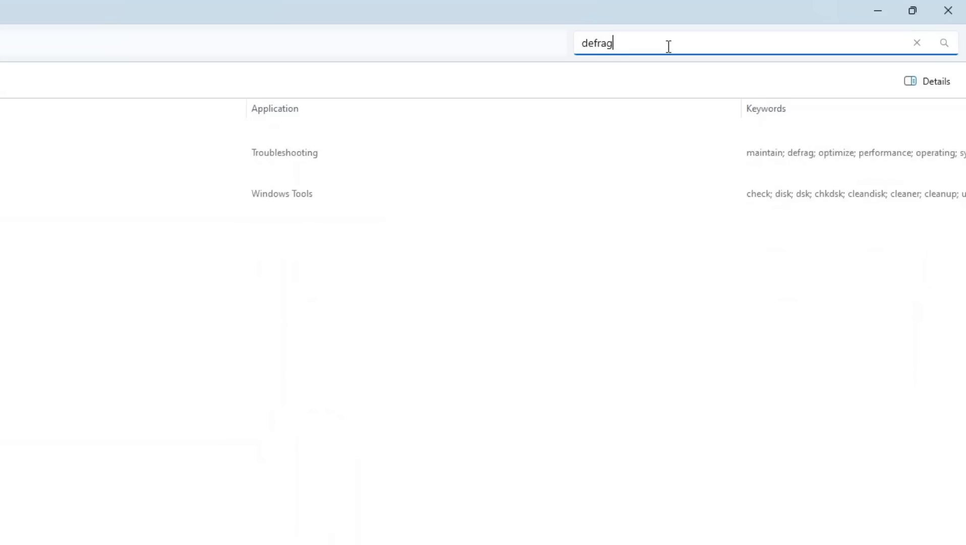
{"action": "left_click", "coordinate": [316, 193]}
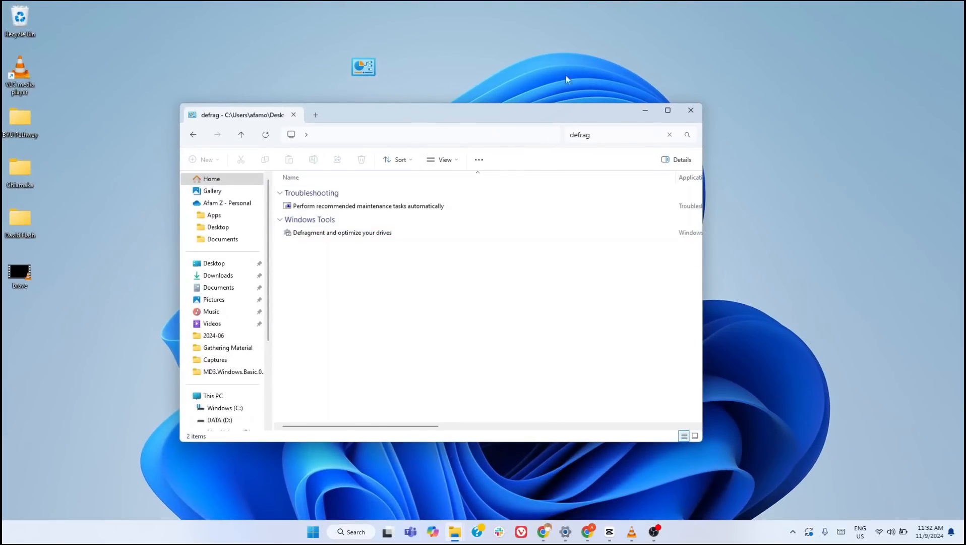
{"action": "left_click", "coordinate": [670, 134]}
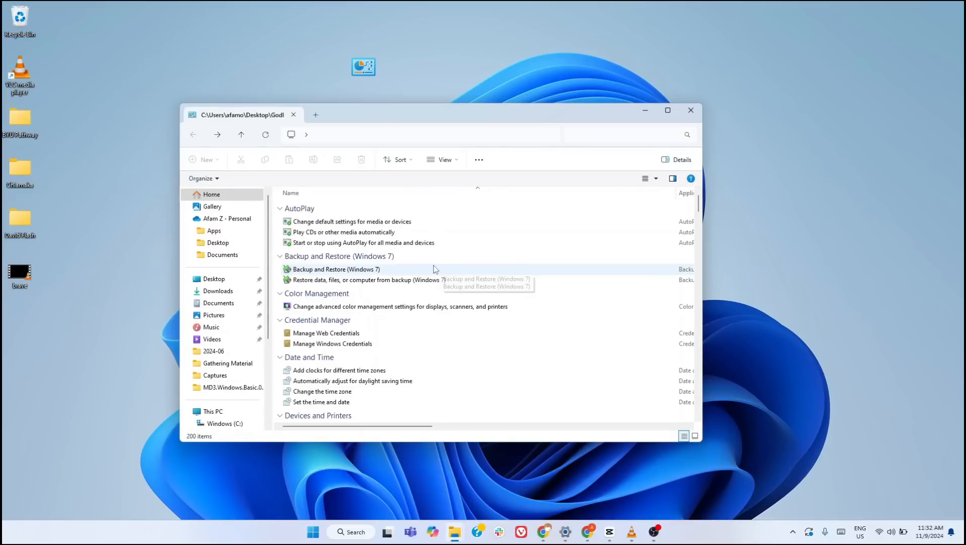
{"action": "mouse_move", "coordinate": [755, 381]}
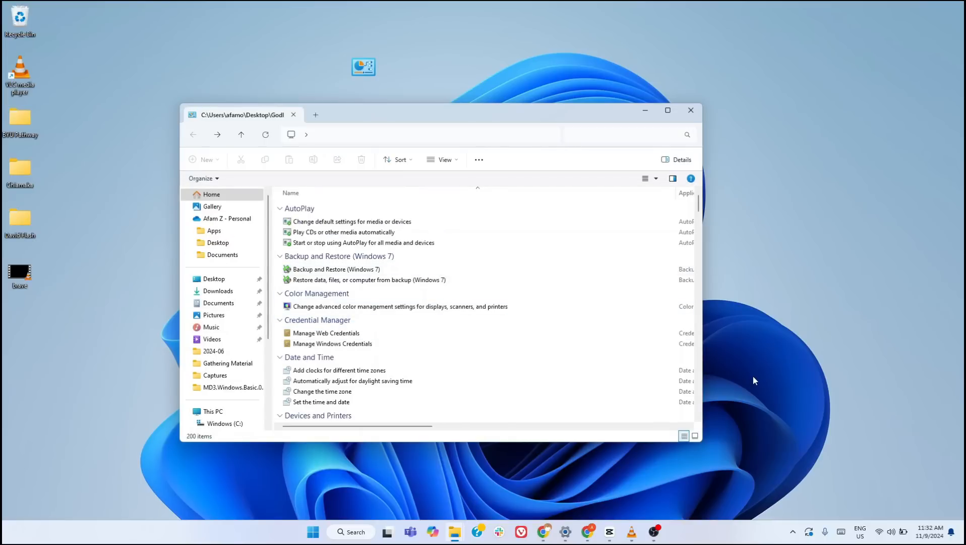
{"action": "mouse_move", "coordinate": [727, 408]}
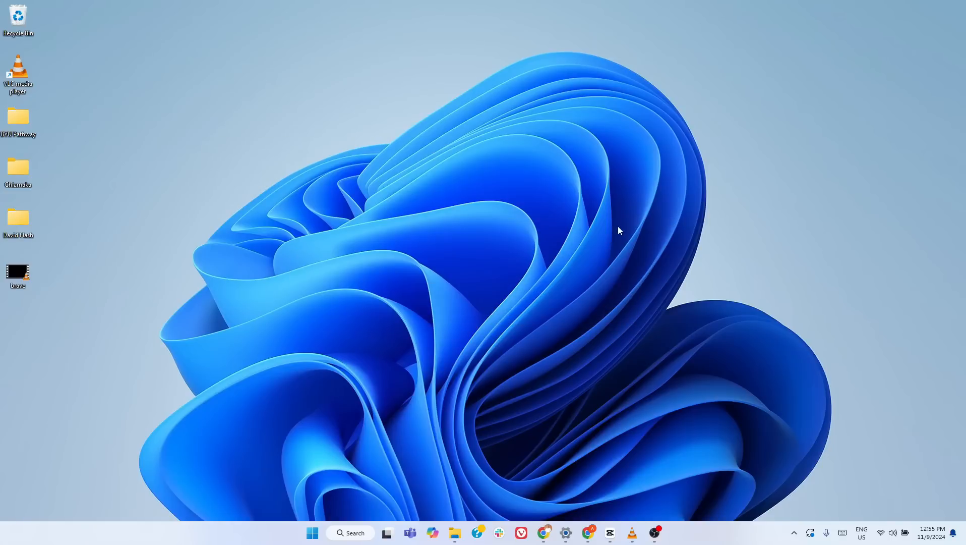
{"action": "mouse_move", "coordinate": [528, 272]}
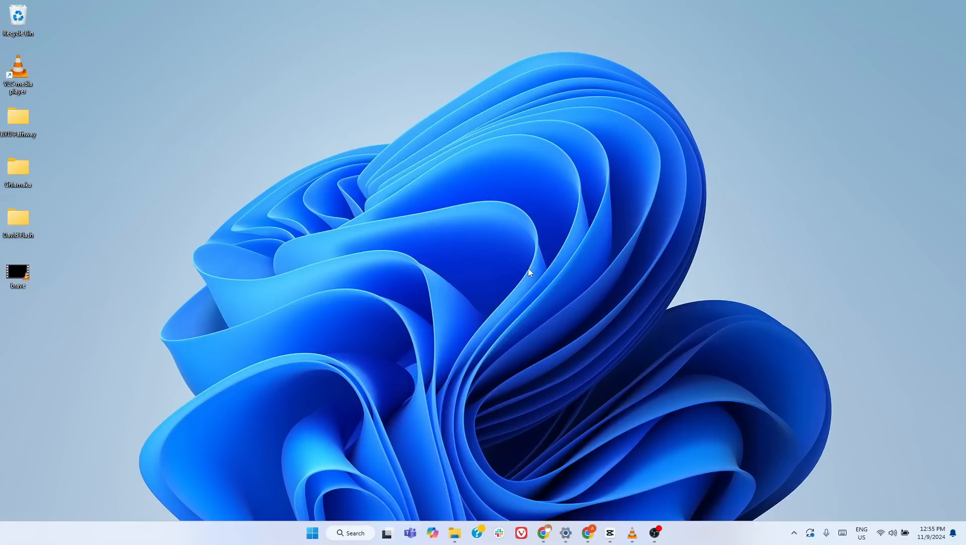
{"action": "mouse_move", "coordinate": [537, 255]}
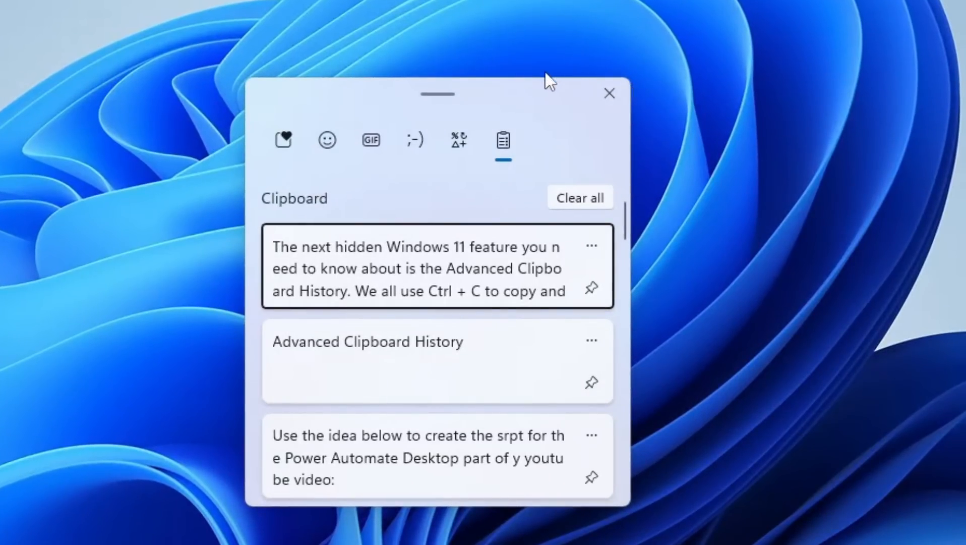
{"action": "mouse_move", "coordinate": [506, 312]}
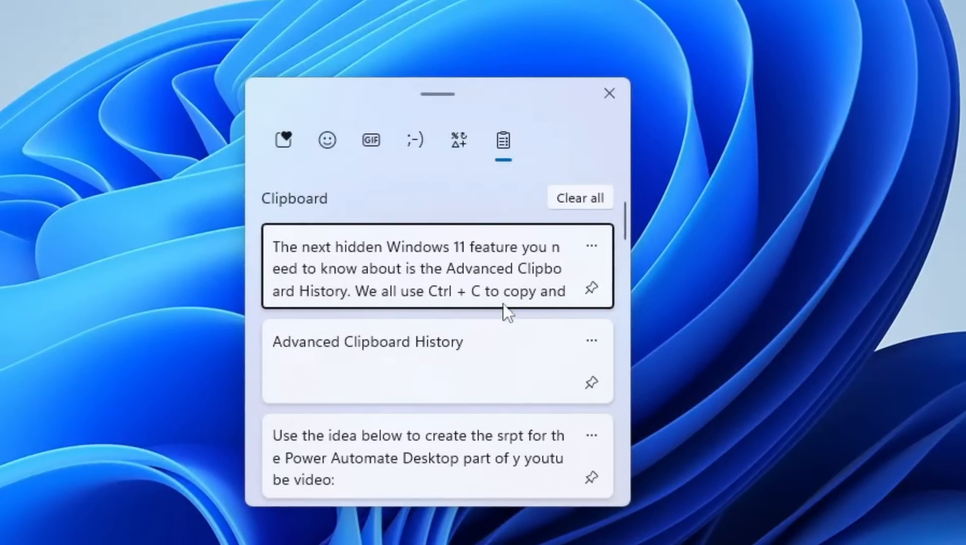
Scroll through older Clipboard History entries, including the copied GodMode folder name
{"action": "scroll", "scroll_direction": "down", "scroll_amount": 3}
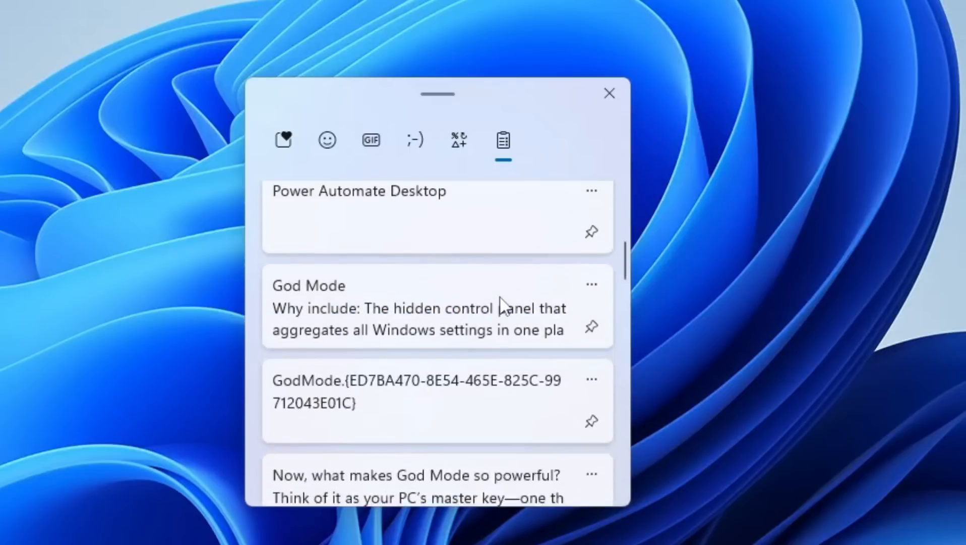
{"action": "scroll", "scroll_direction": "down", "scroll_amount": 3}
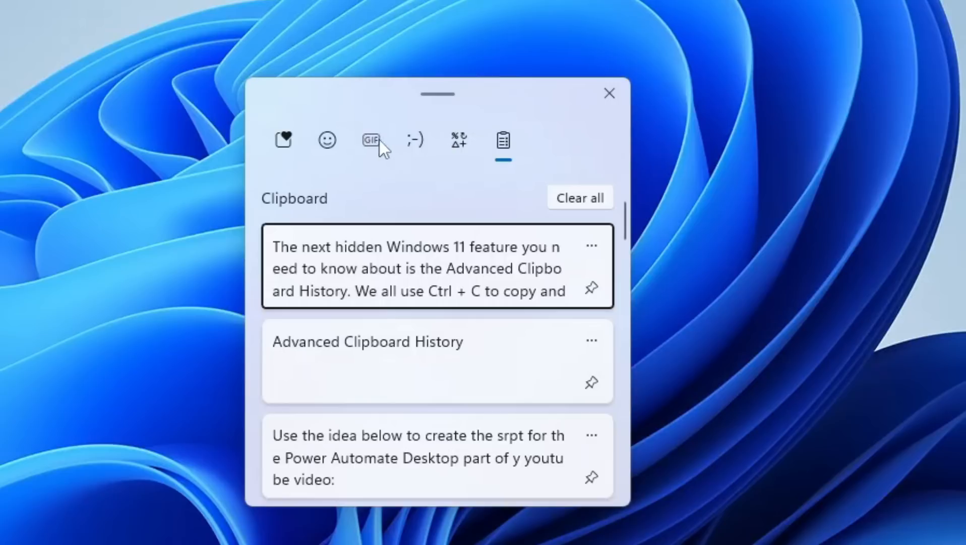
{"action": "mouse_move", "coordinate": [458, 149]}
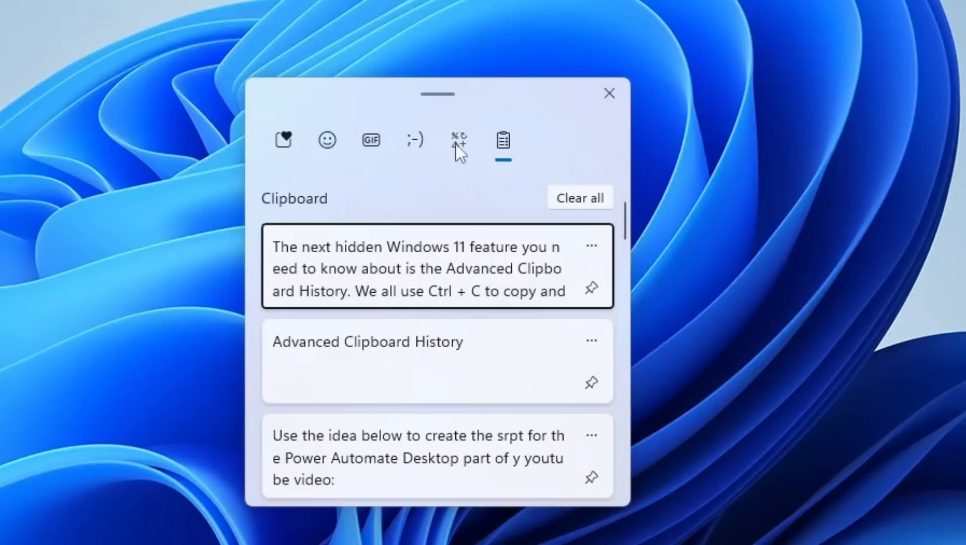
{"action": "mouse_move", "coordinate": [503, 140]}
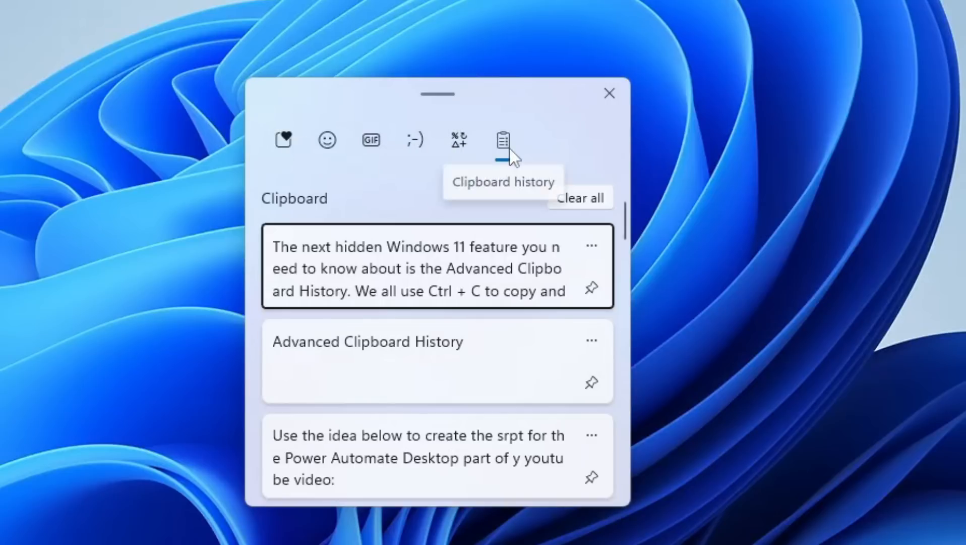
{"action": "mouse_move", "coordinate": [459, 144]}
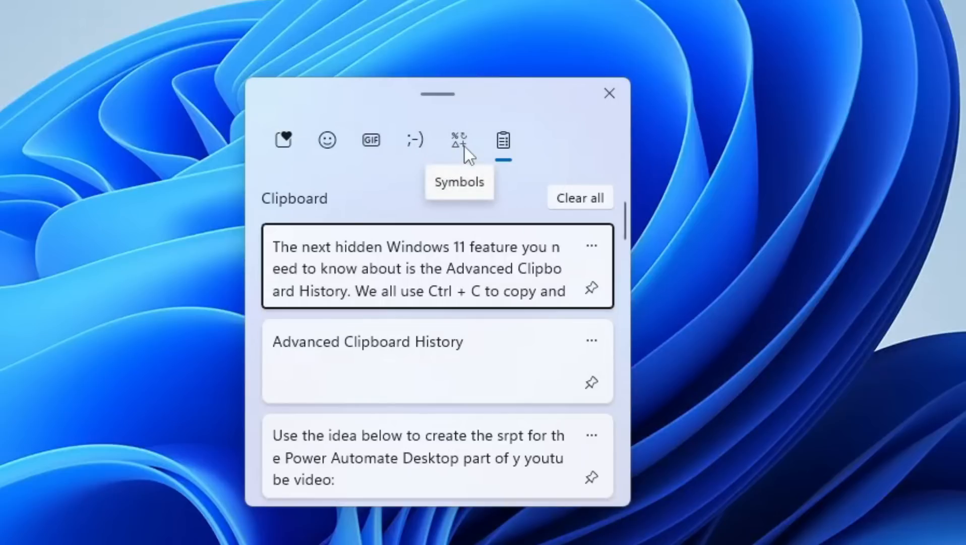
Browse the panel's symbols, general punctuation, emoji and kaomoji, ending on classic ASCII emoticons
{"action": "left_click", "coordinate": [459, 139]}
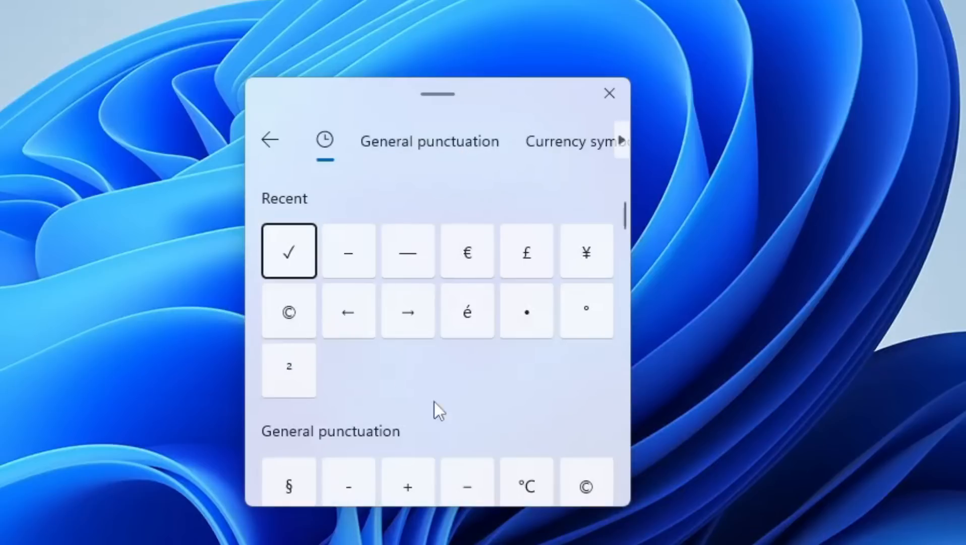
{"action": "left_click", "coordinate": [430, 140]}
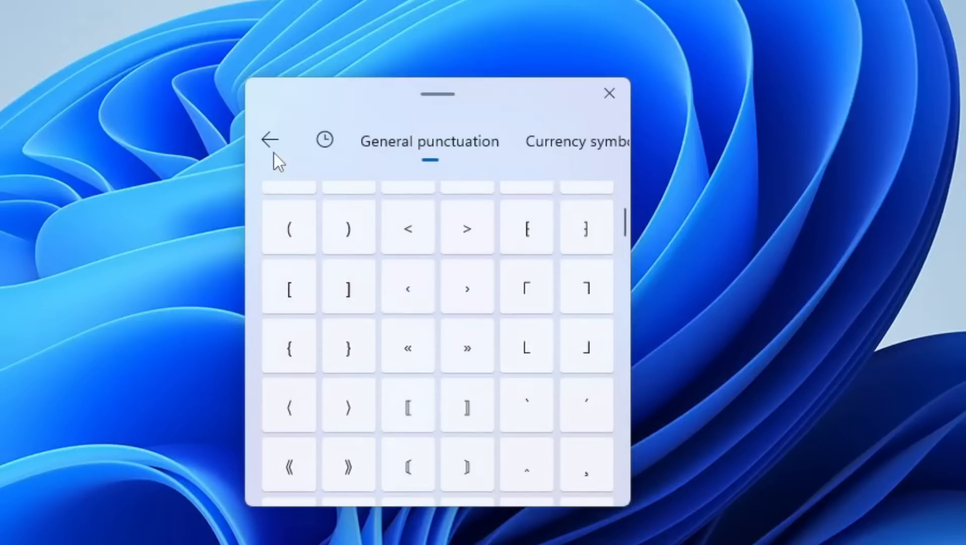
{"action": "left_click", "coordinate": [270, 140]}
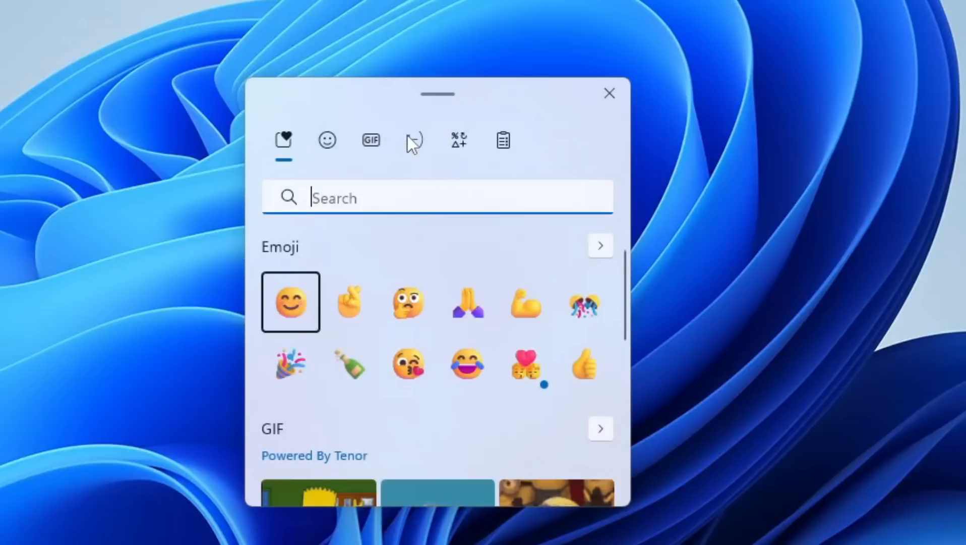
{"action": "mouse_move", "coordinate": [327, 140]}
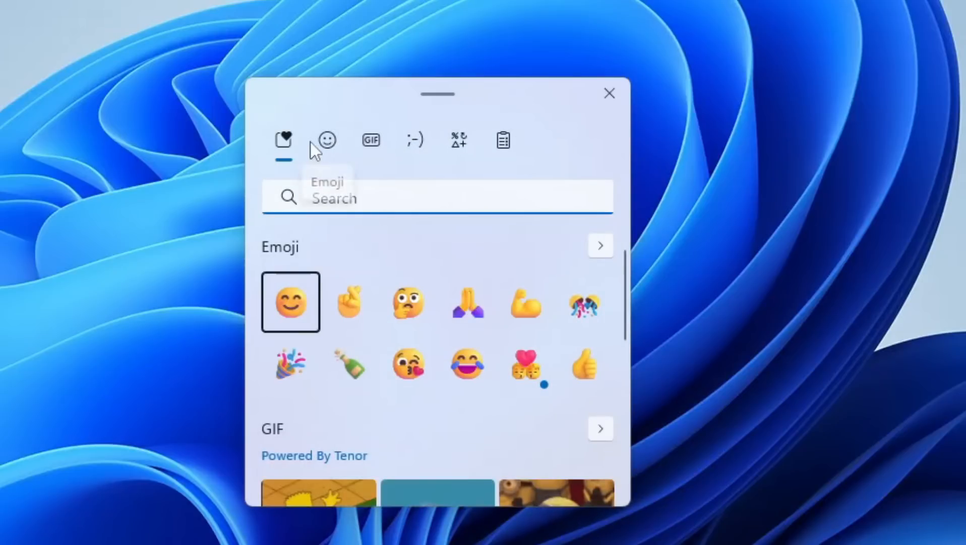
{"action": "mouse_move", "coordinate": [283, 140]}
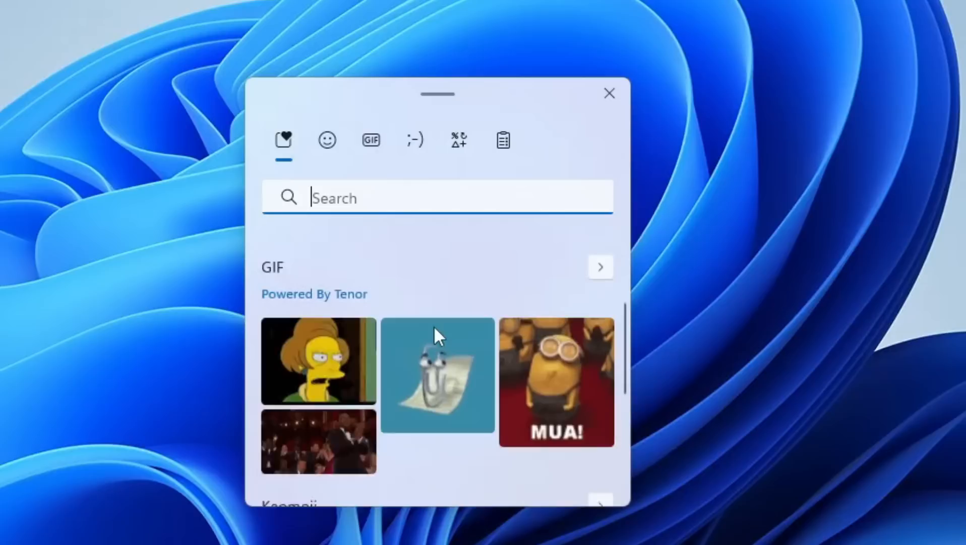
{"action": "left_click", "coordinate": [328, 140]}
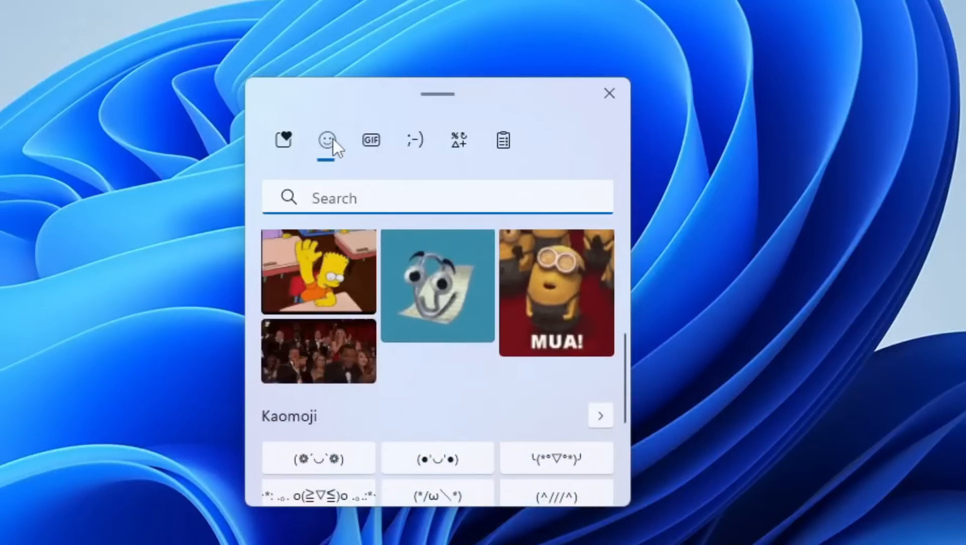
{"action": "left_click", "coordinate": [331, 139]}
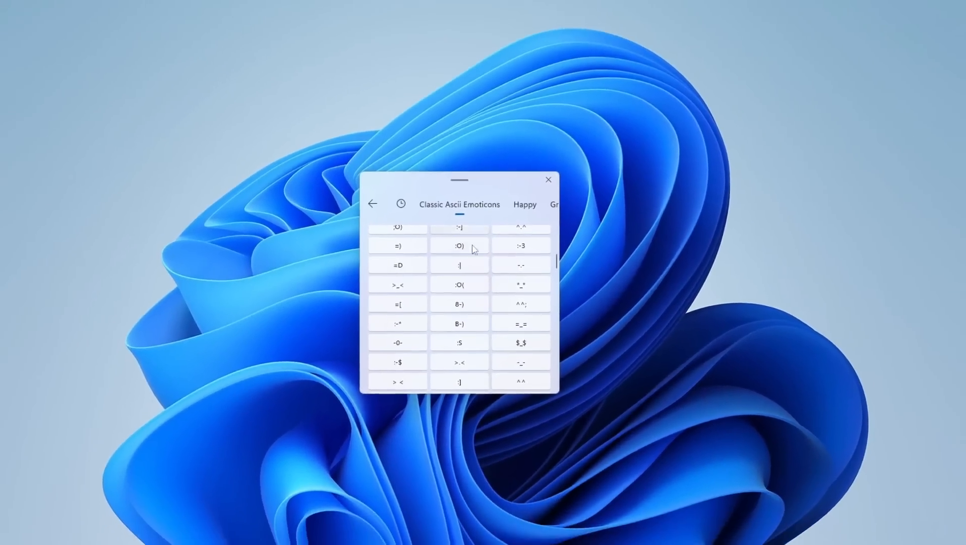
Dismiss the emoji panel by clicking the desktop
{"action": "left_click", "coordinate": [547, 180]}
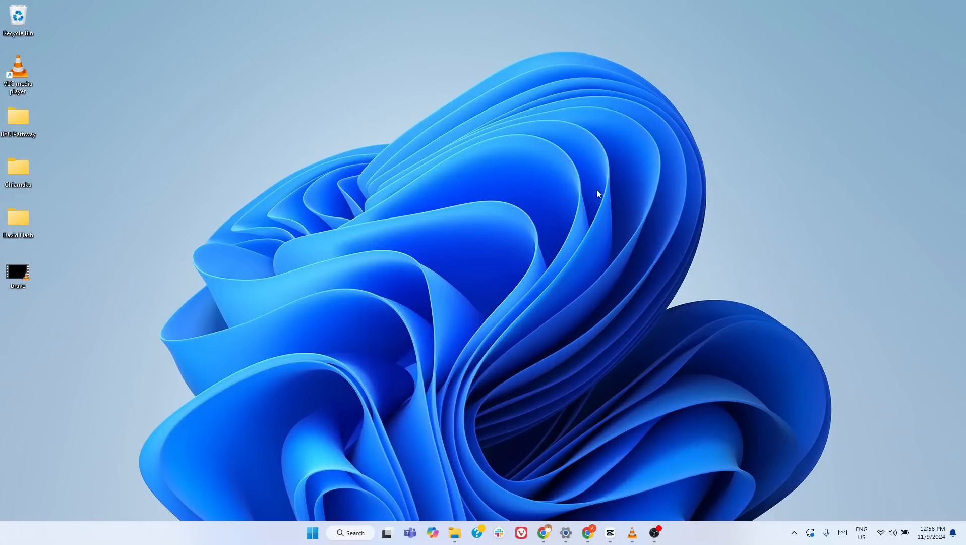
{"action": "mouse_move", "coordinate": [687, 445]}
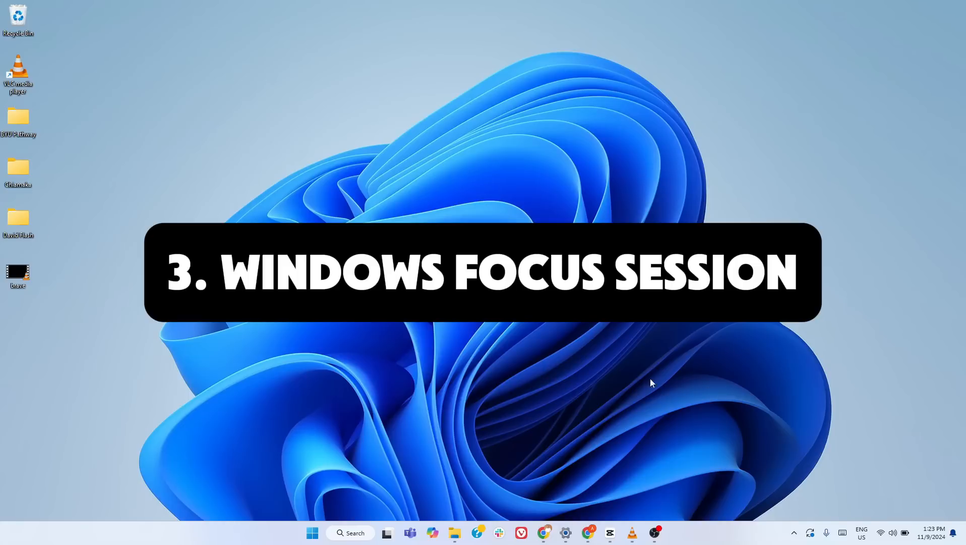
{"action": "mouse_move", "coordinate": [459, 473]}
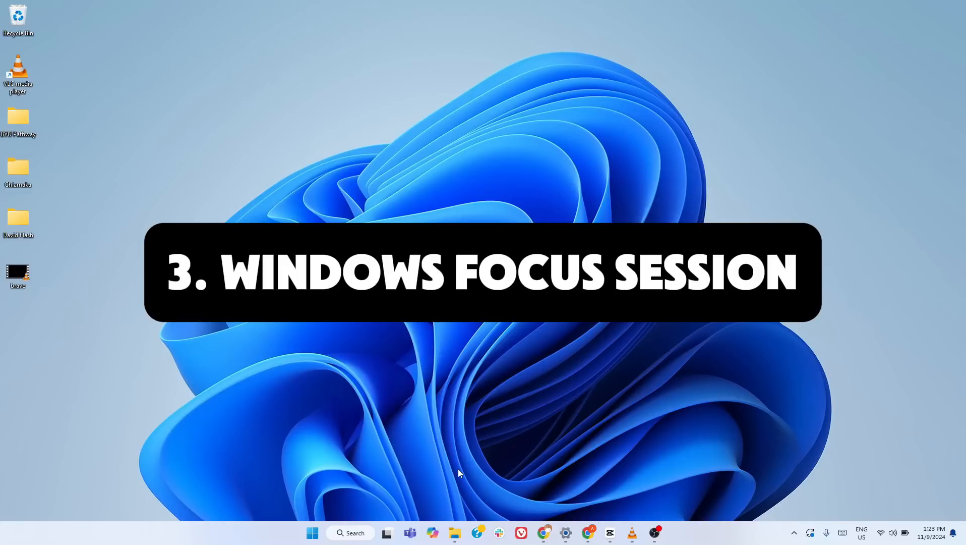
{"action": "mouse_move", "coordinate": [414, 443]}
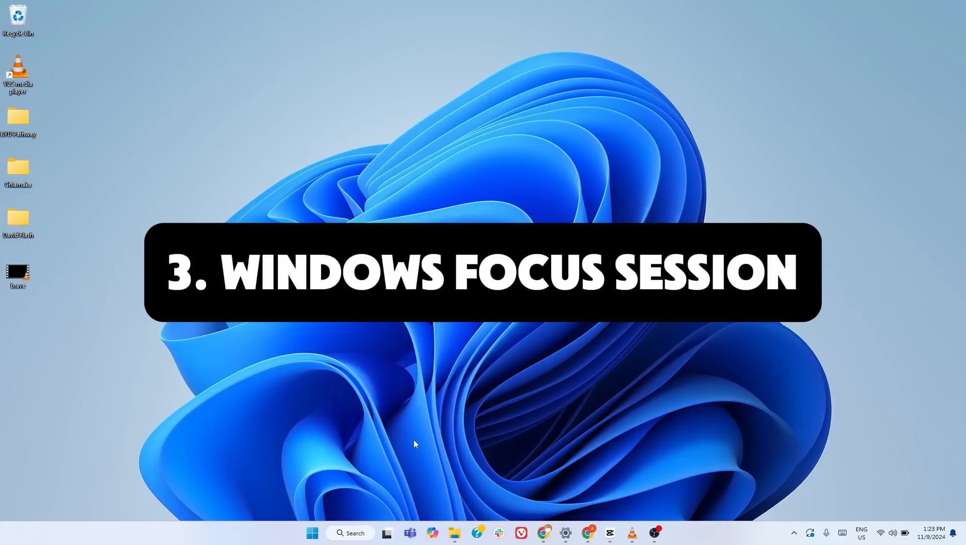
Launch Clock from Windows search and switch to its Focus sessions page
{"action": "left_click", "coordinate": [350, 533]}
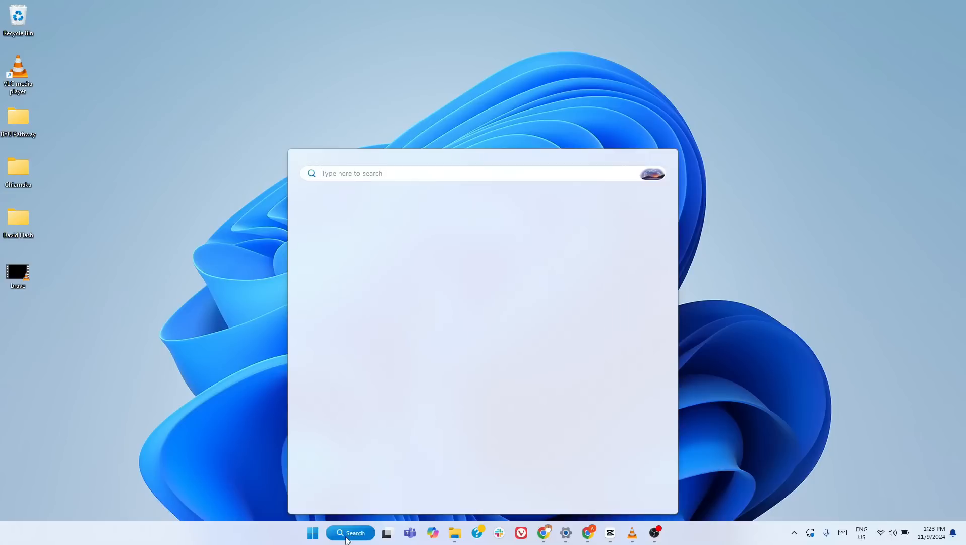
{"action": "type", "text": "clock"}
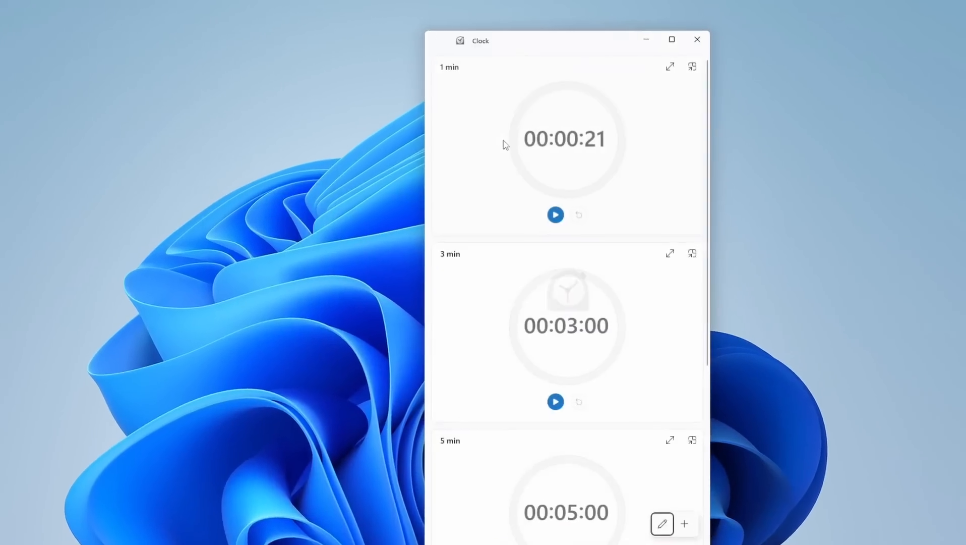
{"action": "left_click", "coordinate": [337, 50]}
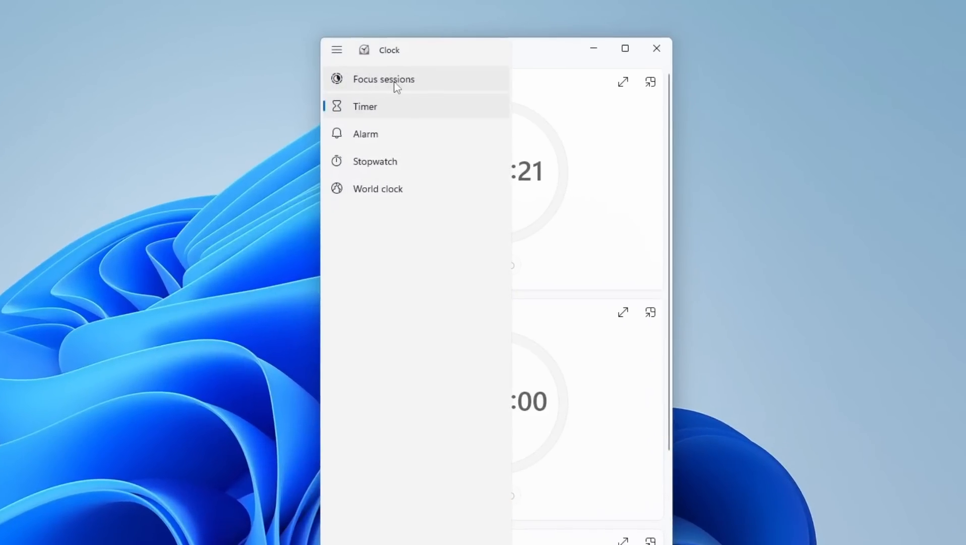
{"action": "left_click", "coordinate": [383, 79]}
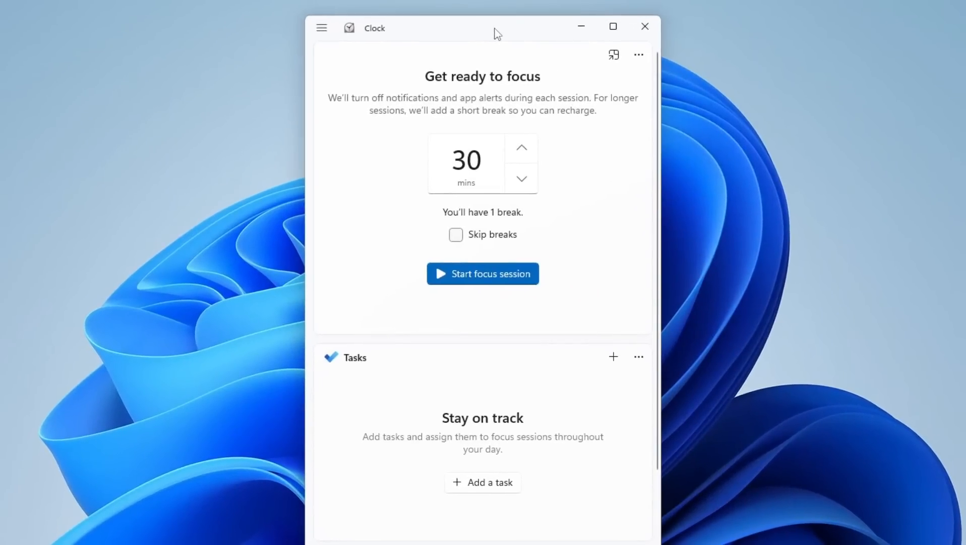
Keep the 30-minute session length, enable Skip breaks, and view the Daily progress section
{"action": "left_click", "coordinate": [467, 159]}
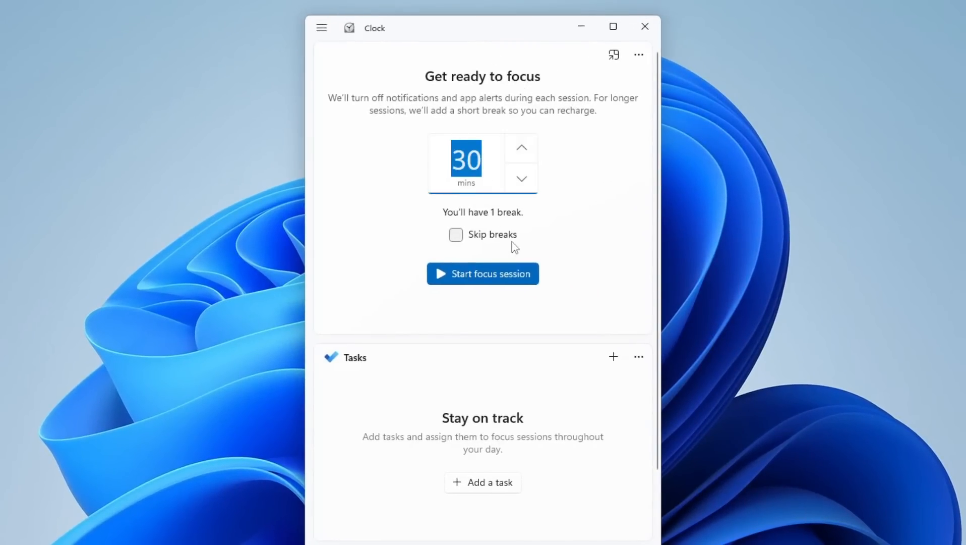
{"action": "left_click", "coordinate": [456, 235]}
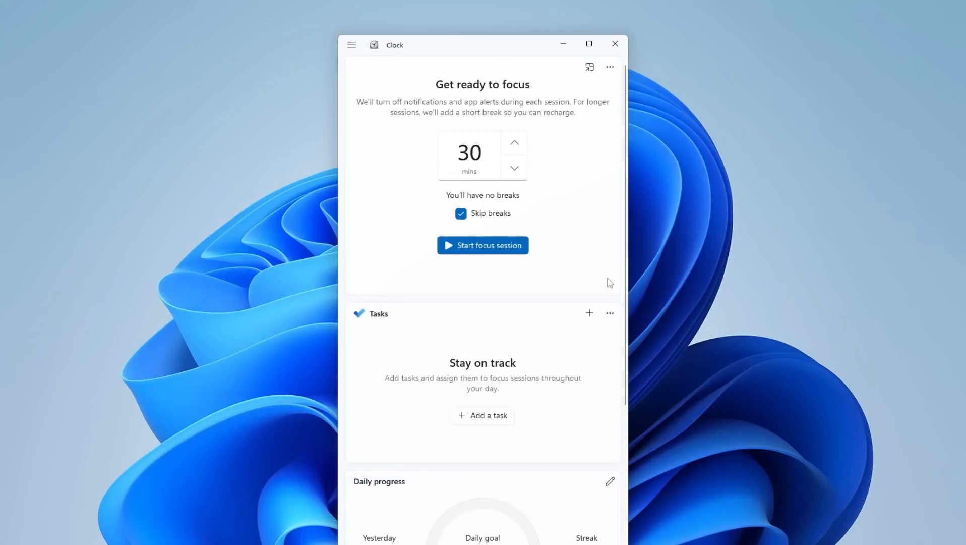
{"action": "scroll", "scroll_direction": "down", "scroll_amount": 3}
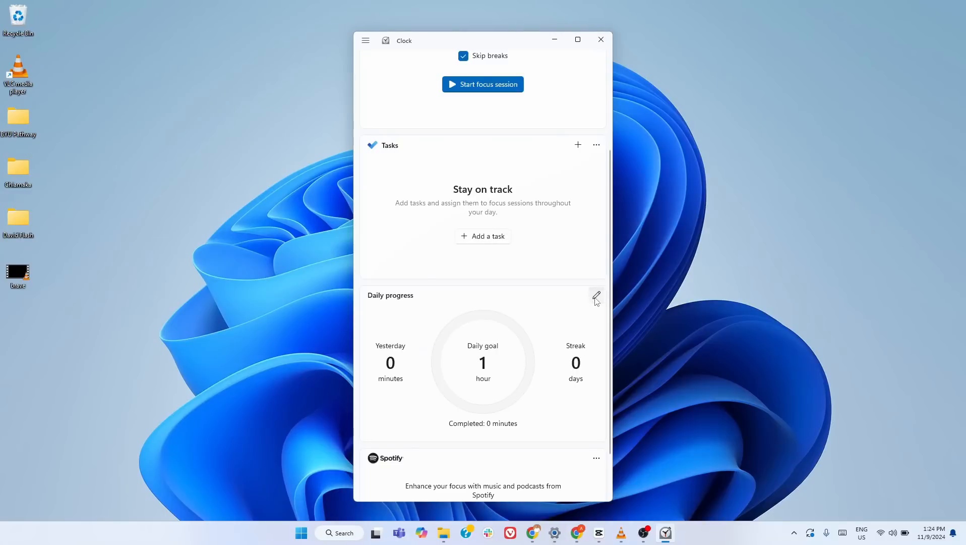
{"action": "left_click", "coordinate": [596, 295]}
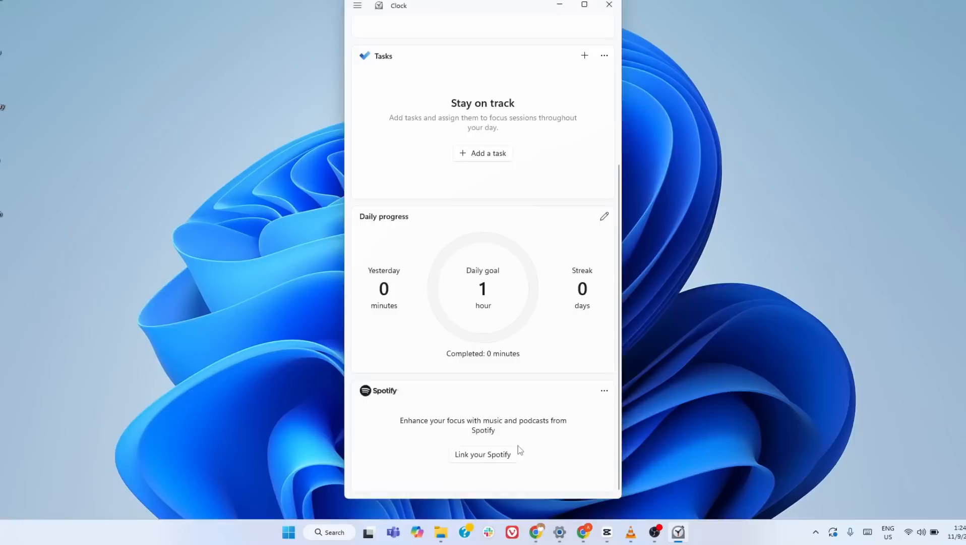
{"action": "scroll", "scroll_direction": "down", "scroll_amount": 3}
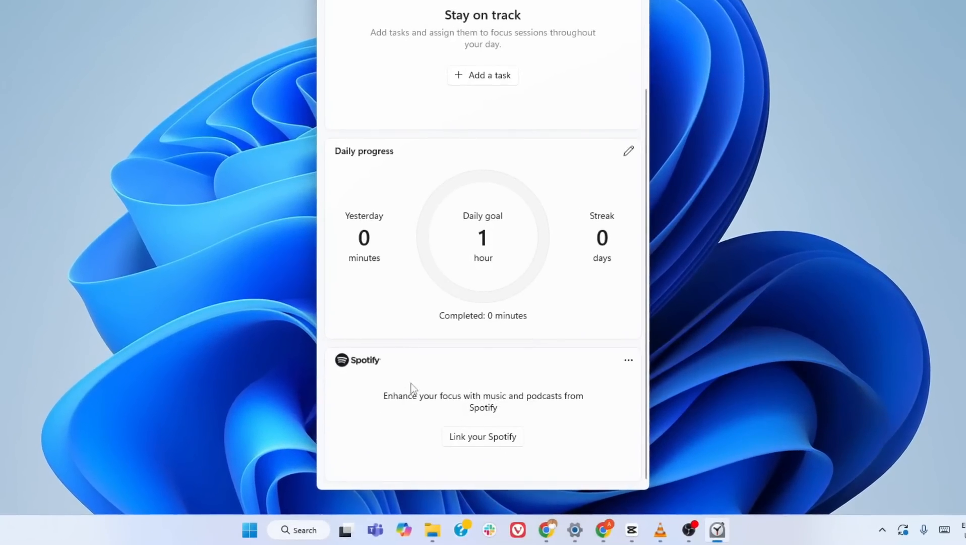
{"action": "mouse_move", "coordinate": [549, 439]}
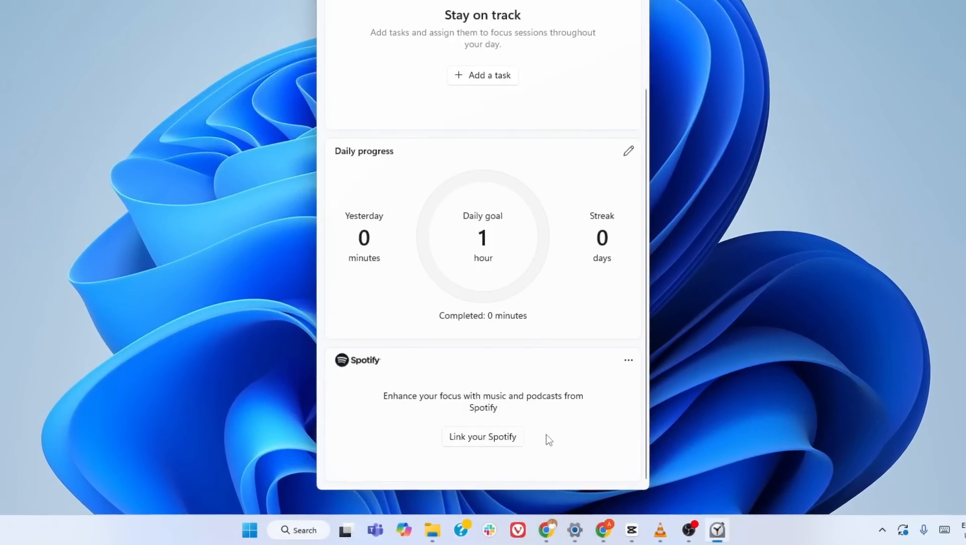
{"action": "mouse_move", "coordinate": [571, 434]}
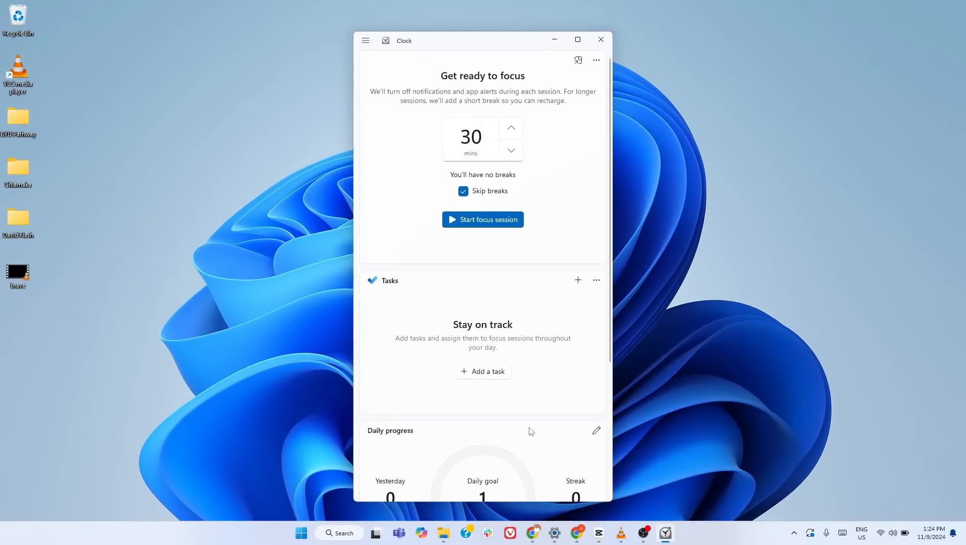
{"action": "mouse_move", "coordinate": [560, 233]}
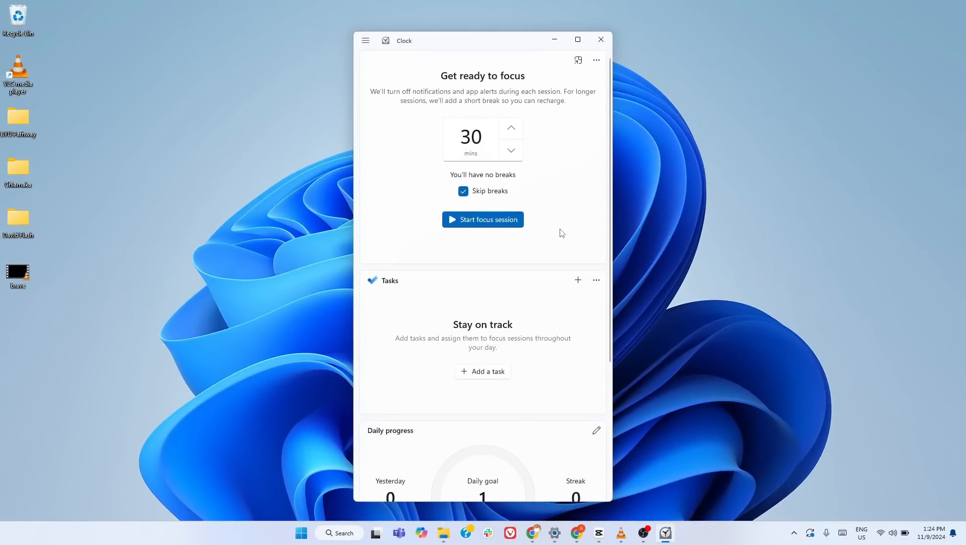
{"action": "mouse_move", "coordinate": [567, 160]}
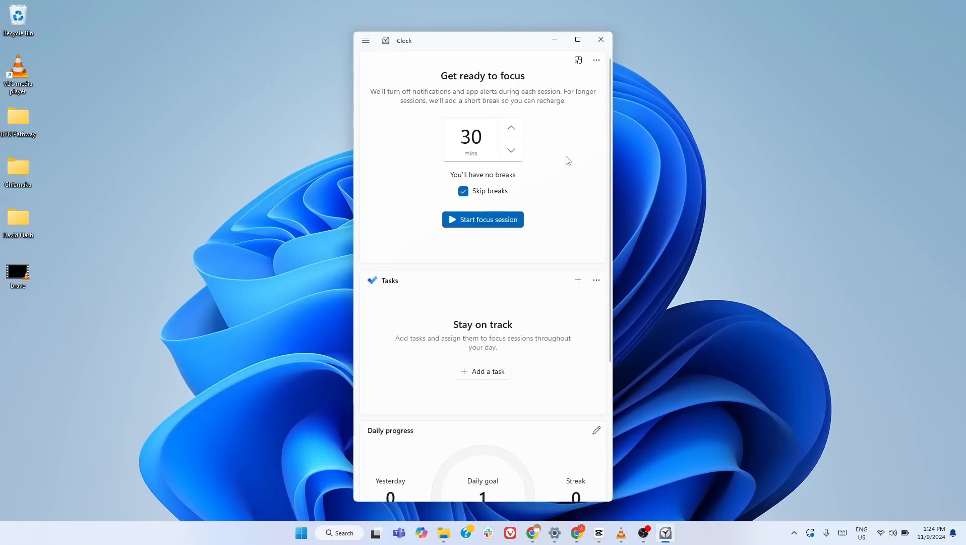
{"action": "mouse_move", "coordinate": [572, 119]}
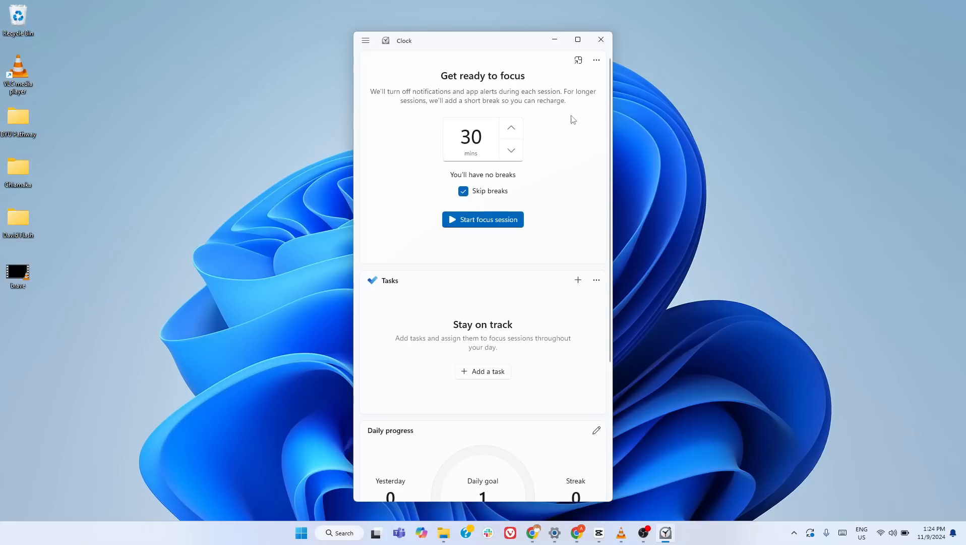
{"action": "mouse_move", "coordinate": [546, 176]}
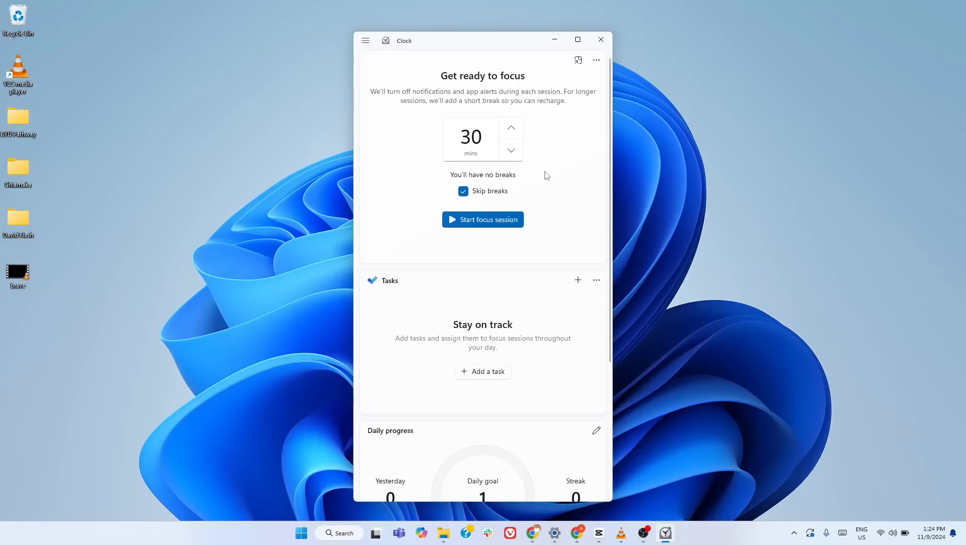
{"action": "mouse_move", "coordinate": [552, 181]}
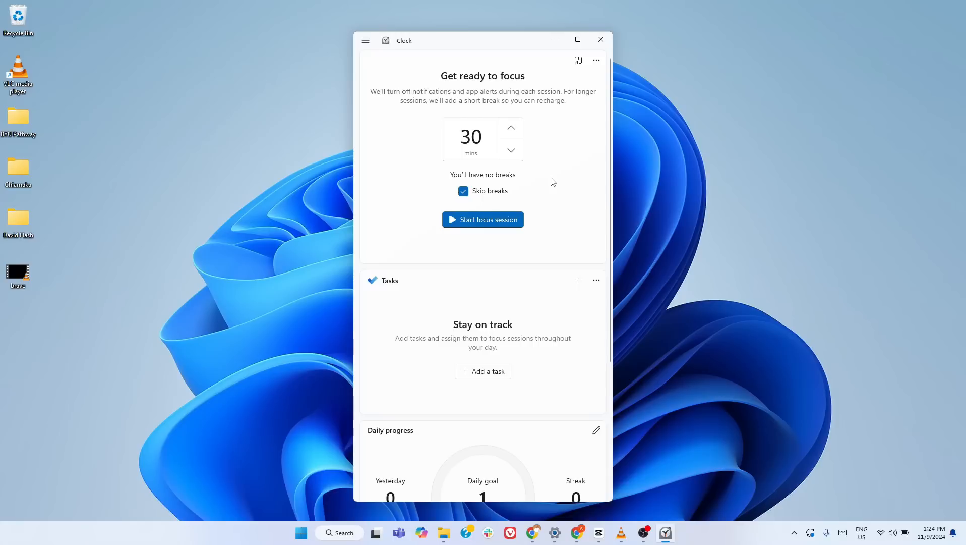
{"action": "mouse_move", "coordinate": [554, 195]}
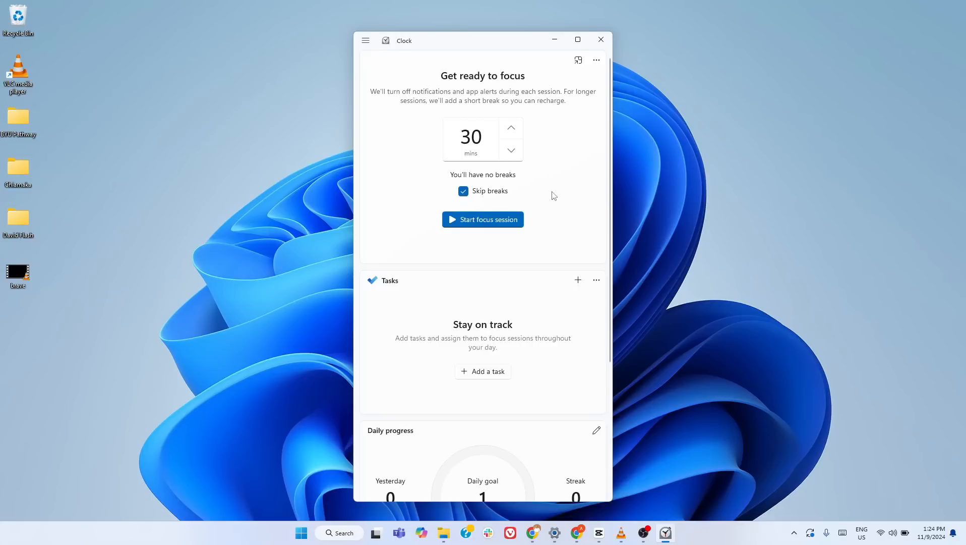
{"action": "mouse_move", "coordinate": [526, 116]}
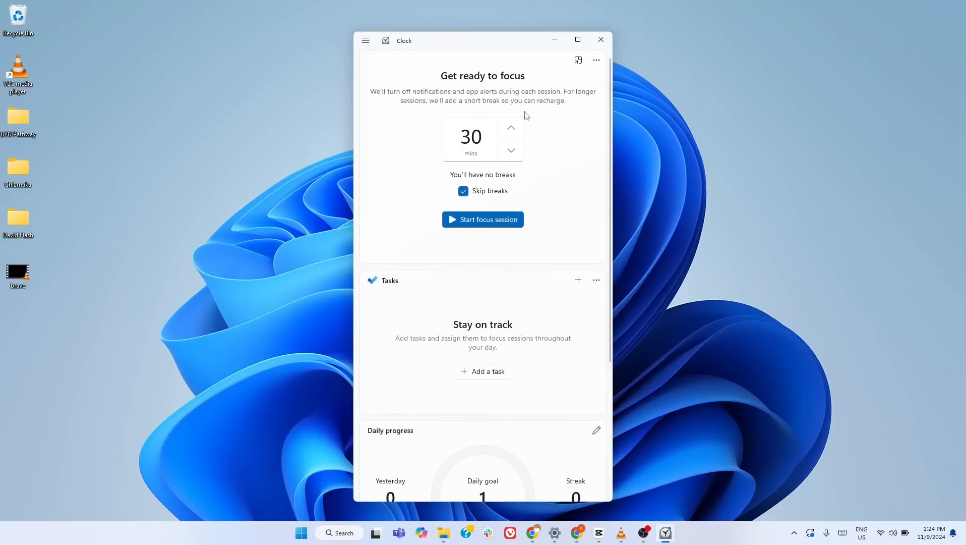
{"action": "mouse_move", "coordinate": [600, 39]}
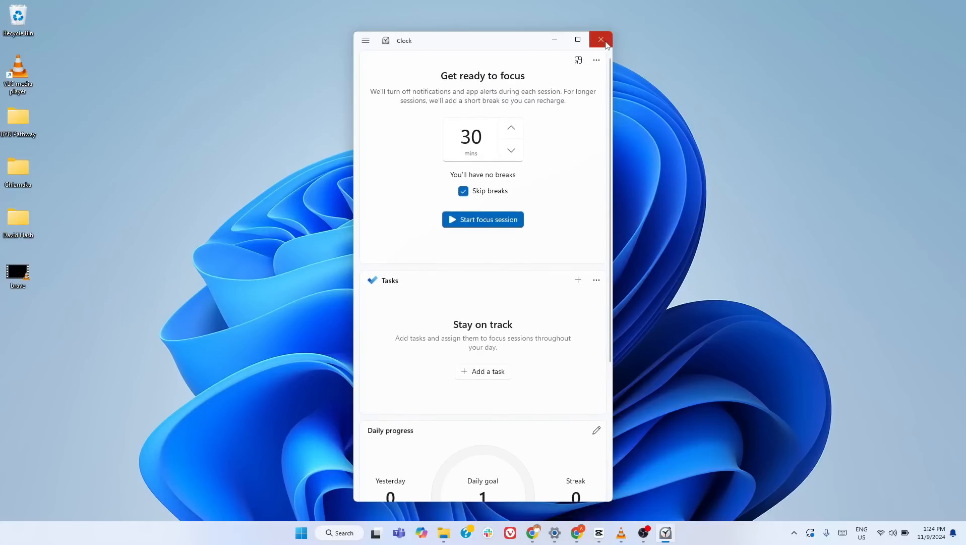
Close the Clock window to return to the desktop
{"action": "left_click", "coordinate": [600, 40]}
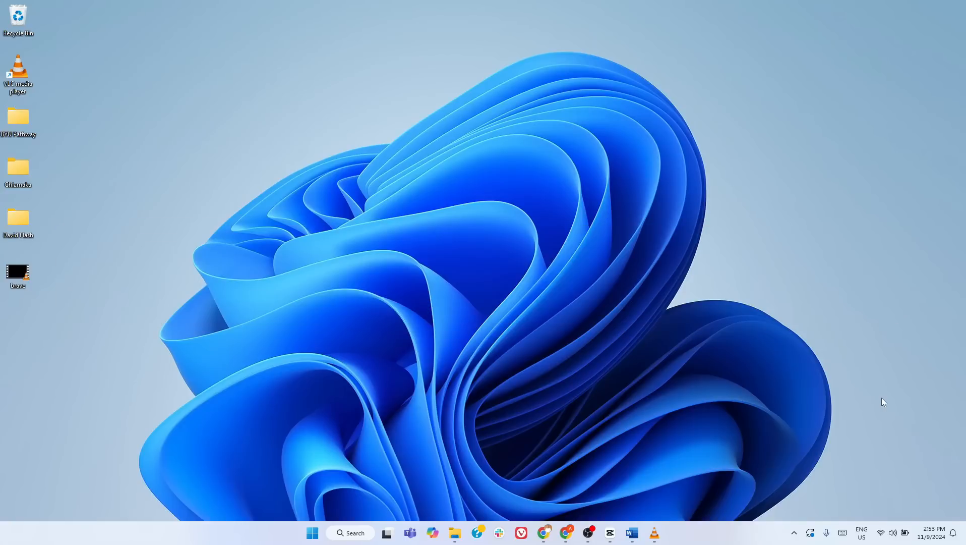
Dismiss the voice typing warning, start listening in Word and dictate 'Windows eleven voice'
{"action": "left_click", "coordinate": [934, 533]}
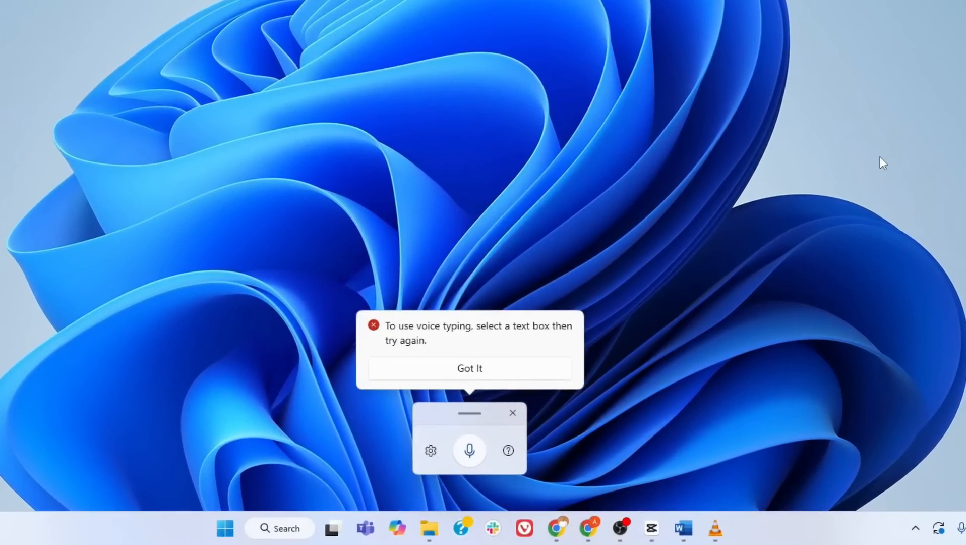
{"action": "left_click", "coordinate": [469, 368]}
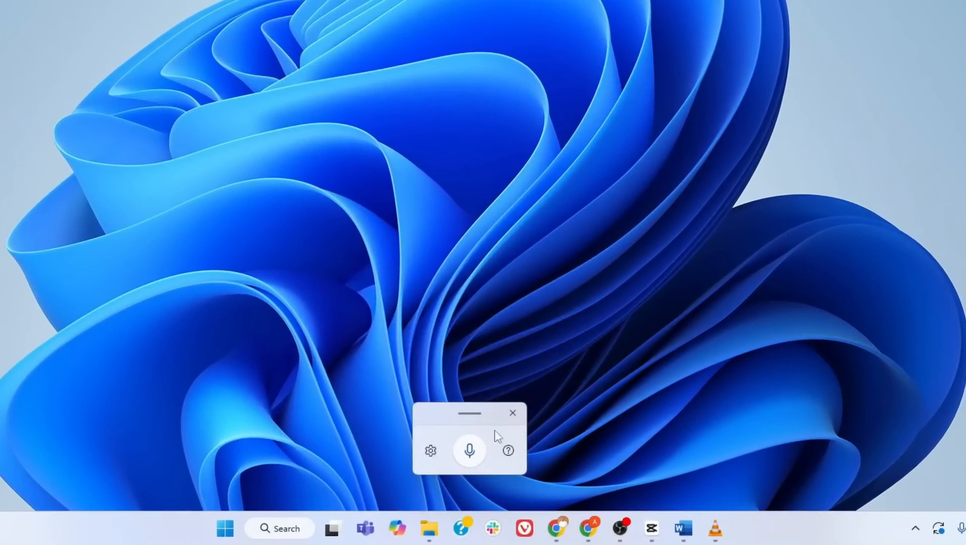
{"action": "mouse_move", "coordinate": [469, 451]}
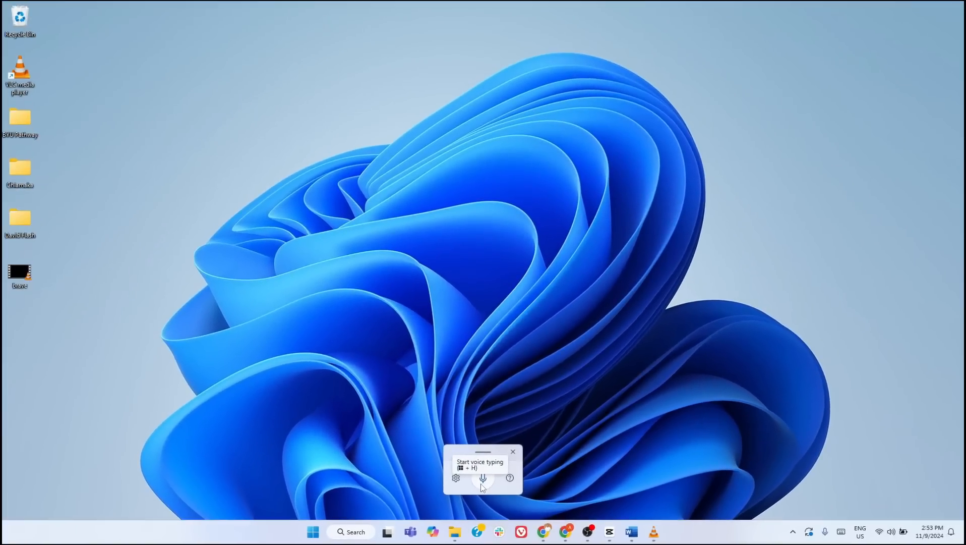
{"action": "mouse_move", "coordinate": [492, 486]}
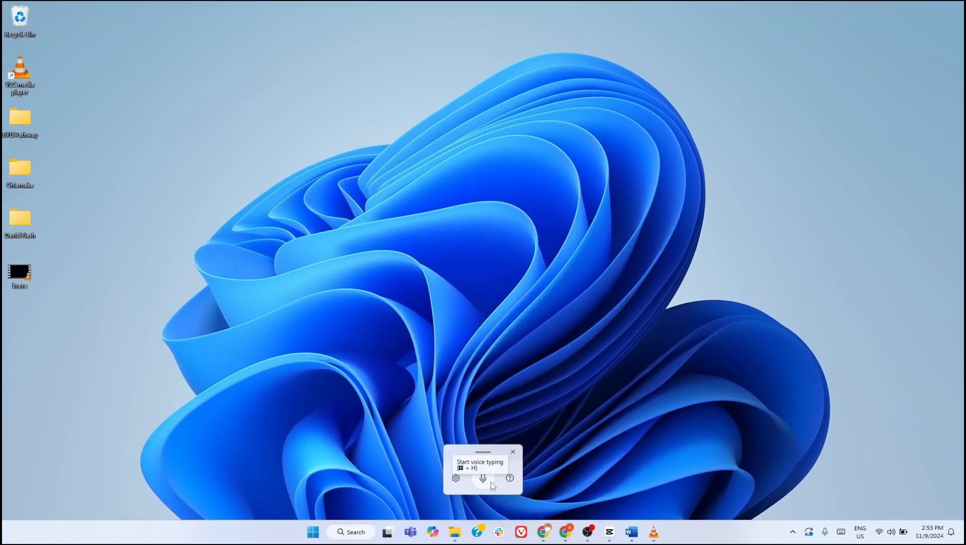
{"action": "left_click", "coordinate": [483, 478]}
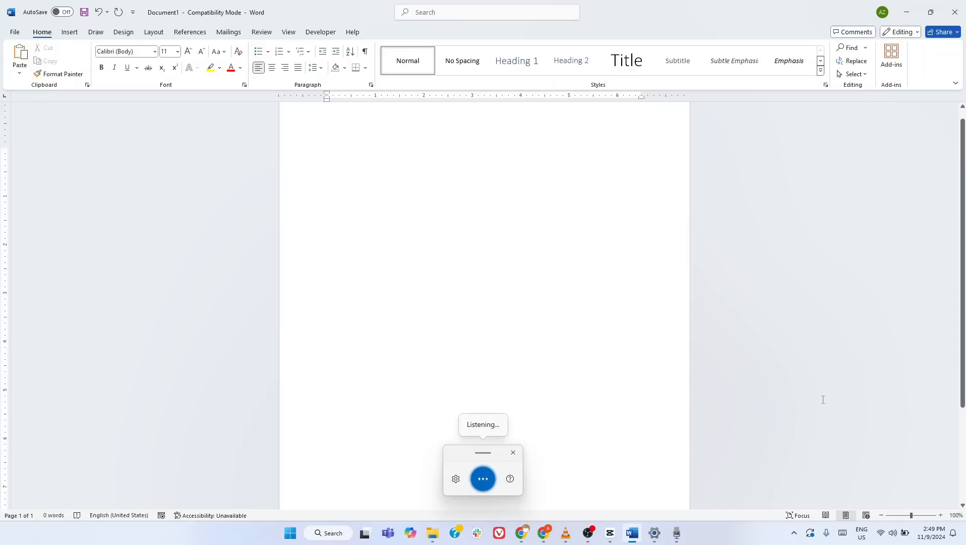
{"action": "type", "text": "Windows eleven voice"}
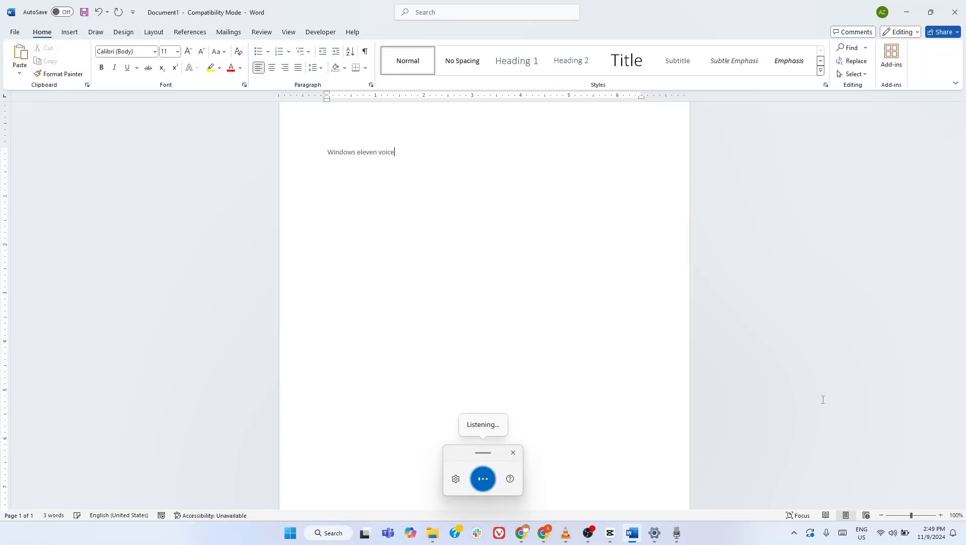
Dictate that voice typing comes in very handy and is used even when multitasking, then stop listening
{"action": "type", "text": "typing comes in very handy it is convenient and I can"}
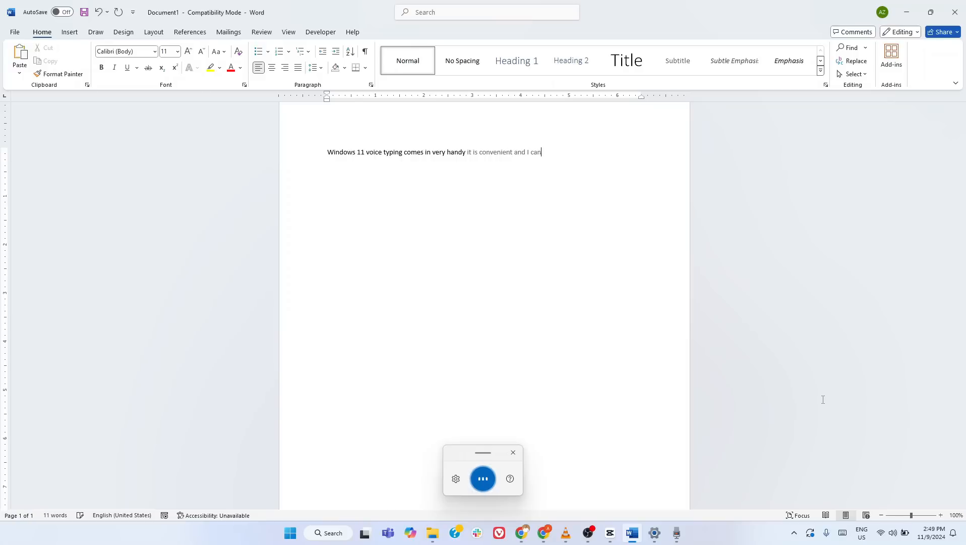
{"action": "type", "text": "use it even when I have to"}
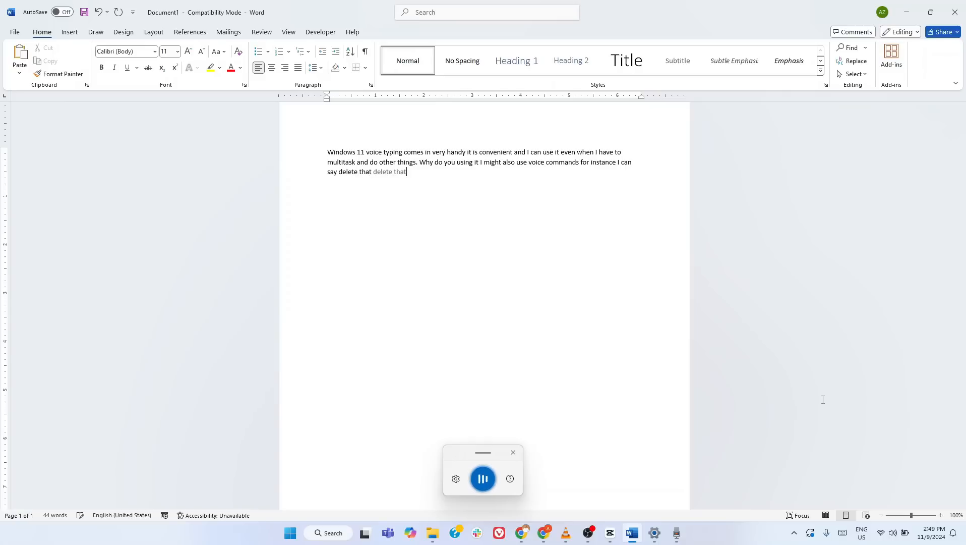
{"action": "left_click", "coordinate": [483, 479]}
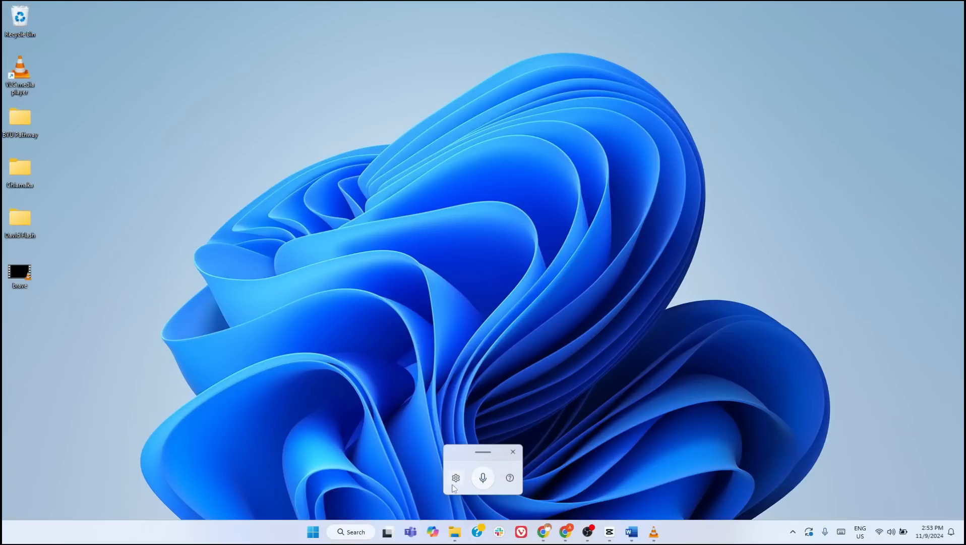
{"action": "mouse_move", "coordinate": [595, 418]}
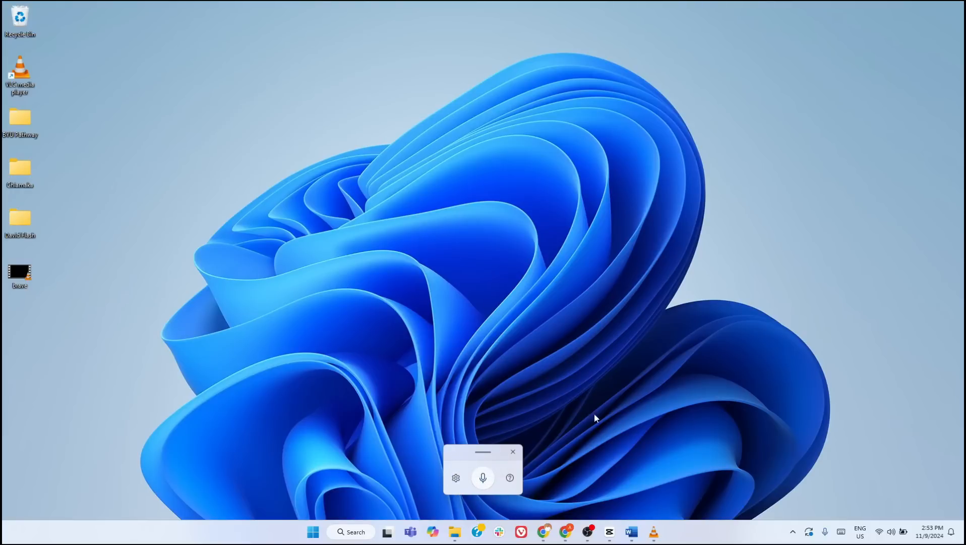
{"action": "mouse_move", "coordinate": [652, 307]}
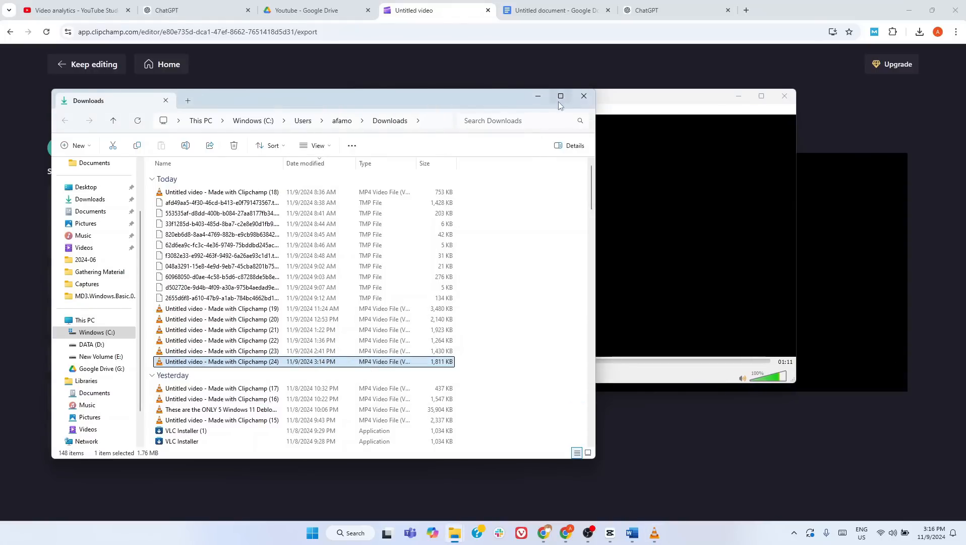
{"action": "mouse_move", "coordinate": [560, 95]}
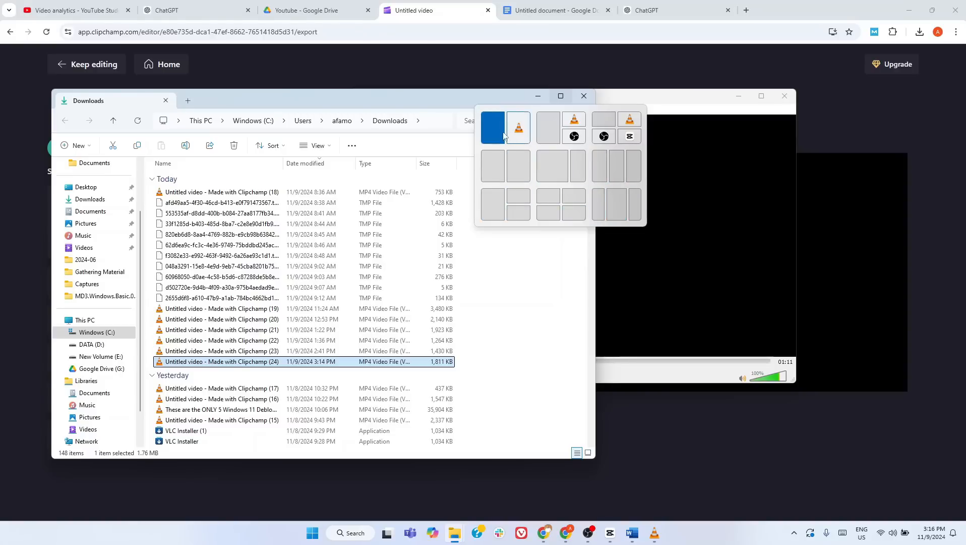
Snap the Downloads window into a Snap Layouts zone beside the browser and another folder
{"action": "left_click", "coordinate": [548, 128]}
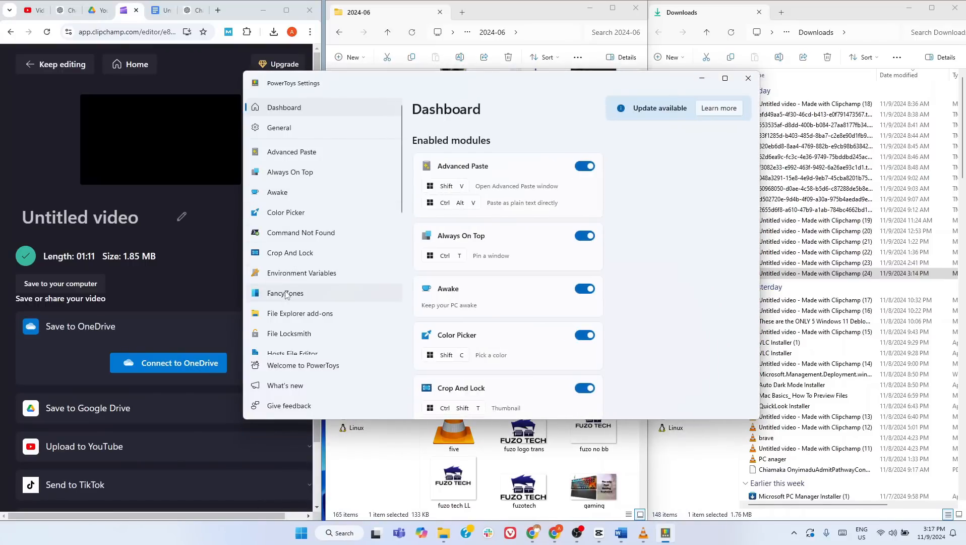
Show the FancyZones page in PowerToys Settings with the module enabled and scroll its options
{"action": "left_click", "coordinate": [286, 292]}
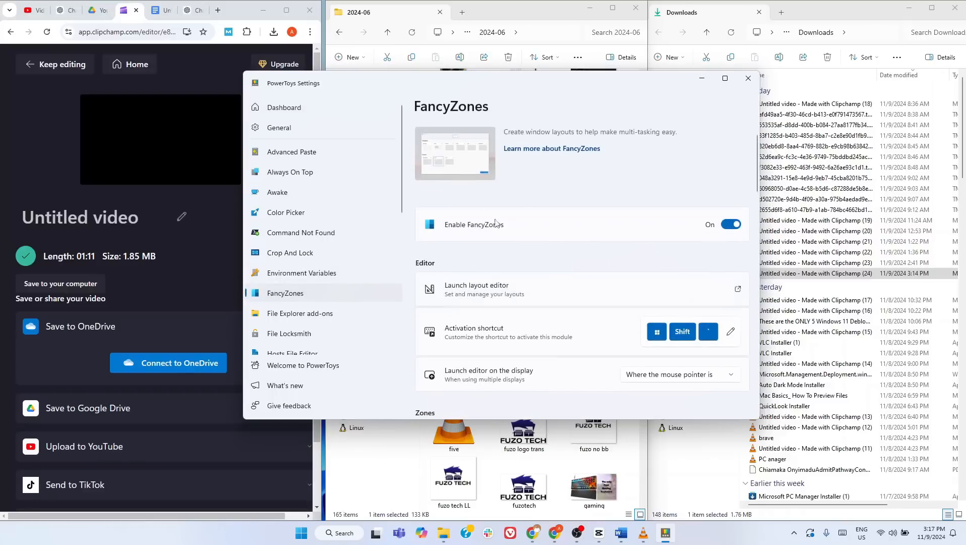
{"action": "scroll", "scroll_direction": "down", "scroll_amount": 3}
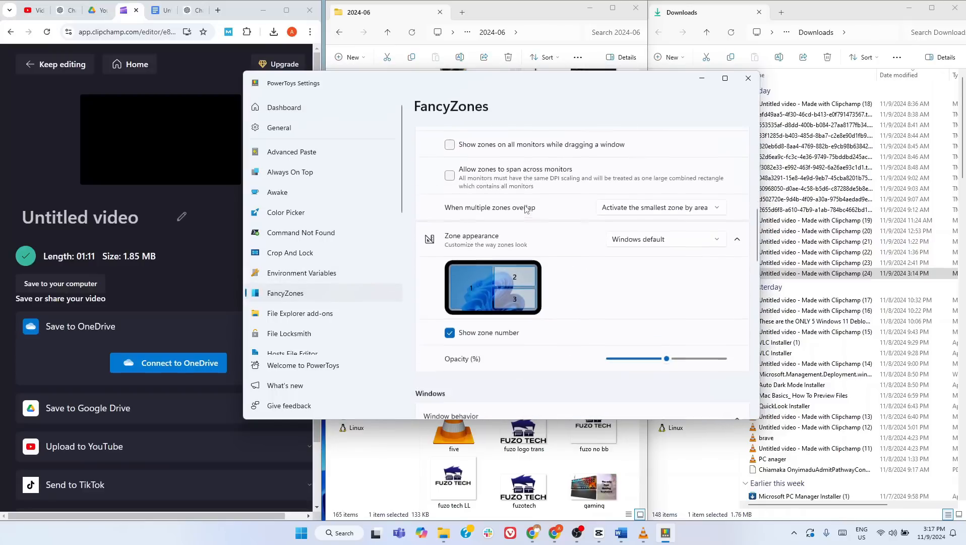
{"action": "scroll", "scroll_direction": "down", "scroll_amount": 3}
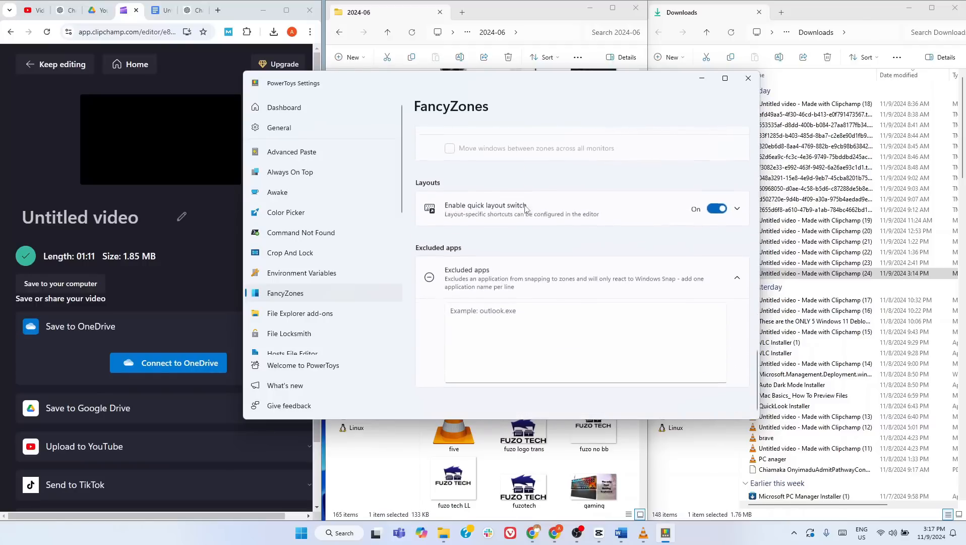
{"action": "scroll", "scroll_direction": "down", "scroll_amount": 3}
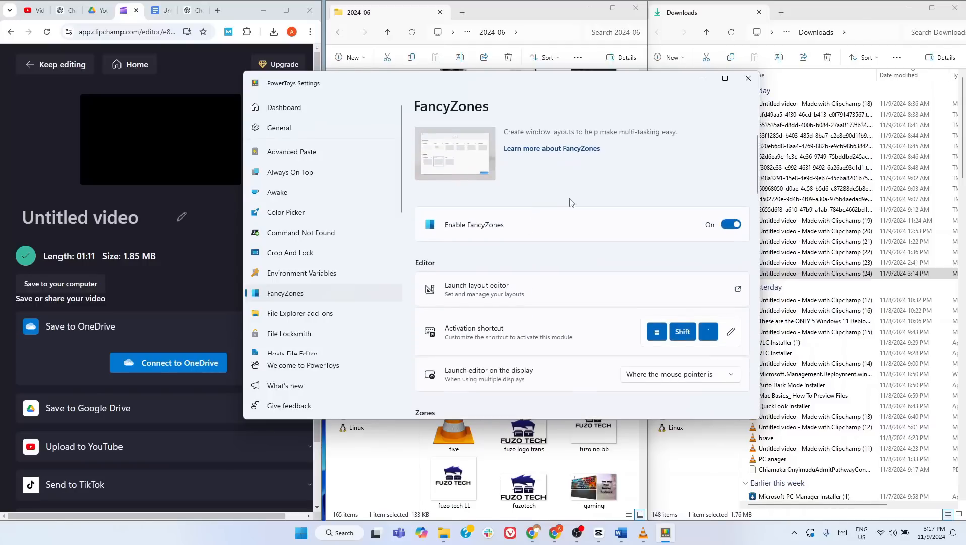
{"action": "mouse_move", "coordinate": [728, 119]}
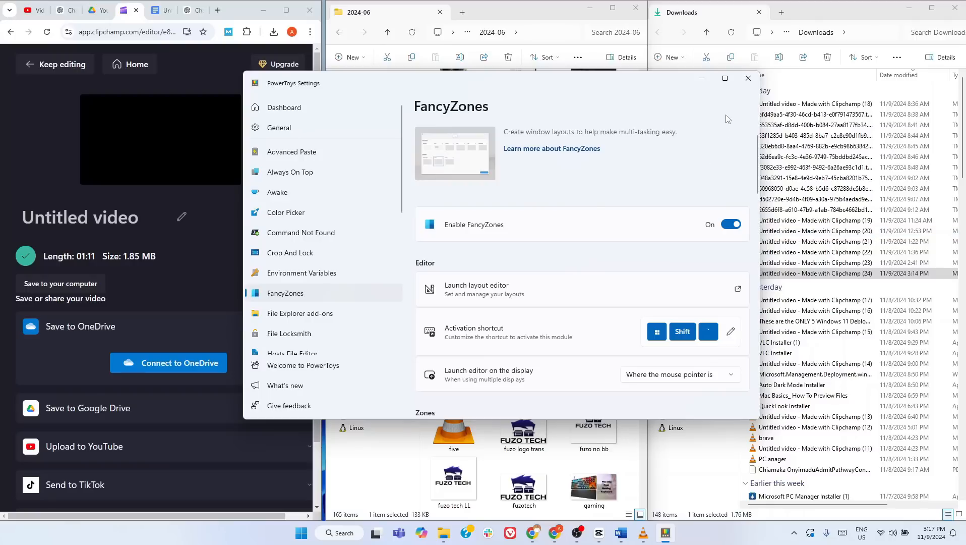
{"action": "mouse_move", "coordinate": [597, 196]}
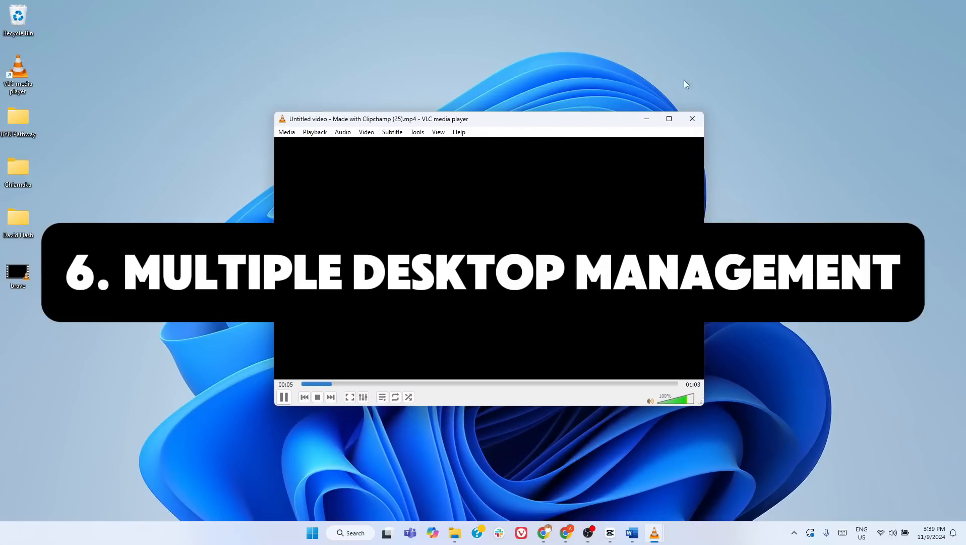
{"action": "mouse_move", "coordinate": [823, 437]}
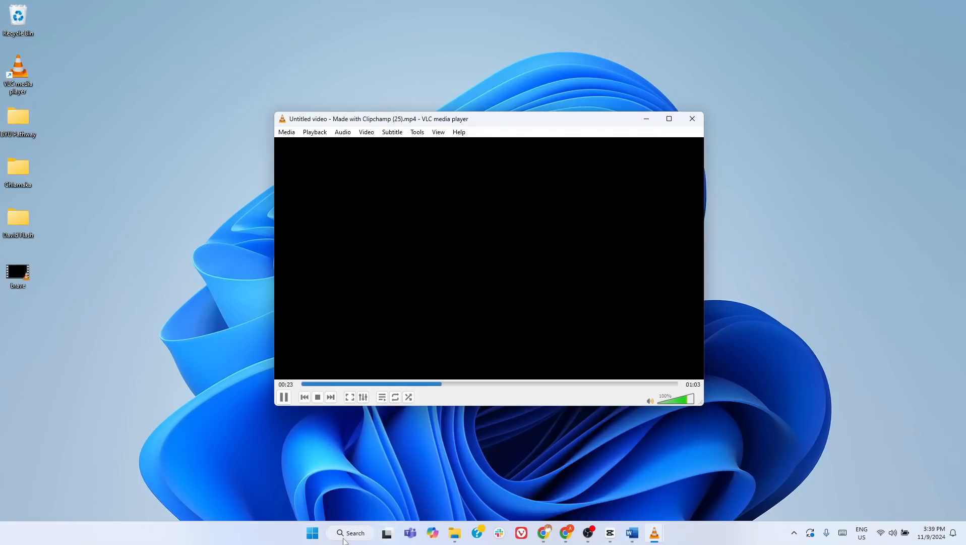
{"action": "left_click", "coordinate": [386, 533]}
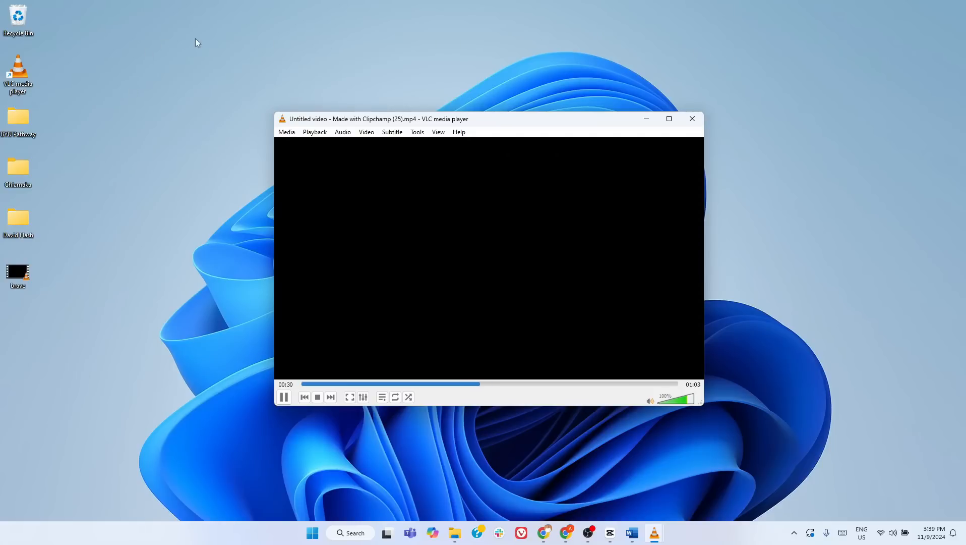
{"action": "left_click", "coordinate": [386, 533]}
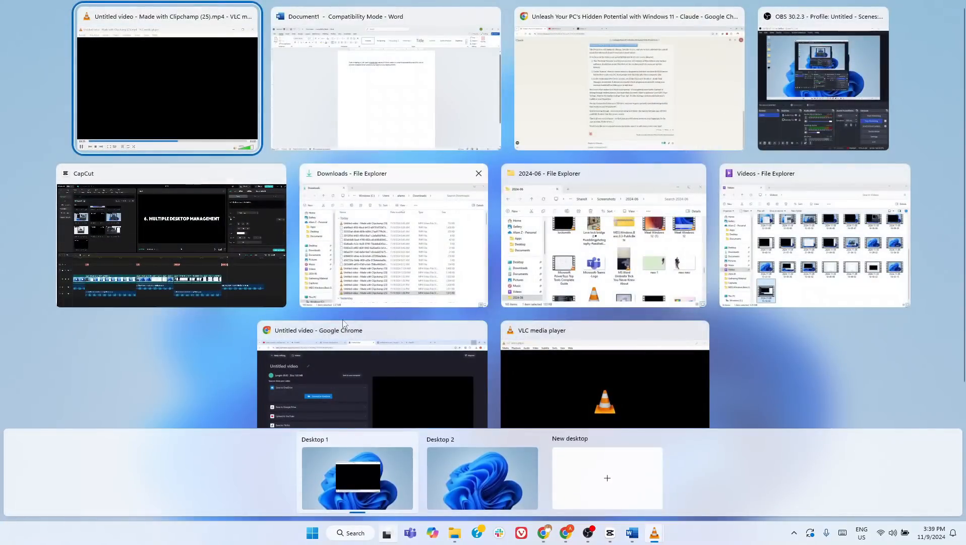
{"action": "mouse_move", "coordinate": [606, 478]}
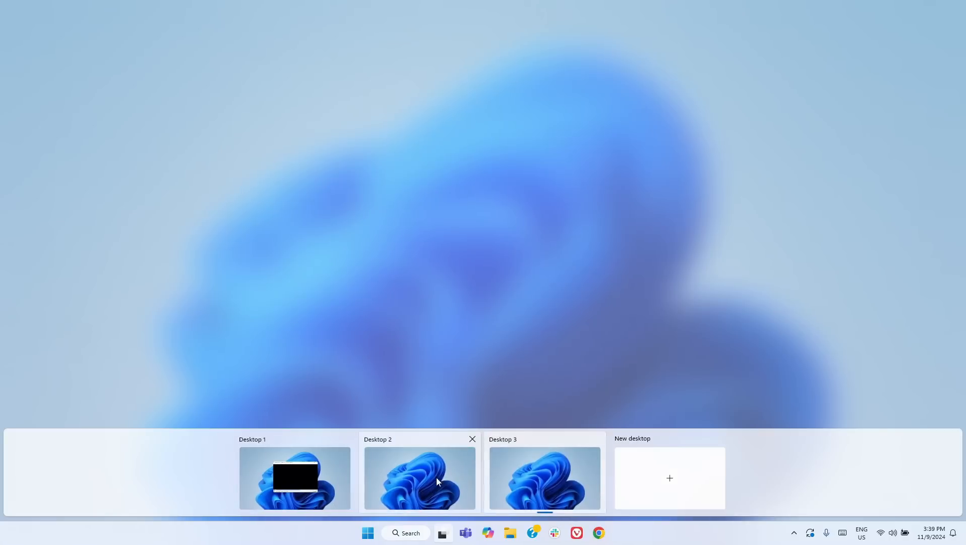
{"action": "mouse_move", "coordinate": [545, 481]}
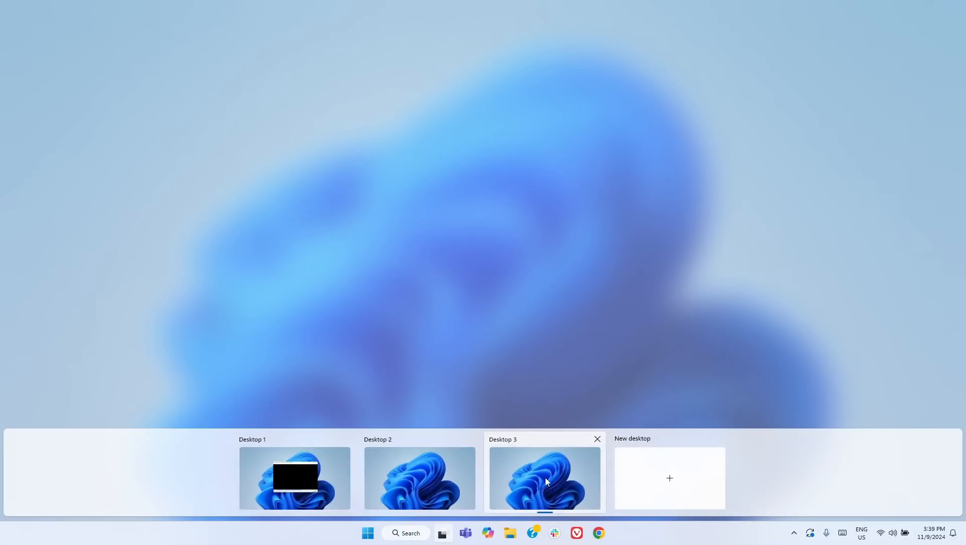
{"action": "mouse_move", "coordinate": [544, 478]}
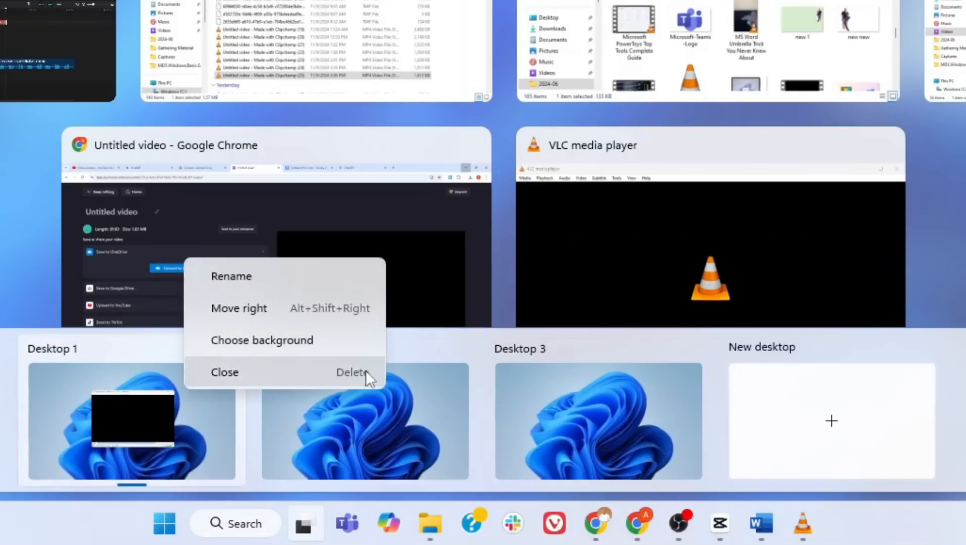
{"action": "mouse_move", "coordinate": [343, 342]}
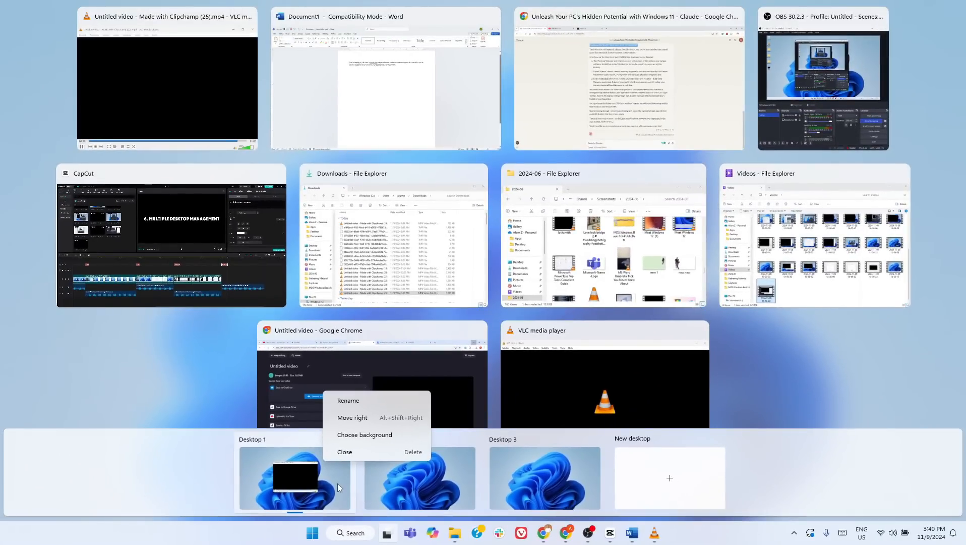
Create Desktop 3 from Task View alongside Desktop 1 and Desktop 2
{"action": "left_click", "coordinate": [294, 478]}
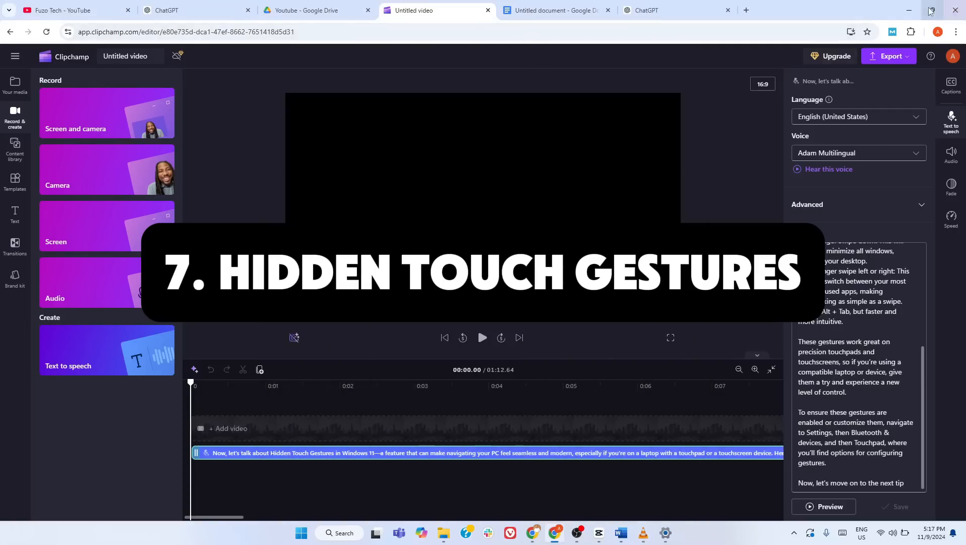
{"action": "mouse_move", "coordinate": [909, 11]}
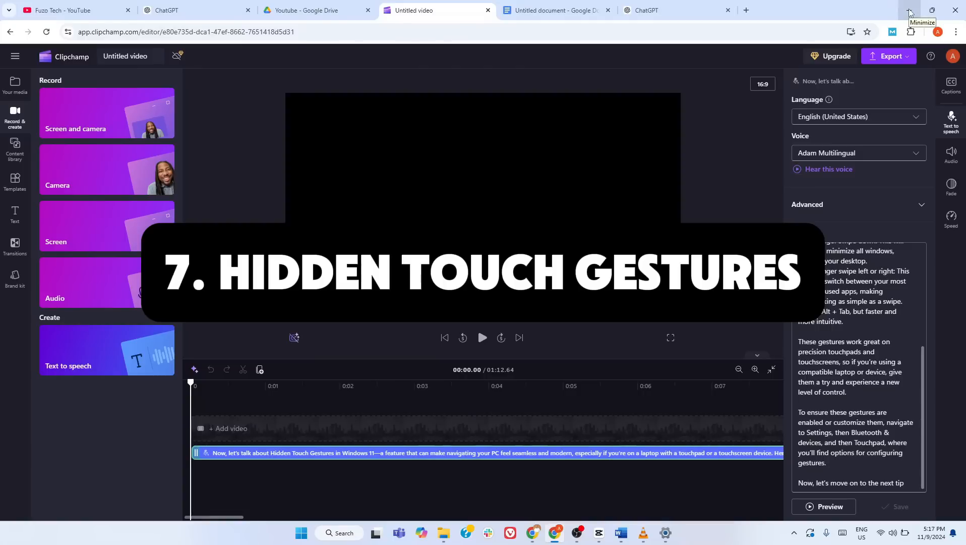
Minimize the Clipchamp browser window to reveal the Settings Touchpad page
{"action": "left_click", "coordinate": [909, 10]}
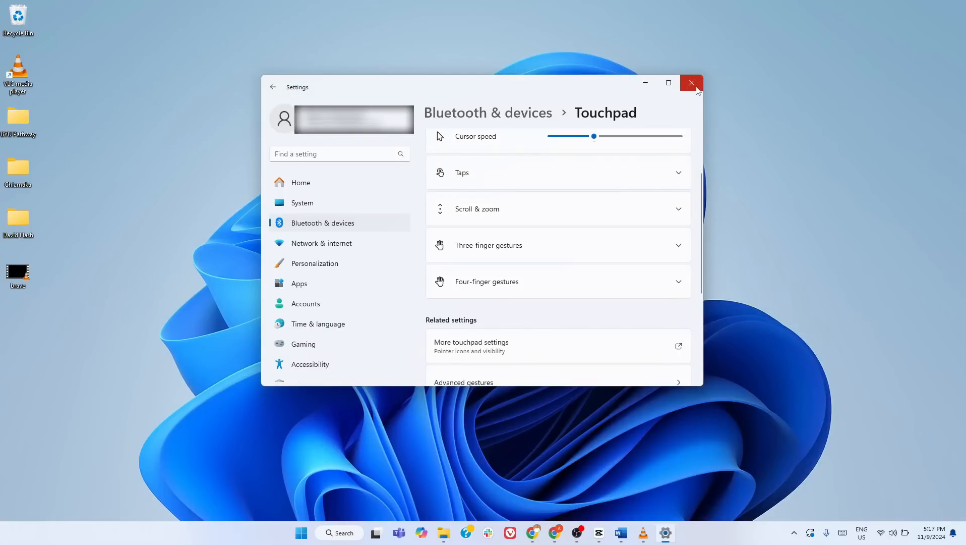
{"action": "mouse_move", "coordinate": [691, 83]}
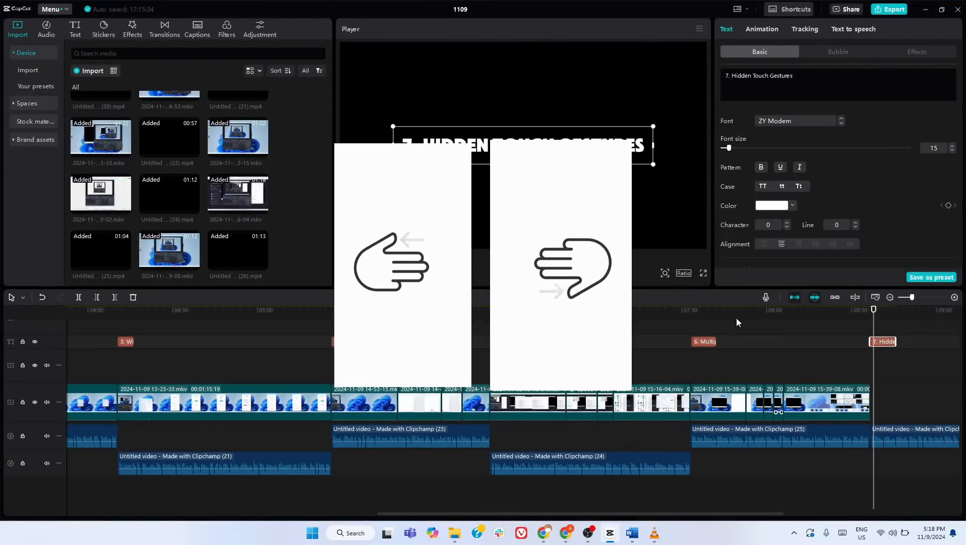
Switch to the empty VLC media player via Alt+Tab and dismiss it, leaving the Videos folder showing
{"action": "key", "text": "alt+tab"}
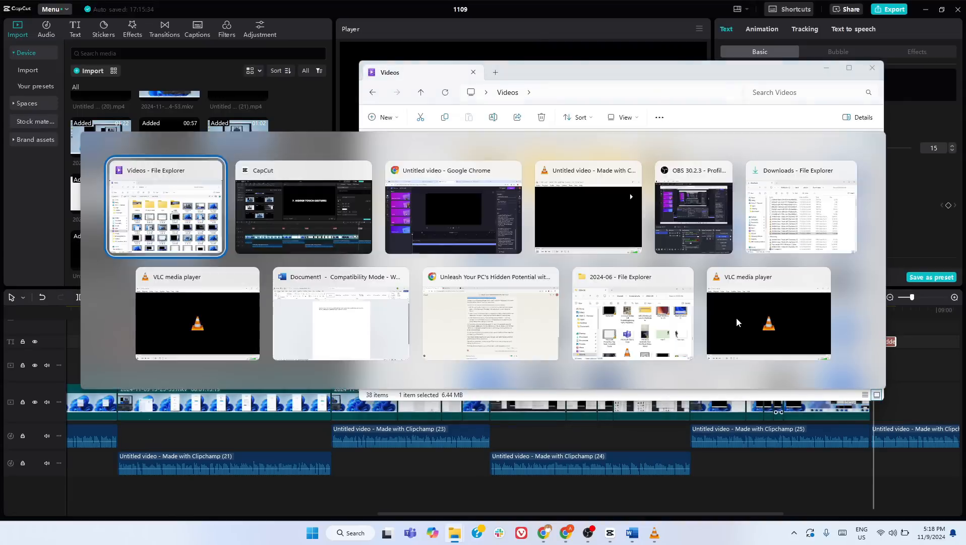
{"action": "left_click", "coordinate": [769, 311]}
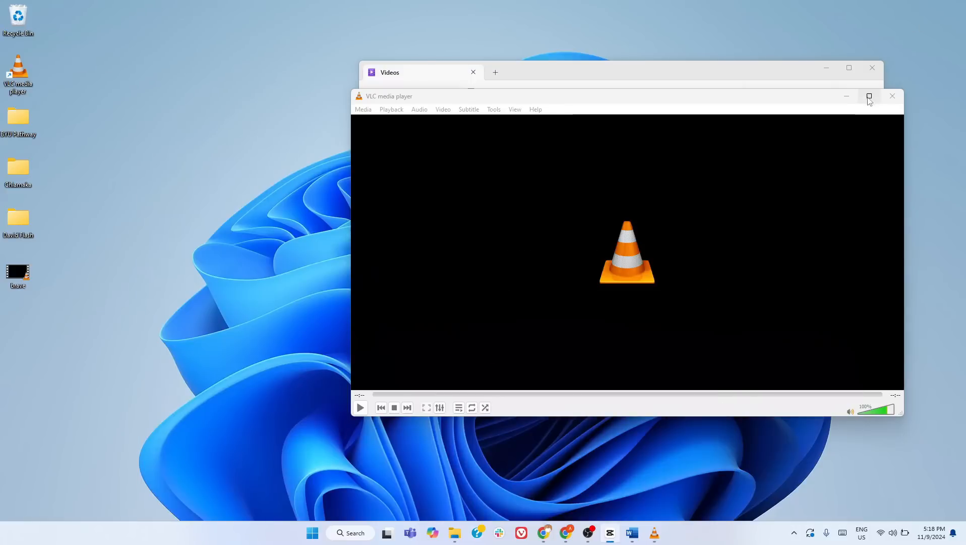
{"action": "left_click", "coordinate": [891, 96]}
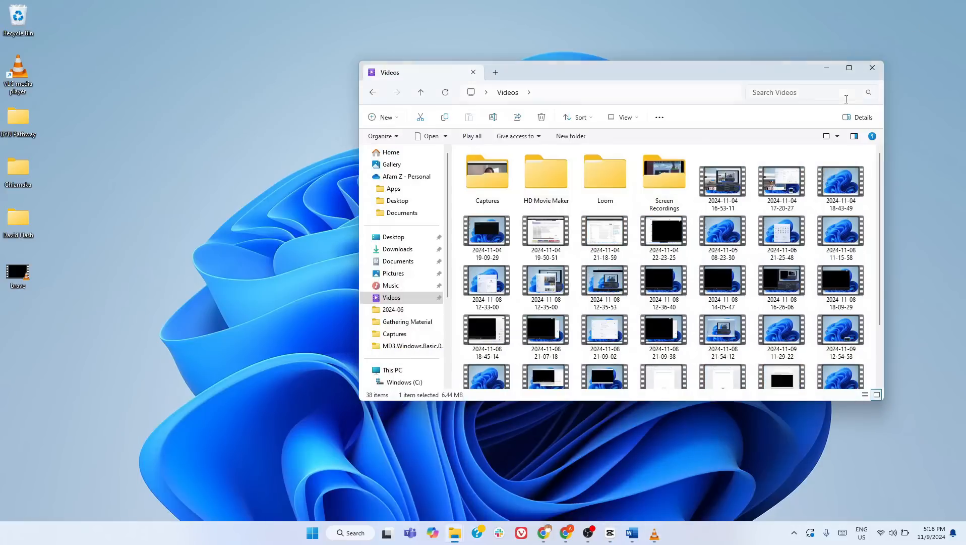
{"action": "left_click", "coordinate": [871, 68]}
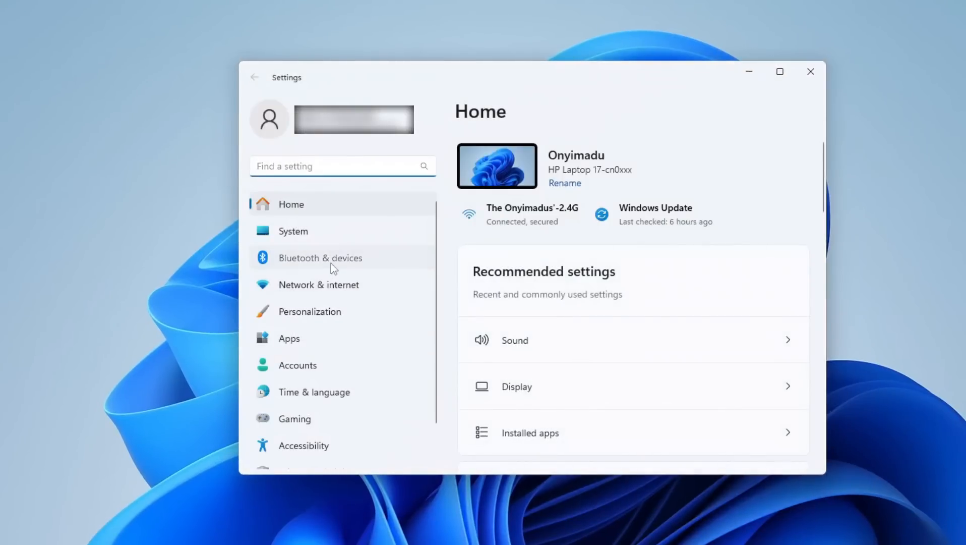
Review the Bluetooth & devices touchpad gesture options, then close Settings
{"action": "left_click", "coordinate": [320, 258]}
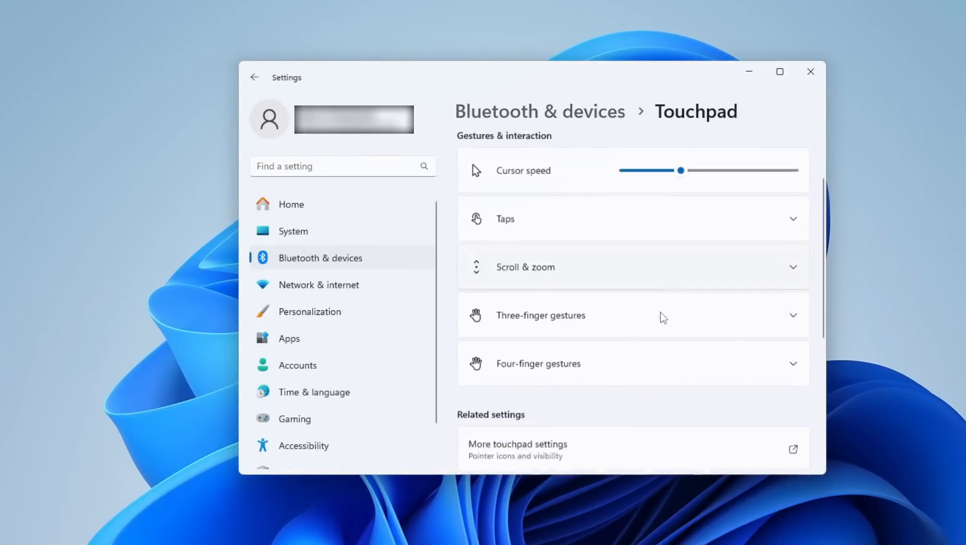
{"action": "scroll", "scroll_direction": "down", "scroll_amount": 3}
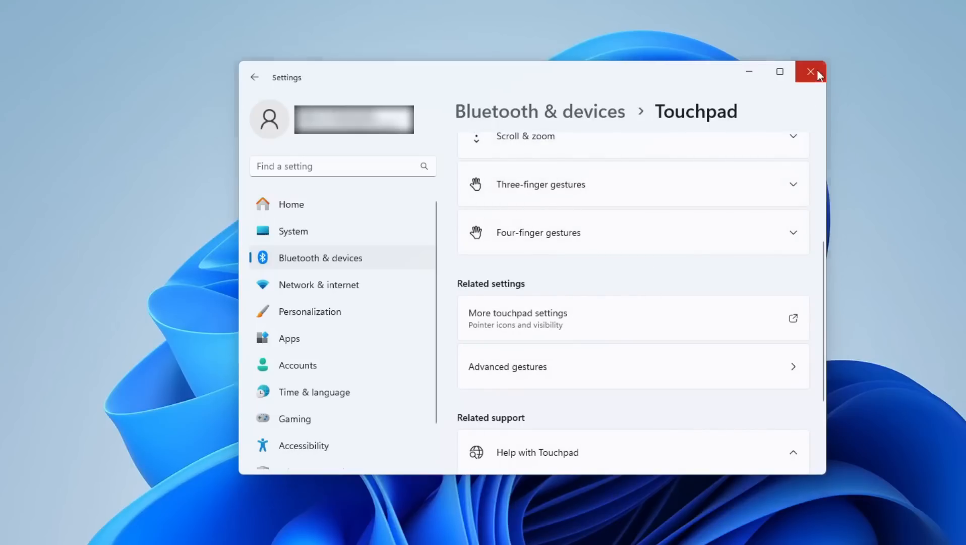
{"action": "left_click", "coordinate": [810, 71]}
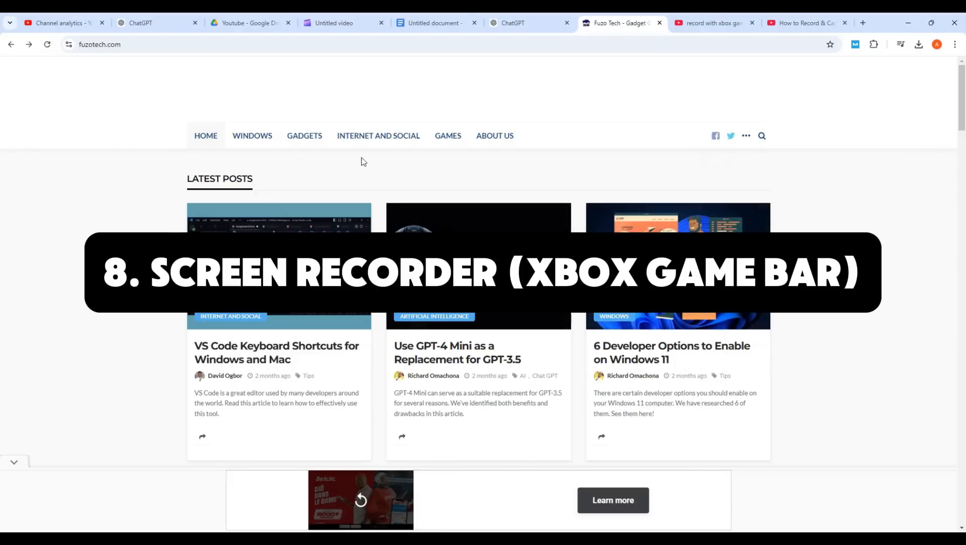
{"action": "mouse_move", "coordinate": [363, 190]}
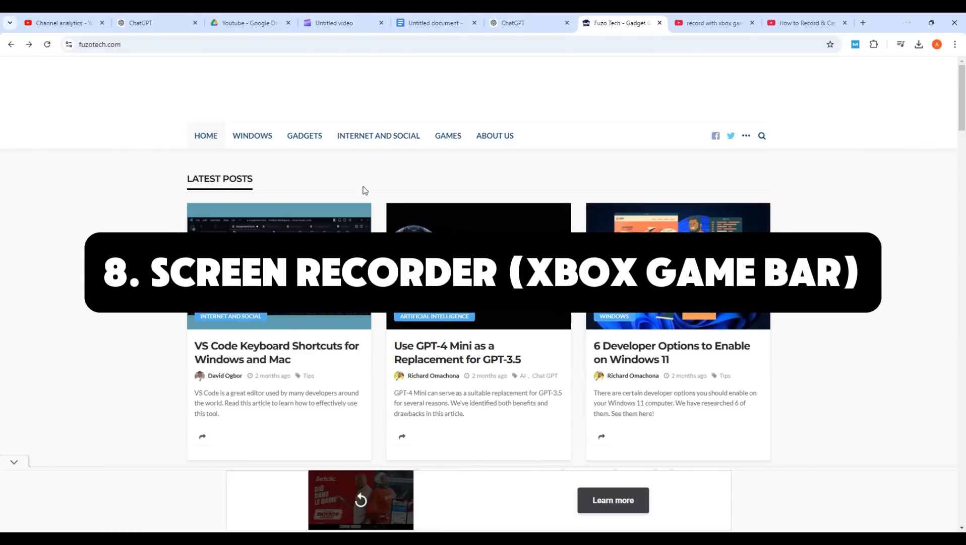
{"action": "scroll", "scroll_direction": "down", "scroll_amount": 3}
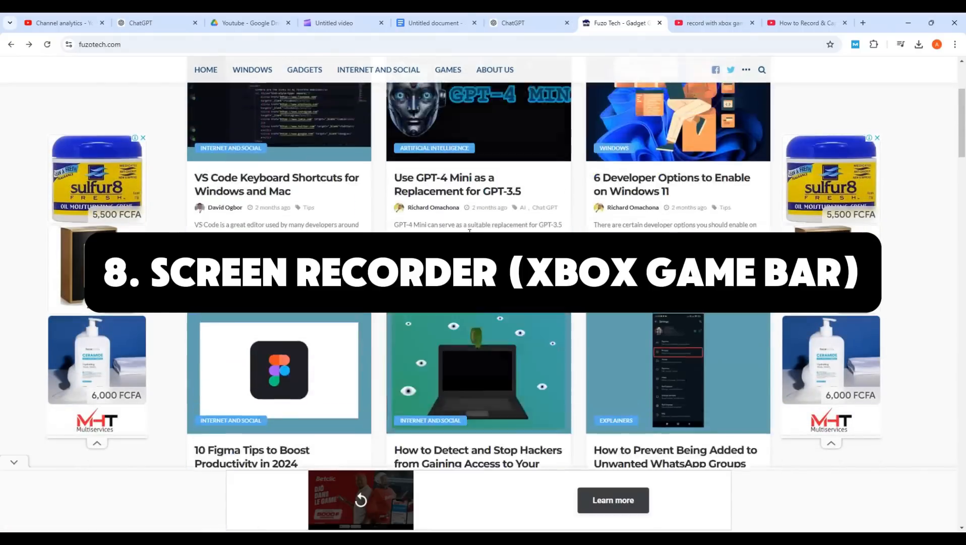
{"action": "scroll", "scroll_direction": "down", "scroll_amount": 3}
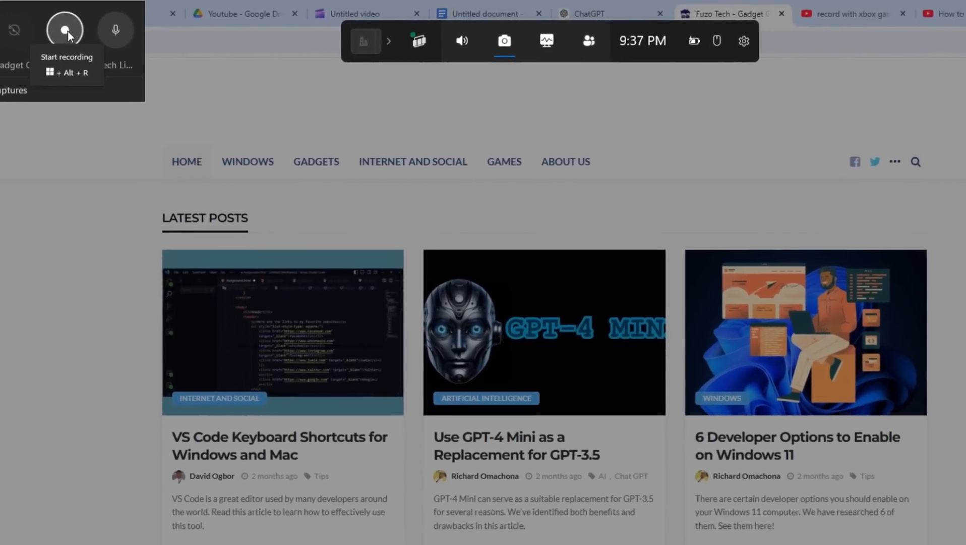
Record a short Game Bar clip of the Fuzo Tech page and stop the recording
{"action": "left_click", "coordinate": [65, 29]}
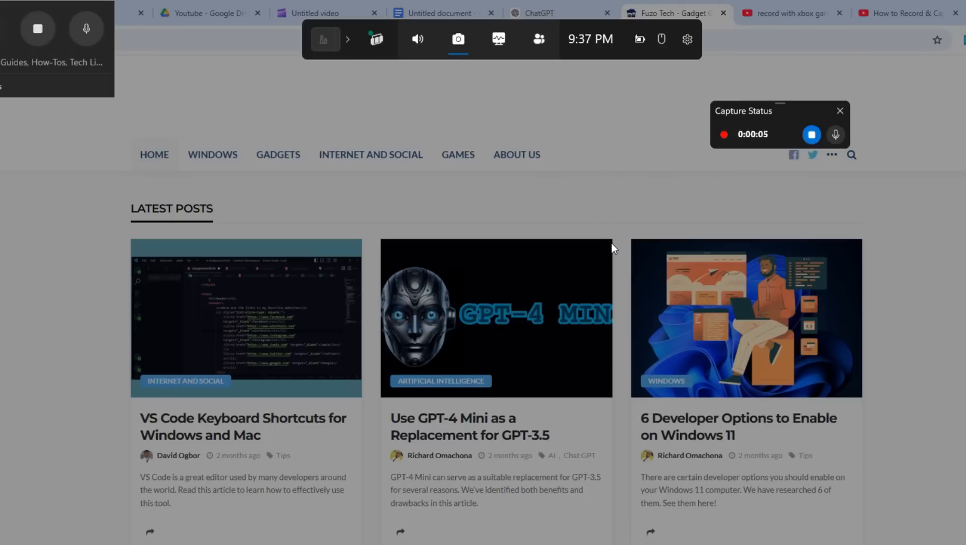
{"action": "mouse_move", "coordinate": [912, 93]}
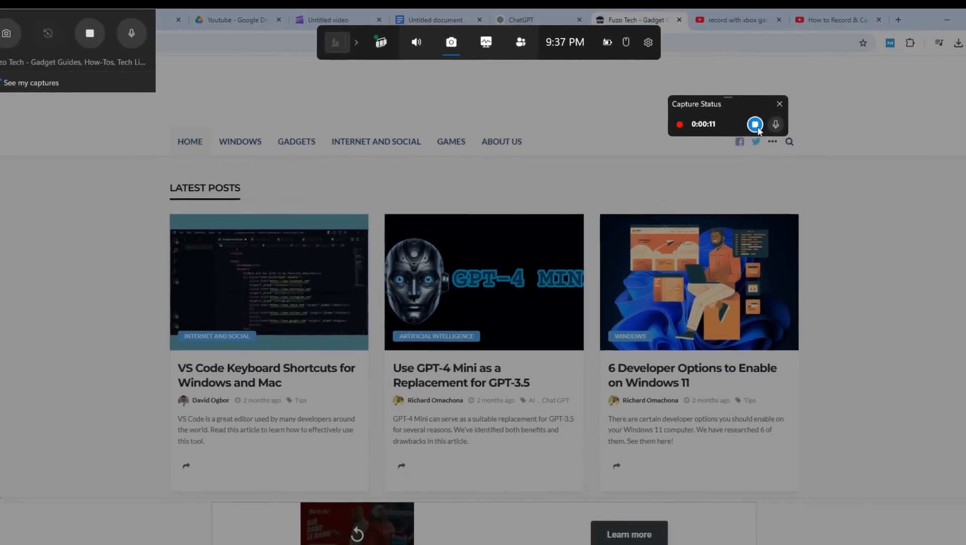
{"action": "left_click", "coordinate": [755, 125]}
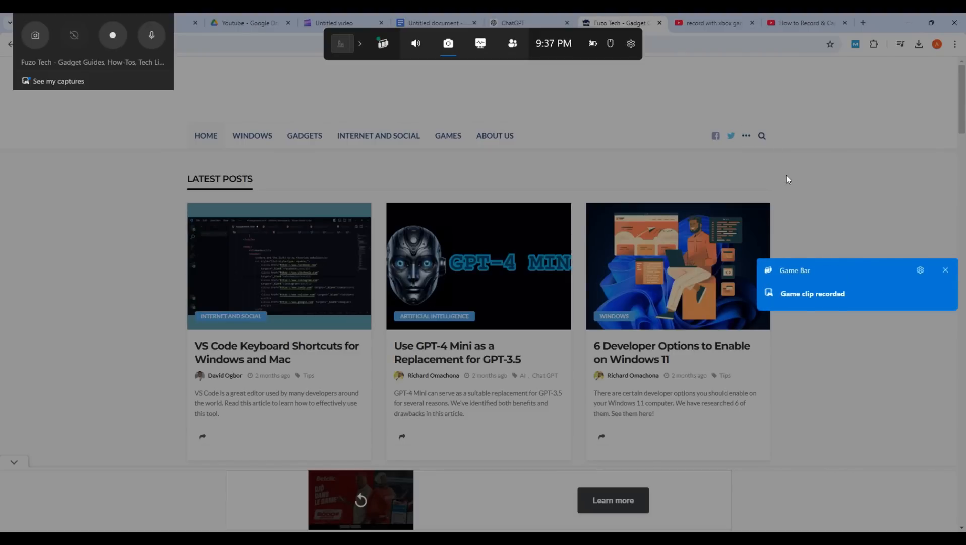
{"action": "scroll", "scroll_direction": "down", "scroll_amount": 3}
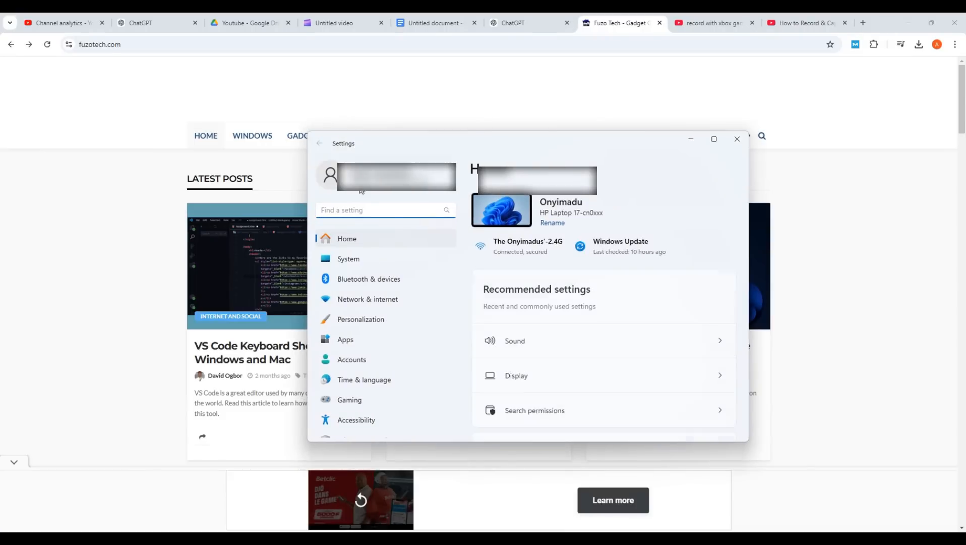
Show the Gaming > Captures settings and scroll through them
{"action": "left_click", "coordinate": [349, 400]}
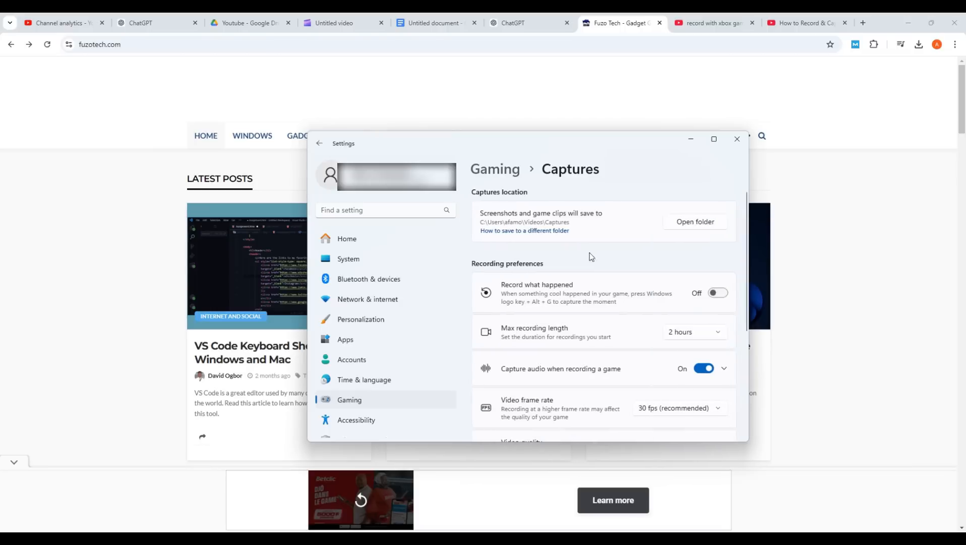
{"action": "scroll", "scroll_direction": "down", "scroll_amount": 3}
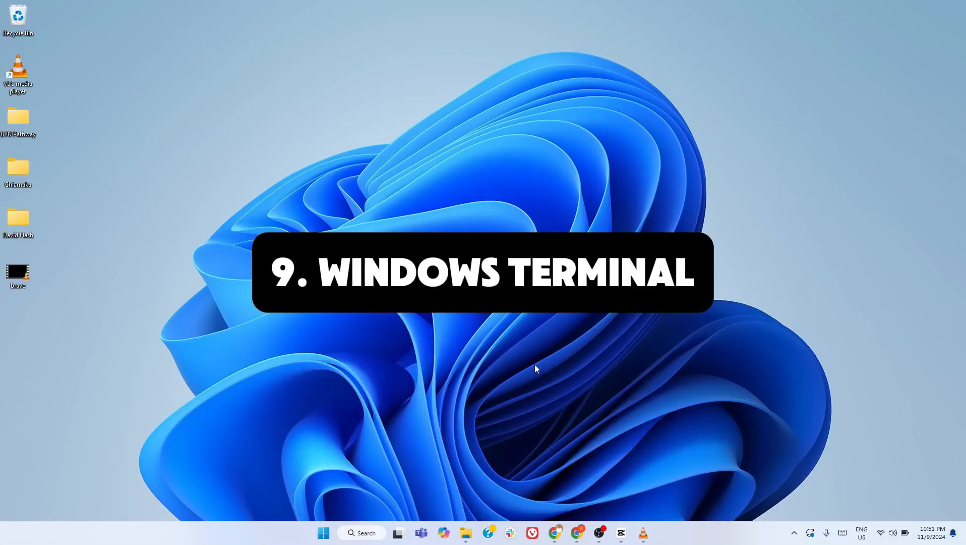
{"action": "mouse_move", "coordinate": [525, 368]}
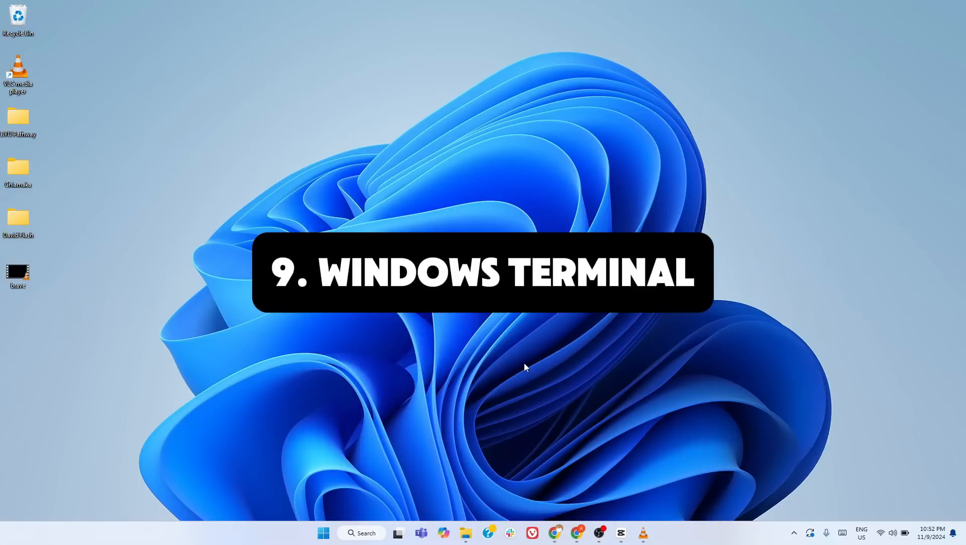
{"action": "mouse_move", "coordinate": [497, 379]}
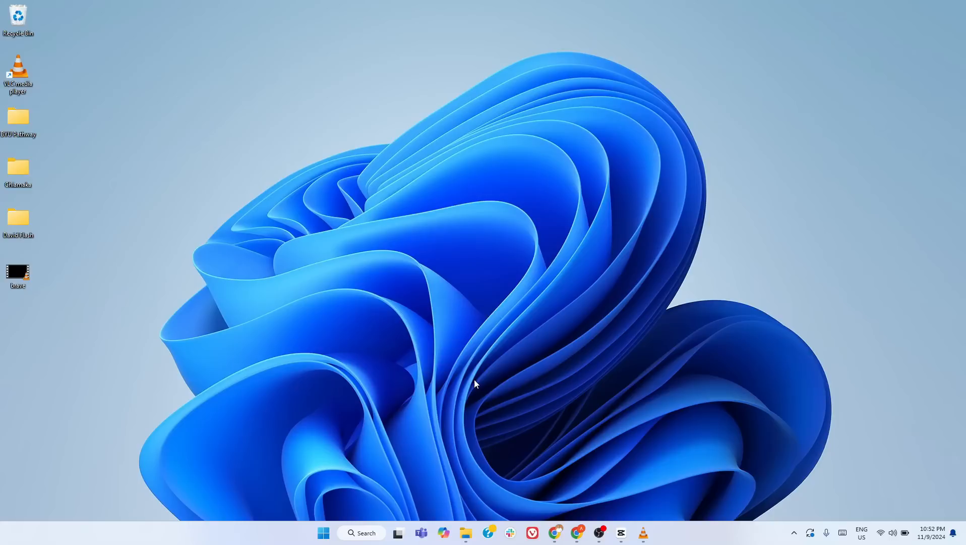
{"action": "mouse_move", "coordinate": [516, 369]}
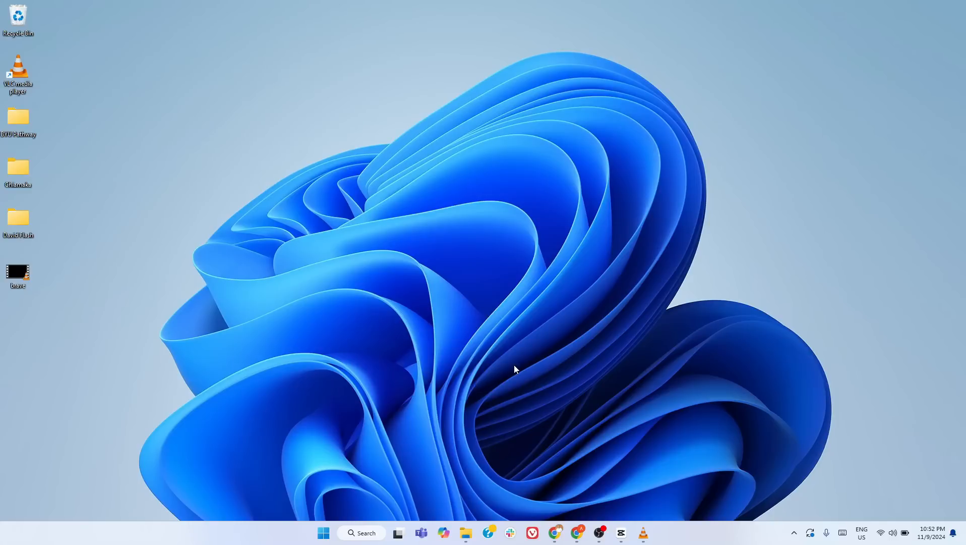
{"action": "mouse_move", "coordinate": [464, 417]}
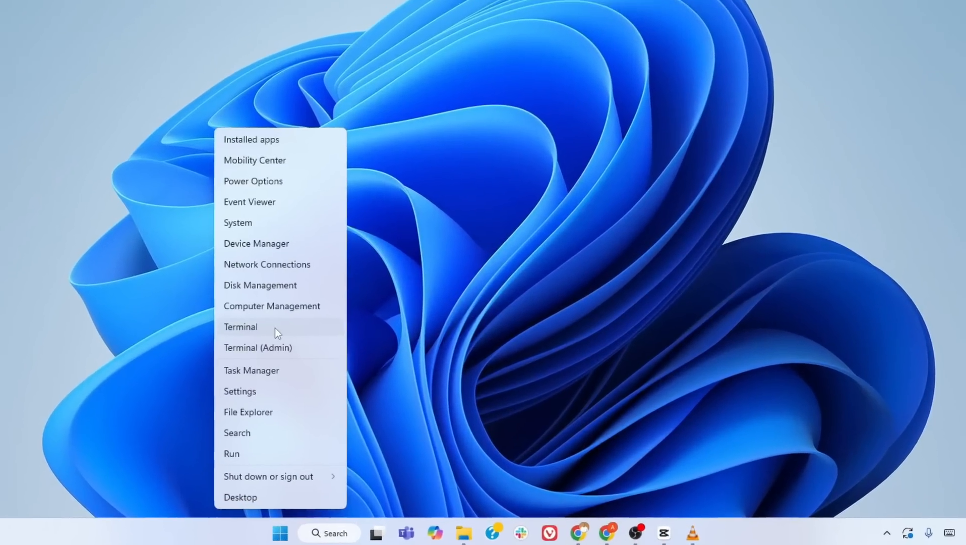
Launch Windows Terminal with a PowerShell tab, position it, and view the new-tab shell profile list
{"action": "left_click", "coordinate": [241, 327]}
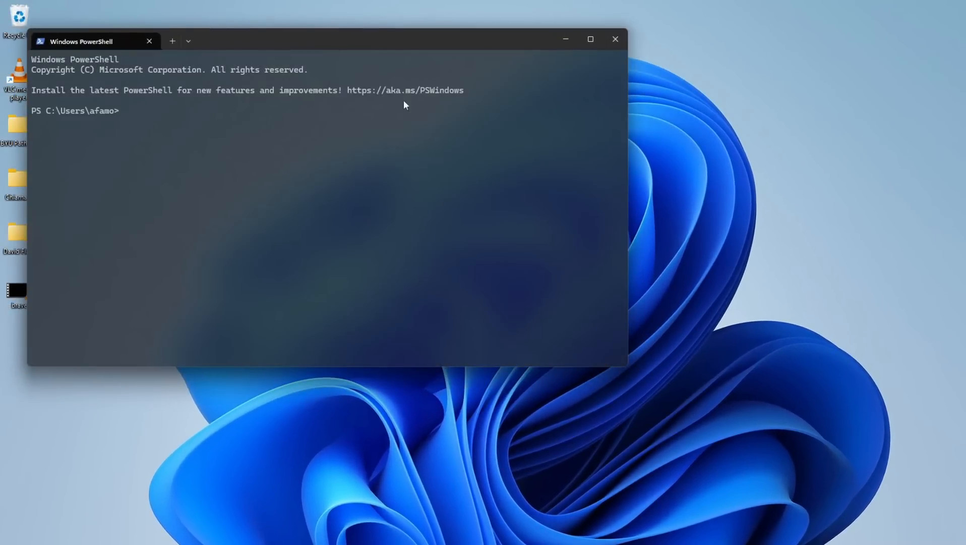
{"action": "left_click_drag", "start_coordinate": [92, 41], "coordinate": [212, 72]}
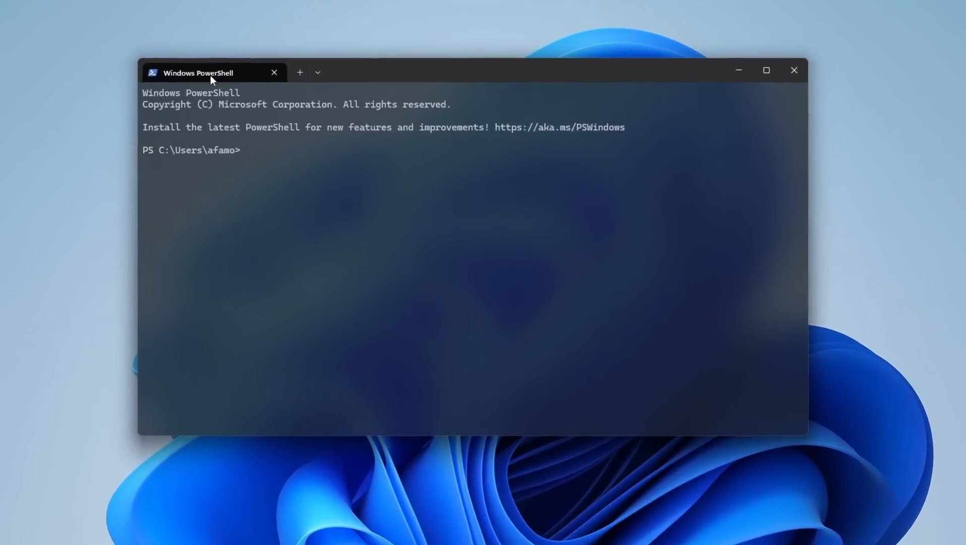
{"action": "left_click", "coordinate": [317, 72]}
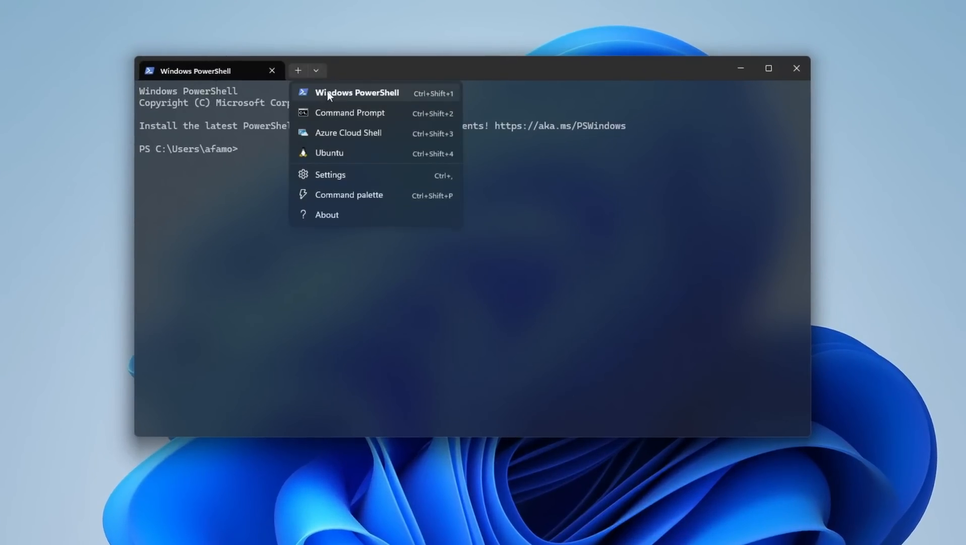
{"action": "mouse_move", "coordinate": [347, 211]}
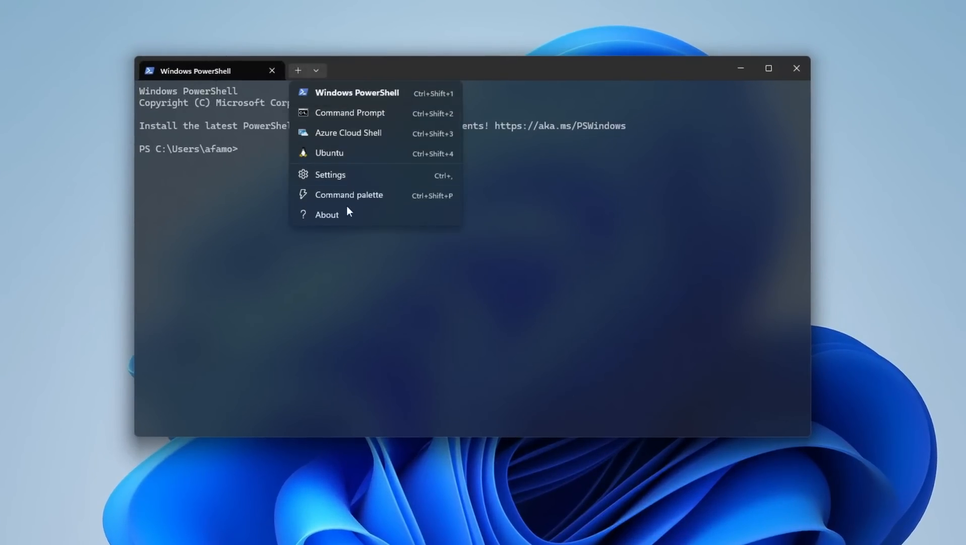
{"action": "mouse_move", "coordinate": [338, 179]}
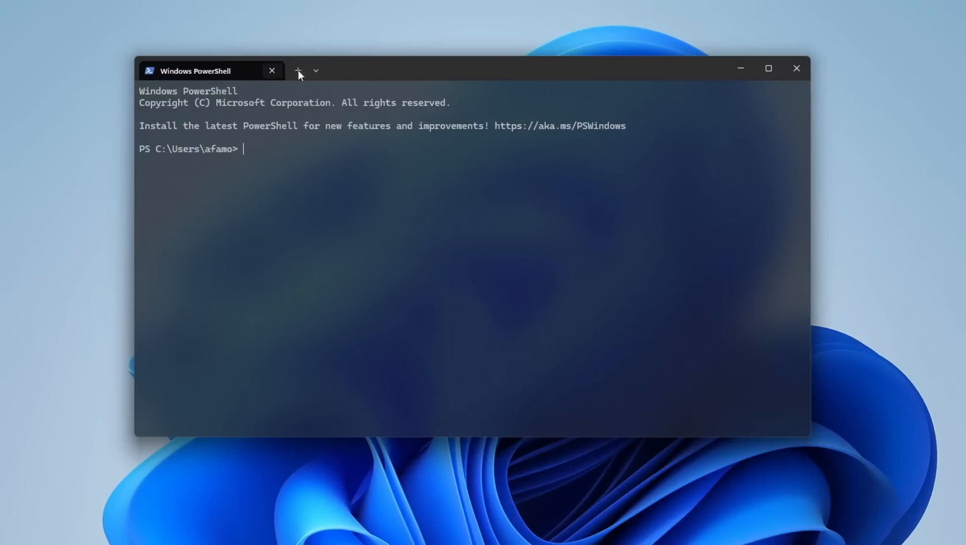
{"action": "left_click_drag", "start_coordinate": [210, 69], "coordinate": [259, 83]}
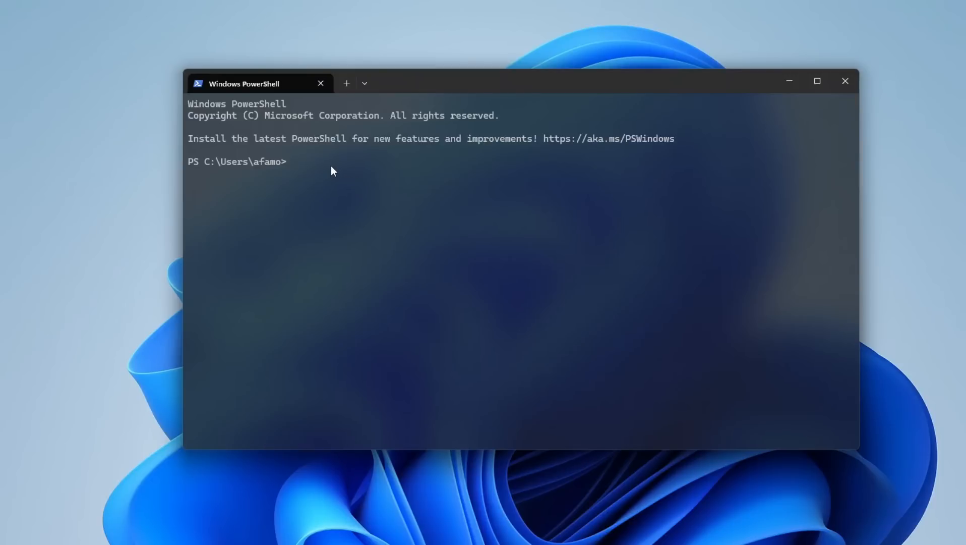
{"action": "mouse_move", "coordinate": [308, 168]}
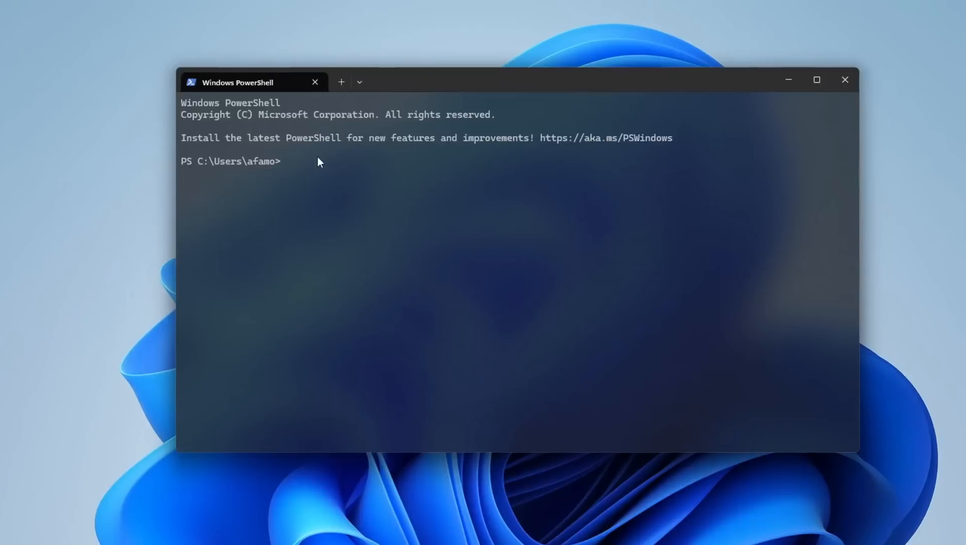
Enter 'winget install VLC', then run Get-Process to list every running process
{"action": "type", "text": "winget install VLC"}
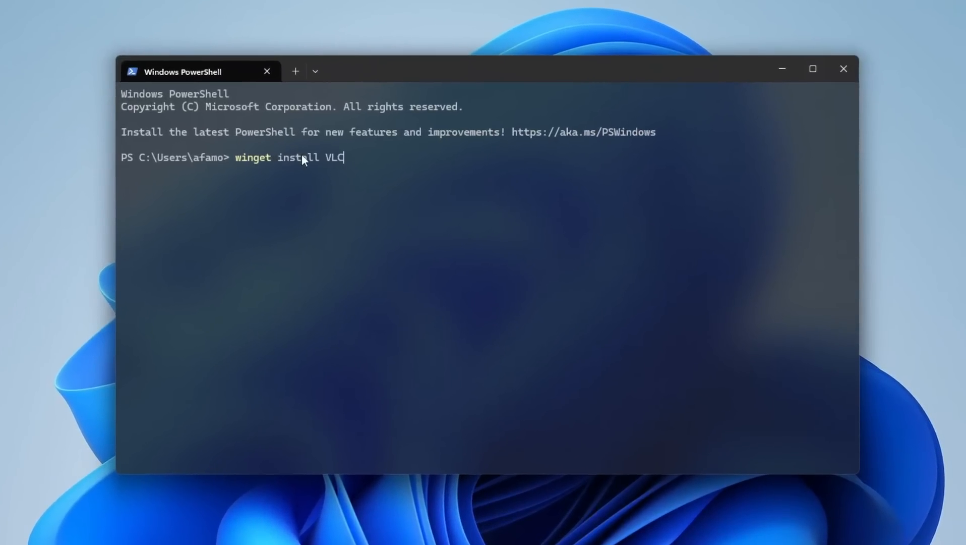
{"action": "mouse_move", "coordinate": [338, 170]}
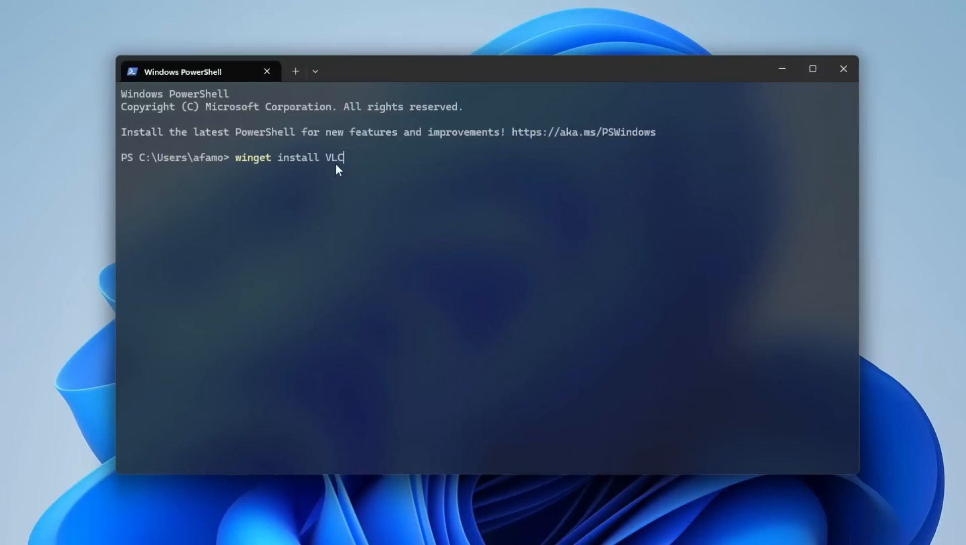
{"action": "mouse_move", "coordinate": [393, 178]}
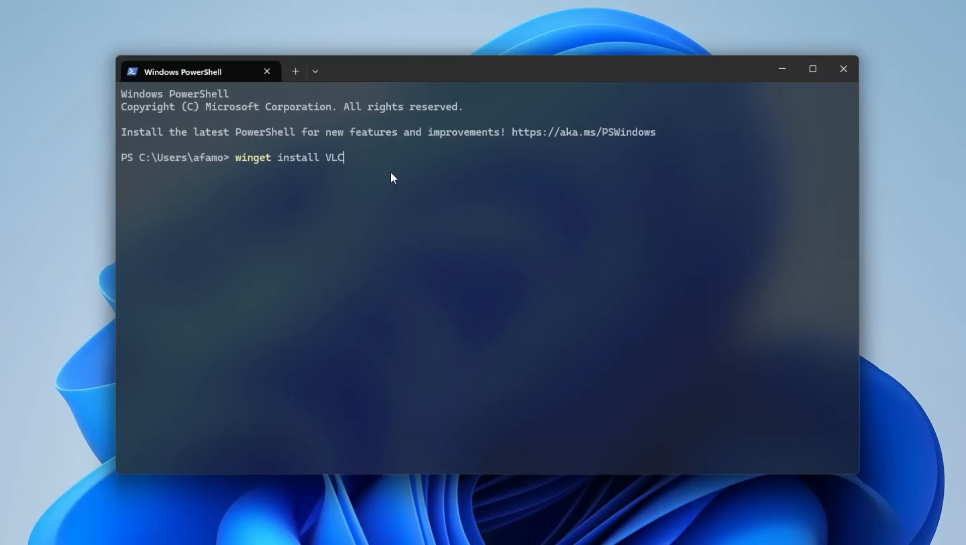
{"action": "mouse_move", "coordinate": [327, 212]}
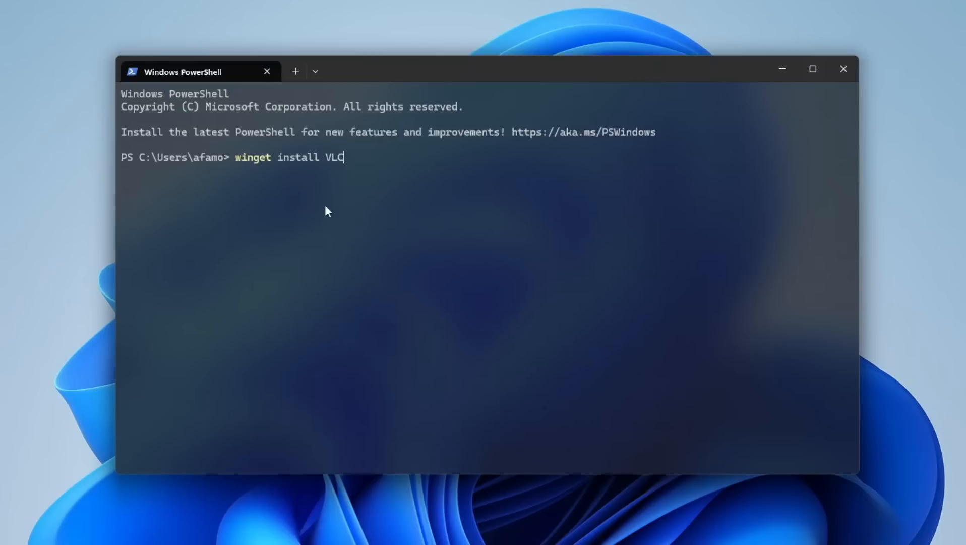
{"action": "mouse_move", "coordinate": [325, 223]}
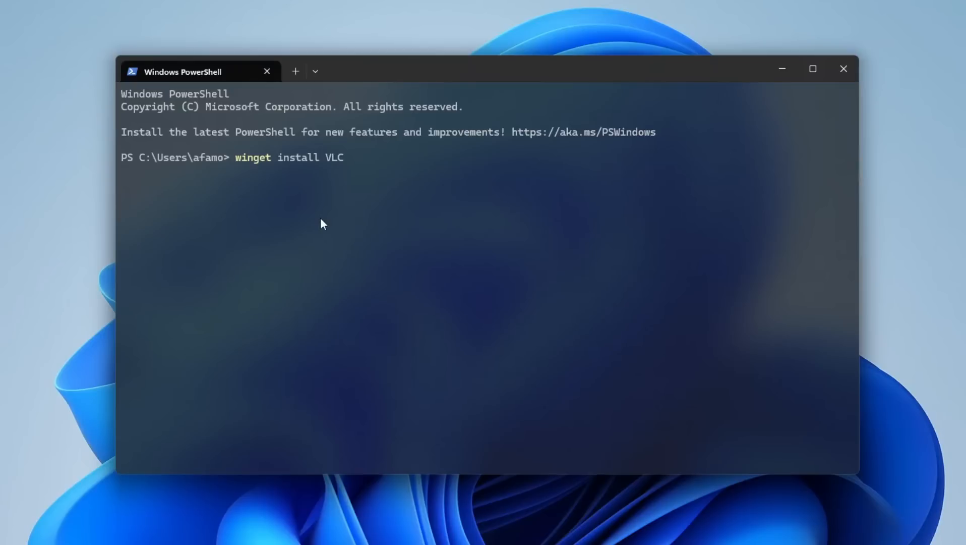
{"action": "type", "text": "get-"}
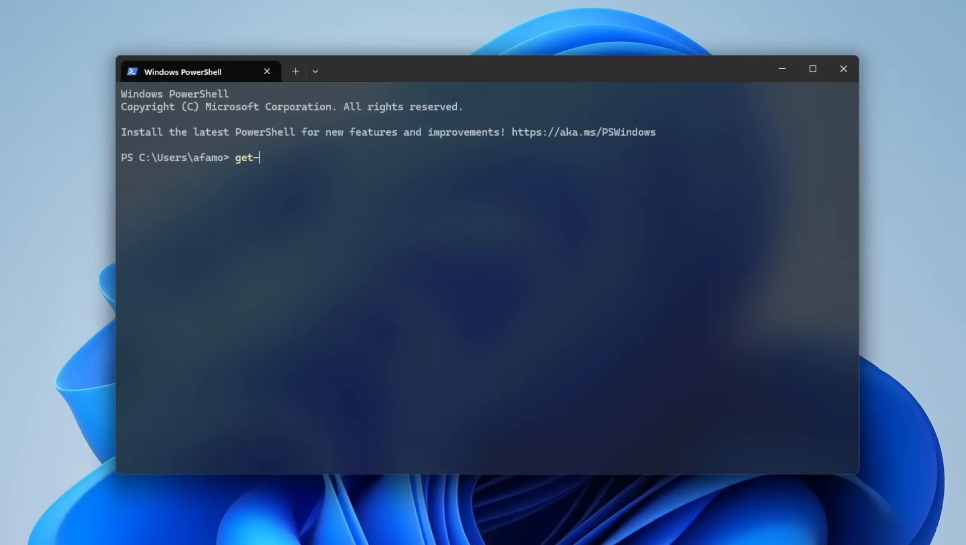
{"action": "type", "text": "process"}
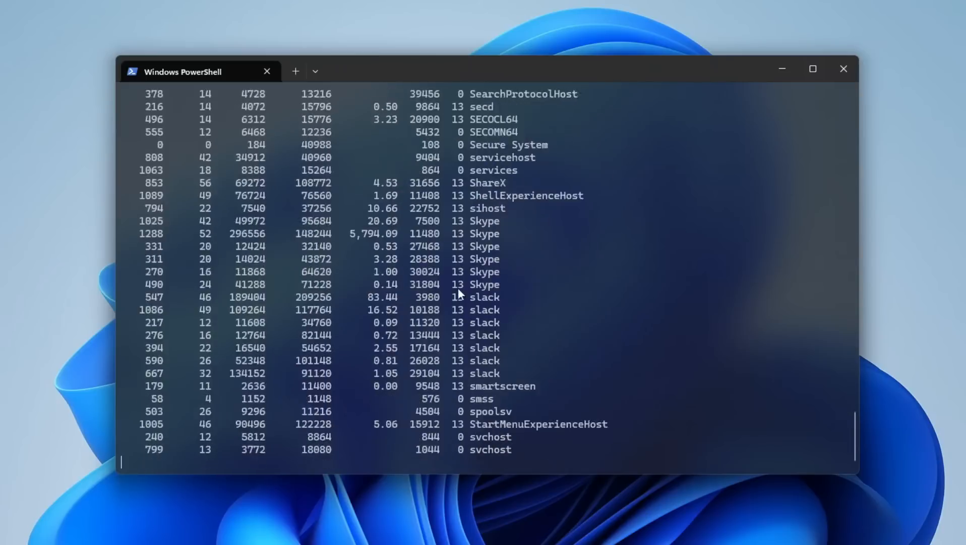
{"action": "scroll", "scroll_direction": "down", "scroll_amount": 3}
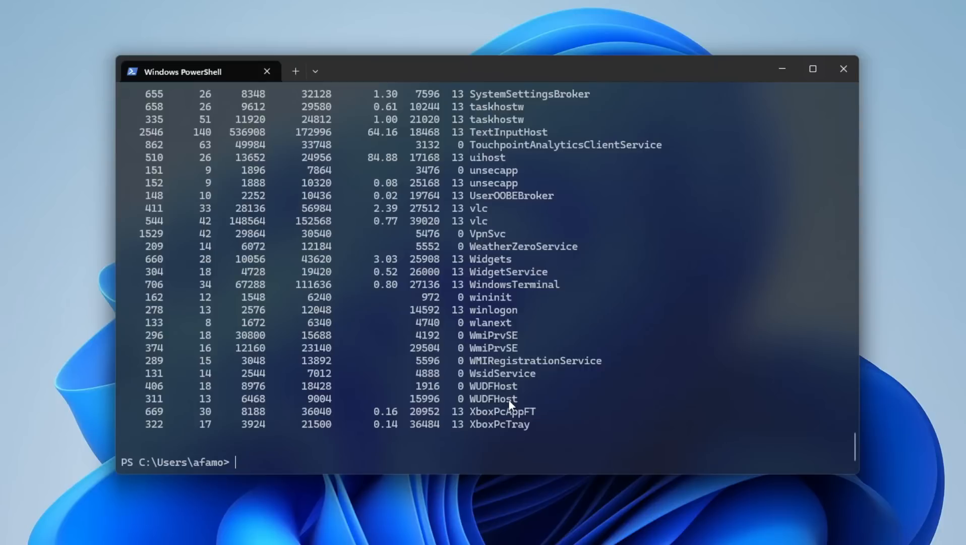
Leave 'sfc /scannow' ready at the prompt for a system file check
{"action": "type", "text": "sfc"}
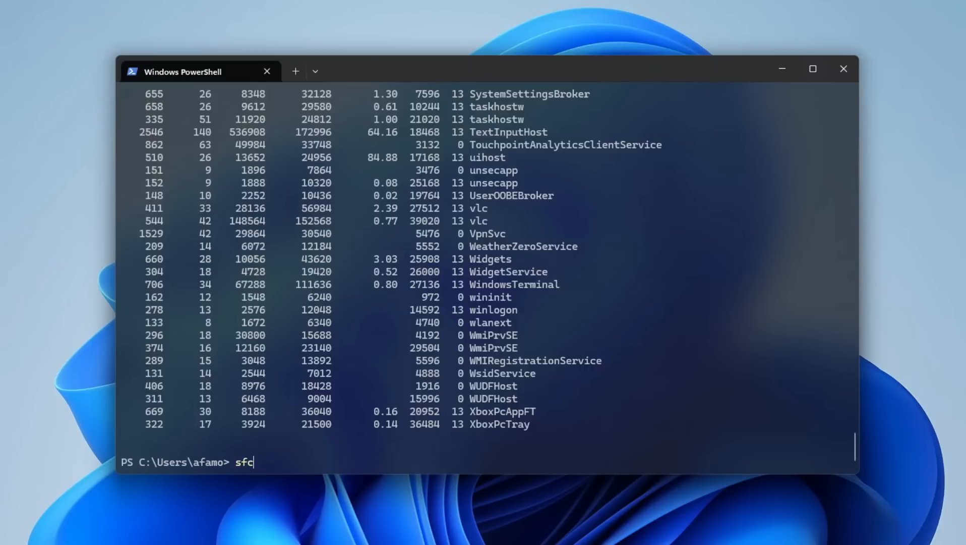
{"action": "type", "text": "/scann"}
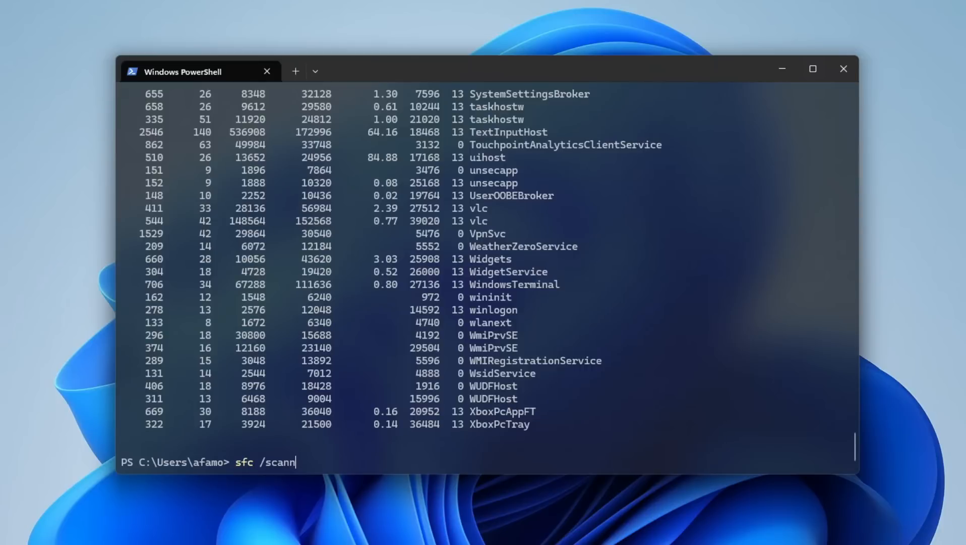
{"action": "type", "text": "ow"}
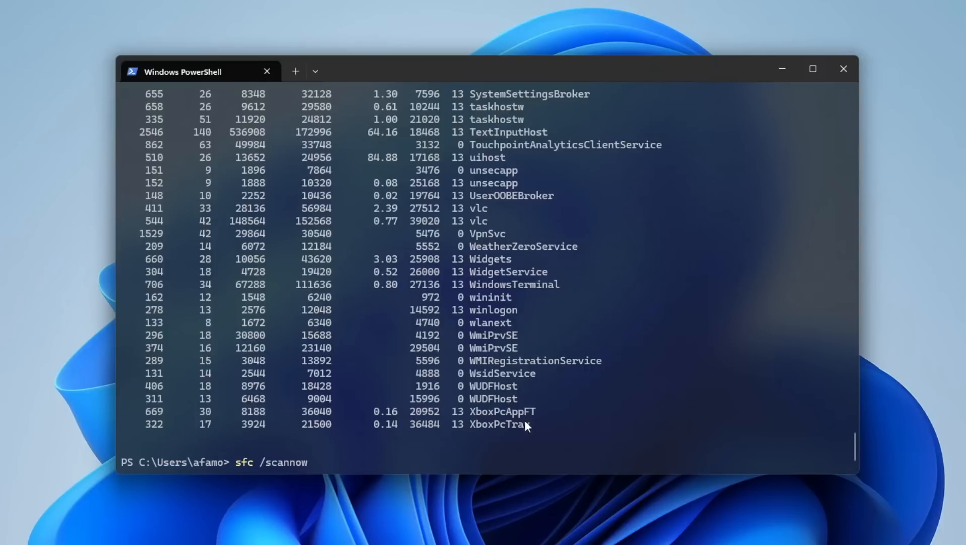
{"action": "scroll", "scroll_direction": "down", "scroll_amount": 3}
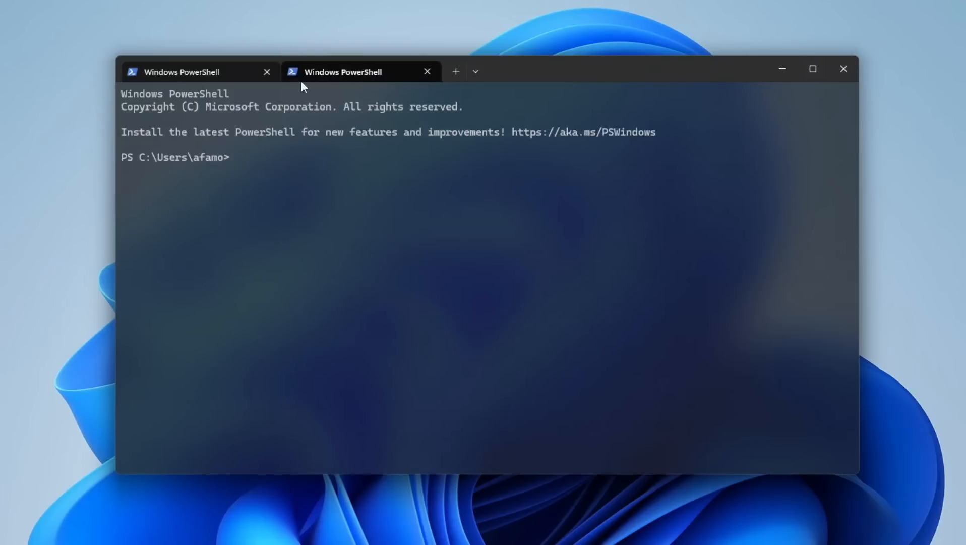
{"action": "mouse_move", "coordinate": [456, 71]}
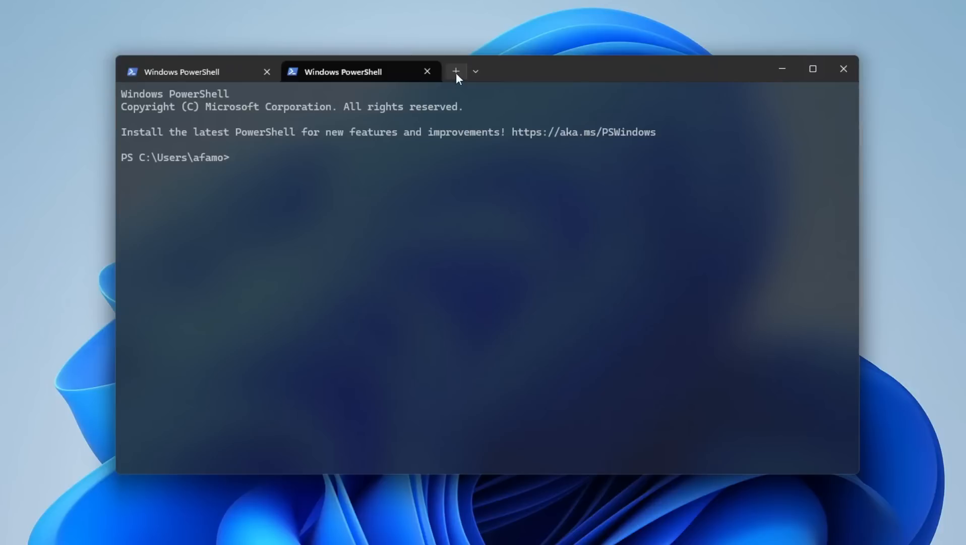
Add a third PowerShell tab, review its tab menu, then view and close Terminal Settings
{"action": "left_click", "coordinate": [455, 71]}
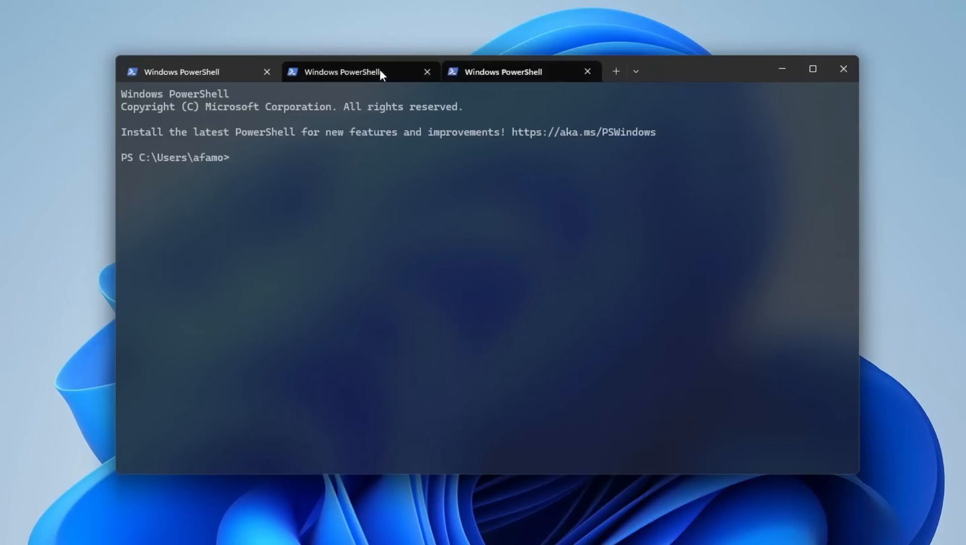
{"action": "right_click", "coordinate": [502, 72]}
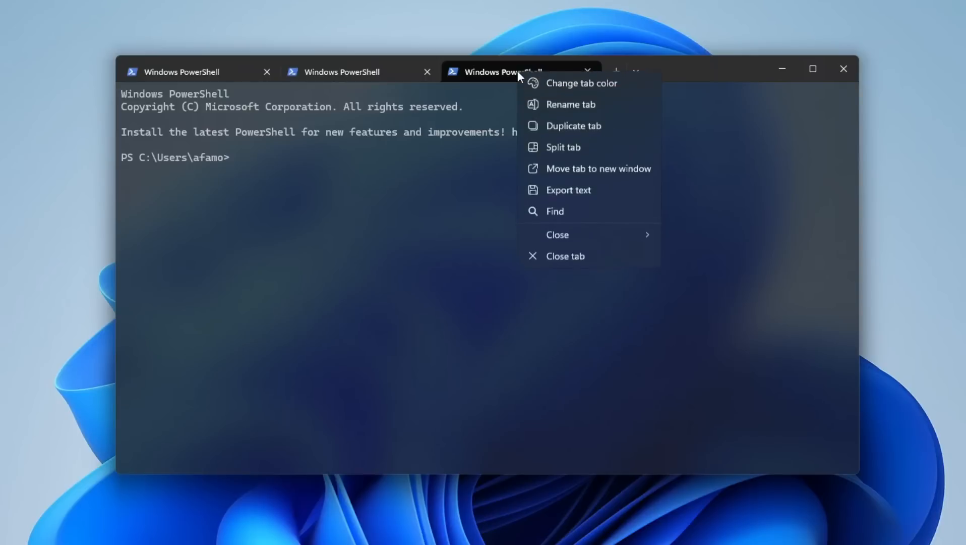
{"action": "mouse_move", "coordinate": [573, 83]}
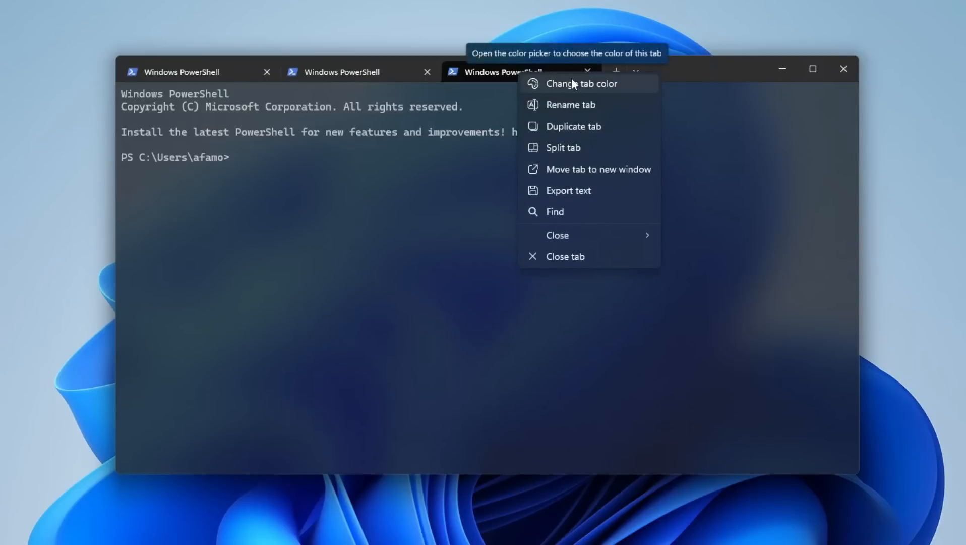
{"action": "left_click", "coordinate": [638, 70]}
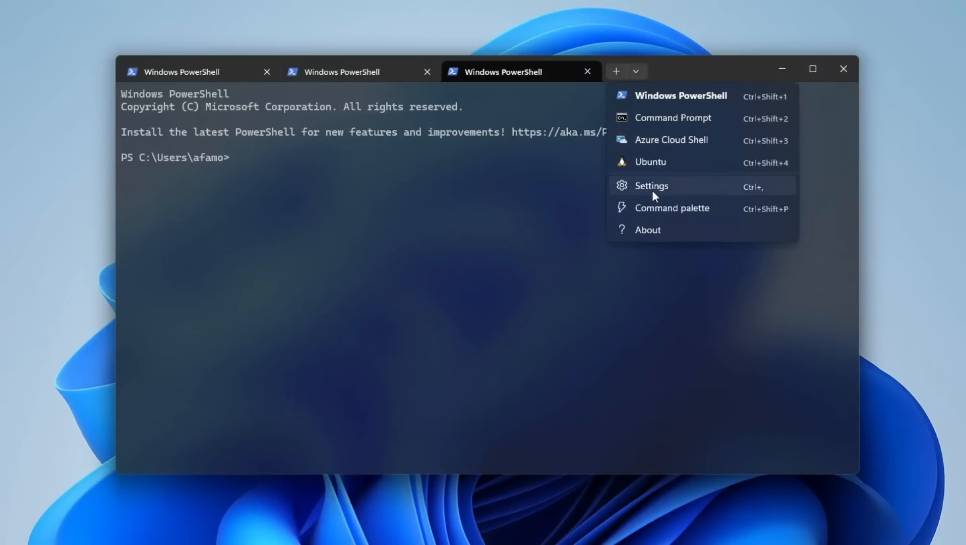
{"action": "left_click", "coordinate": [651, 185]}
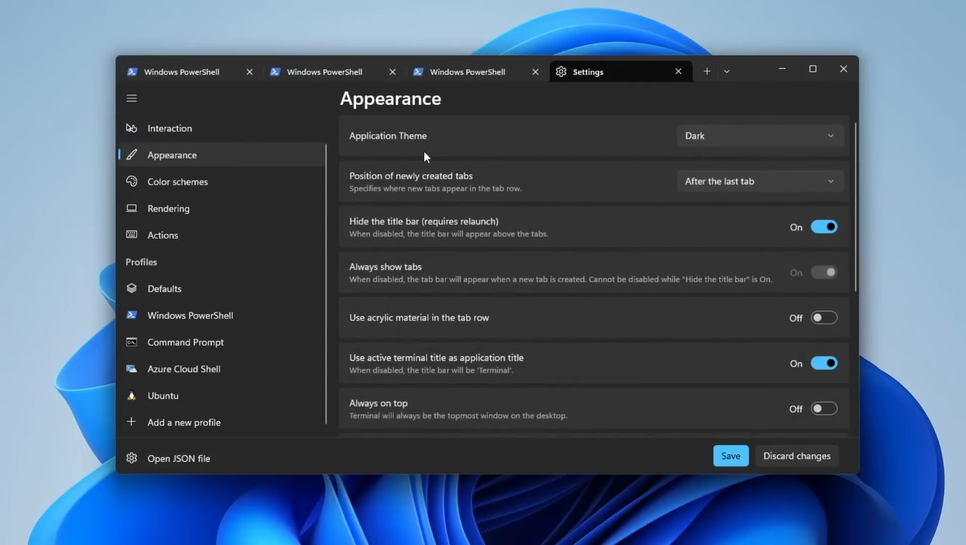
{"action": "mouse_move", "coordinate": [566, 205]}
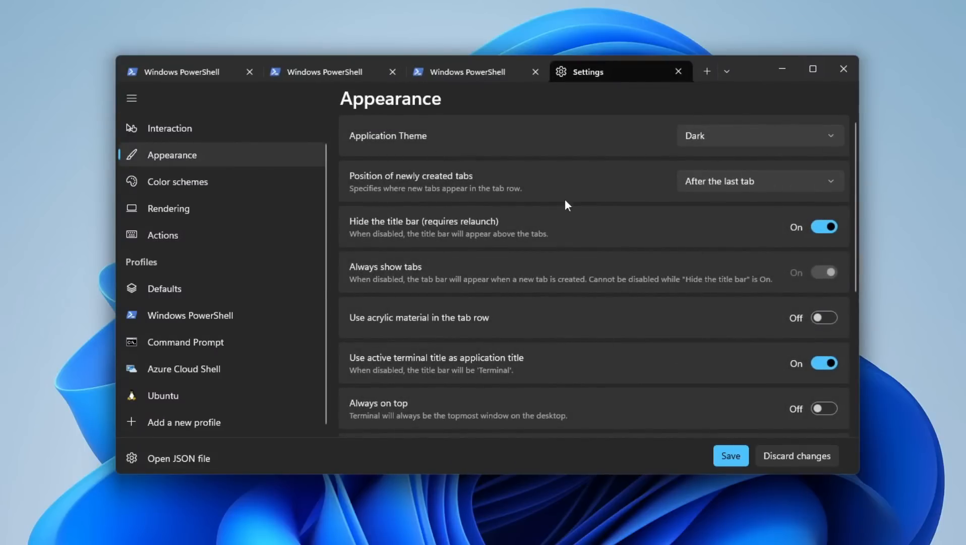
{"action": "mouse_move", "coordinate": [670, 249]}
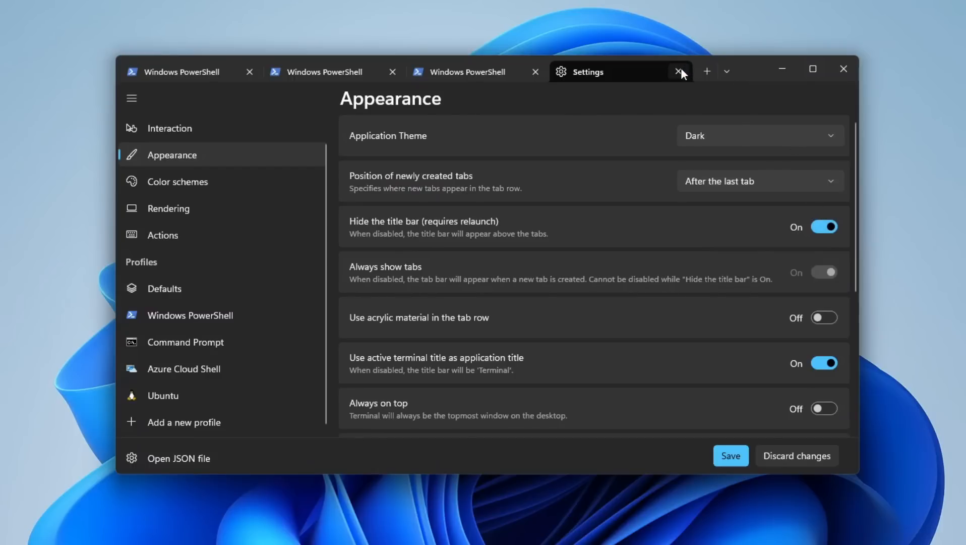
{"action": "left_click", "coordinate": [679, 71]}
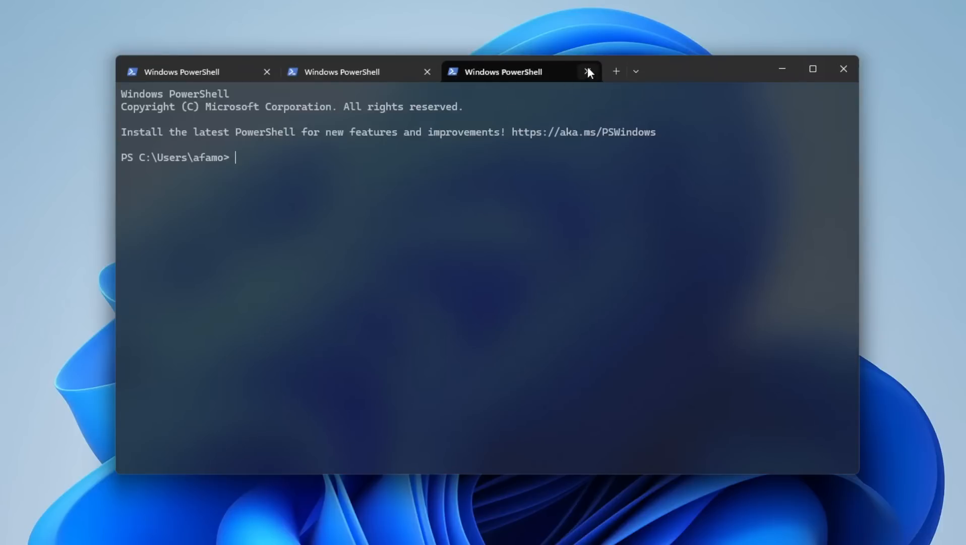